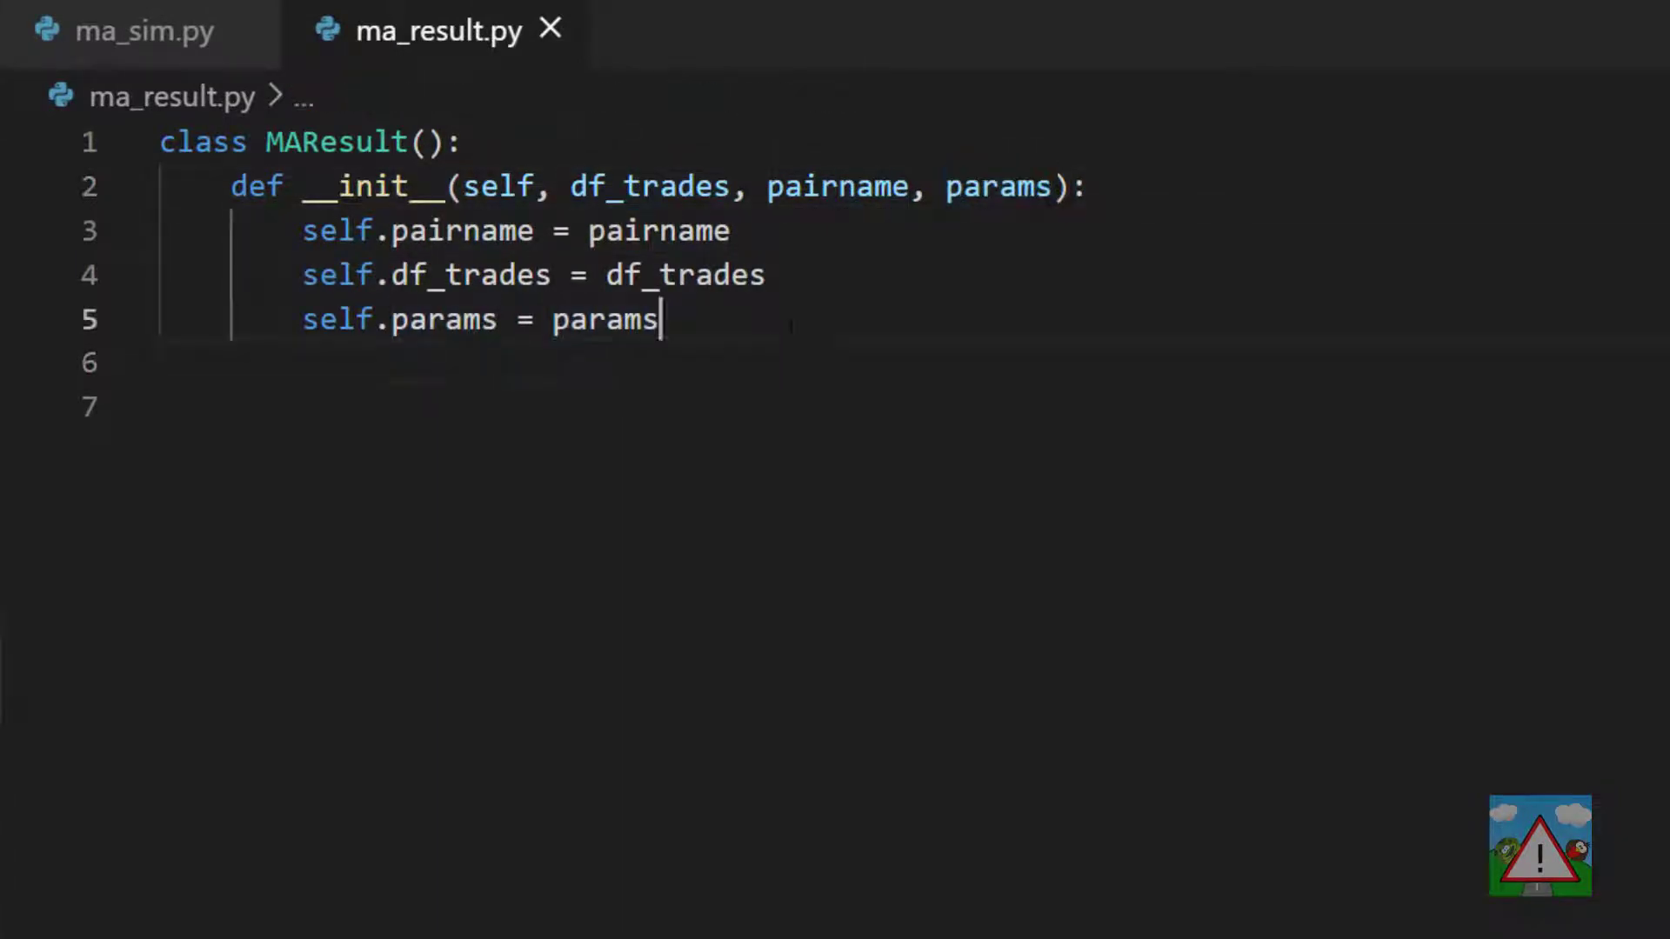
- Start a result_ob method on MAResult with a dictionary d holding 'pair': self.pairname
key("enter")
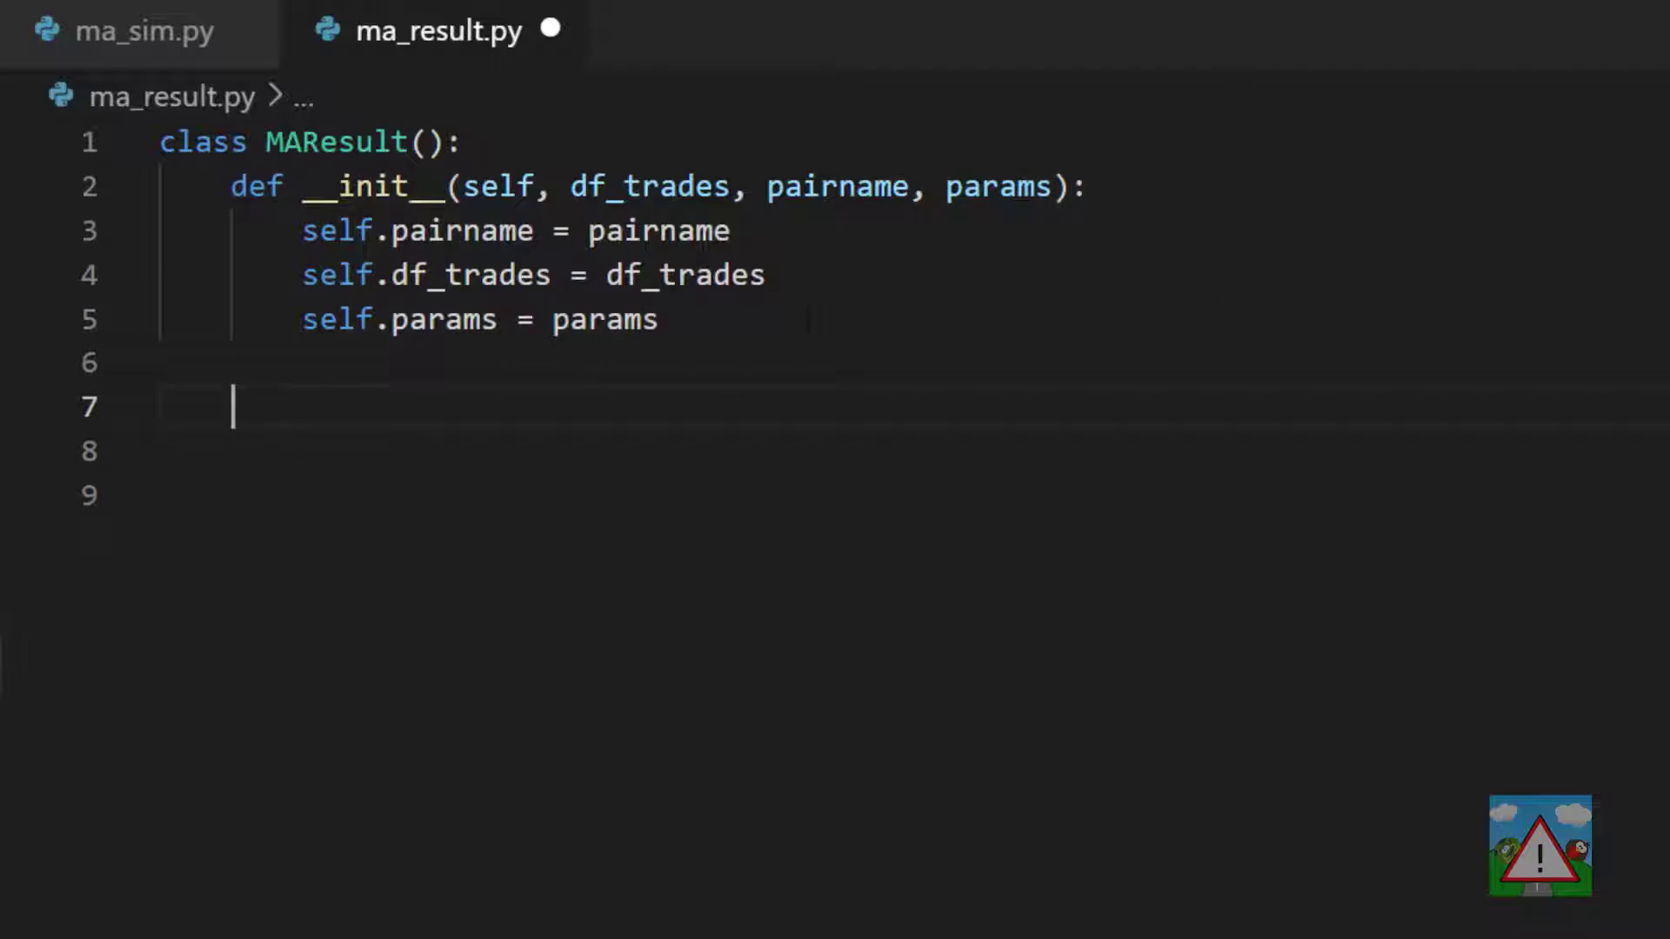
type("def result_ob(self):")
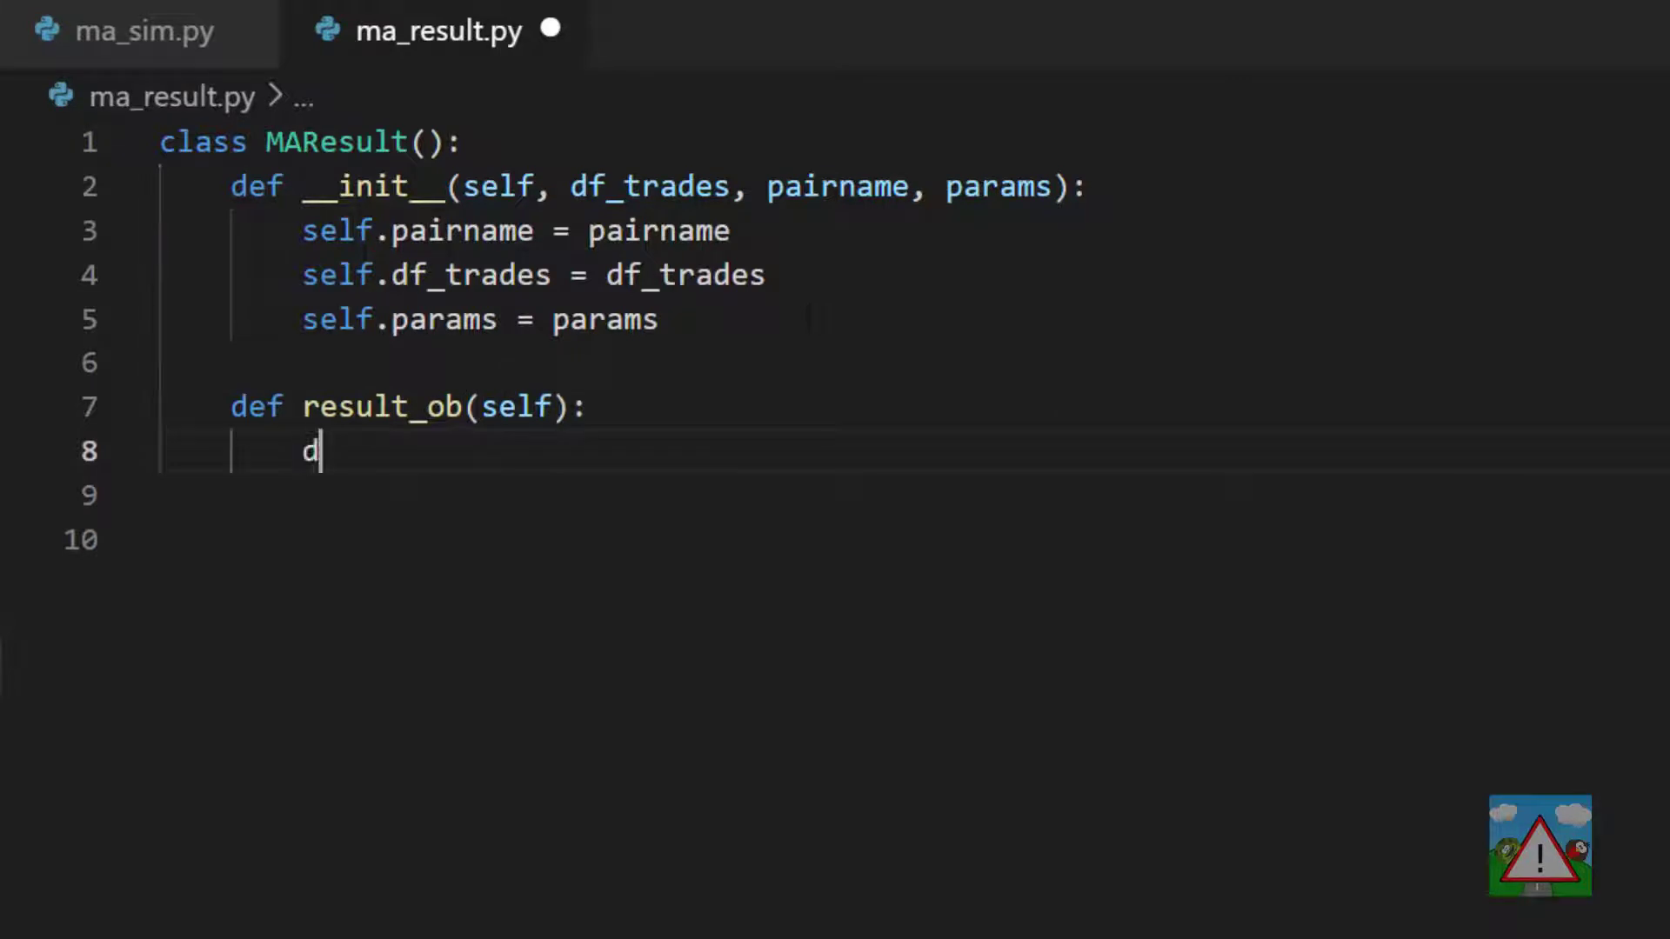
type("= {")
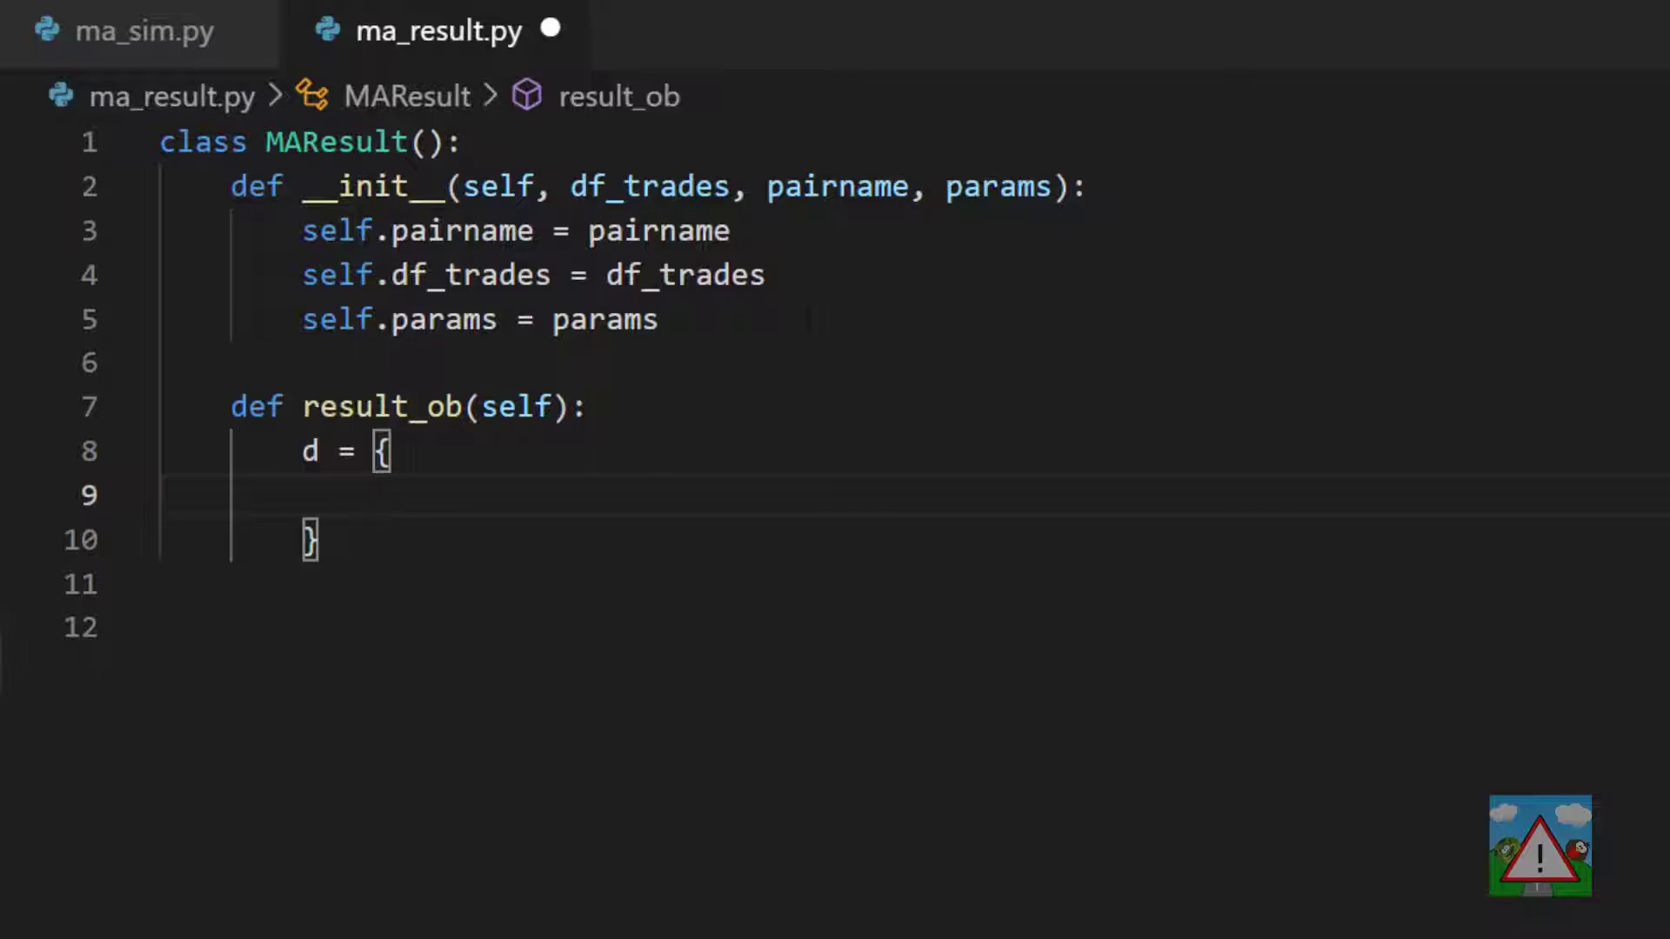
type("'pair' : self.pairname,")
type("'total")
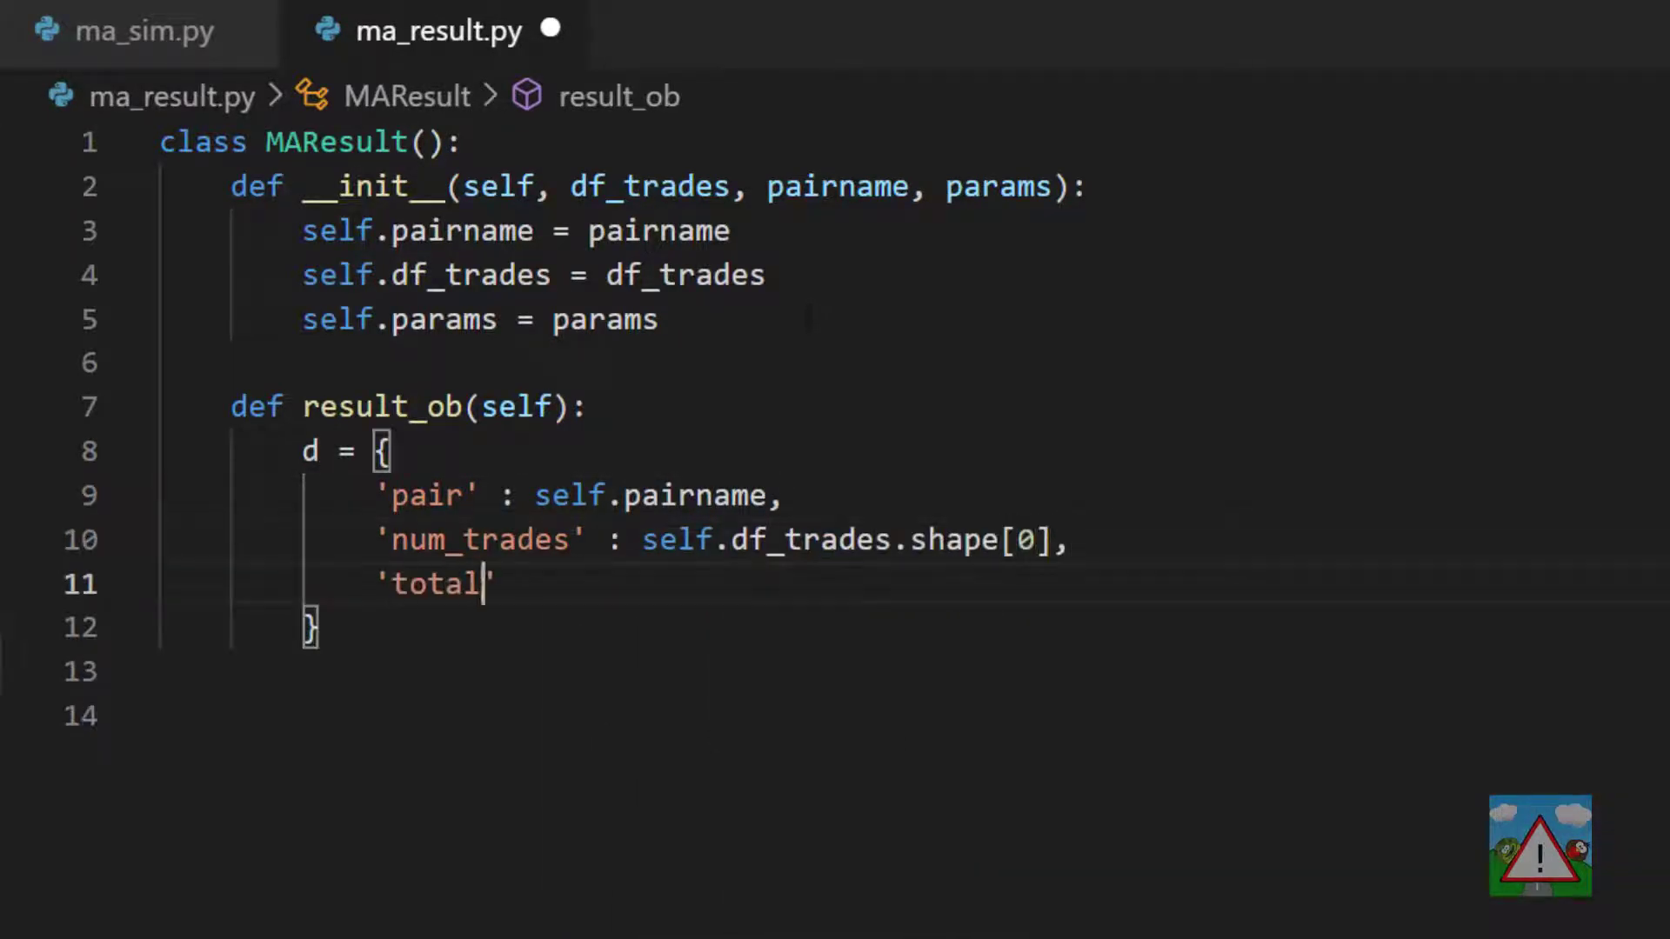
- Add total_gain, mean_gain, min_gain and max_gain entries from df_trades.GAIN sum, mean, min and max
type("_gain' : self.df_trades.GAIN.sum(),")
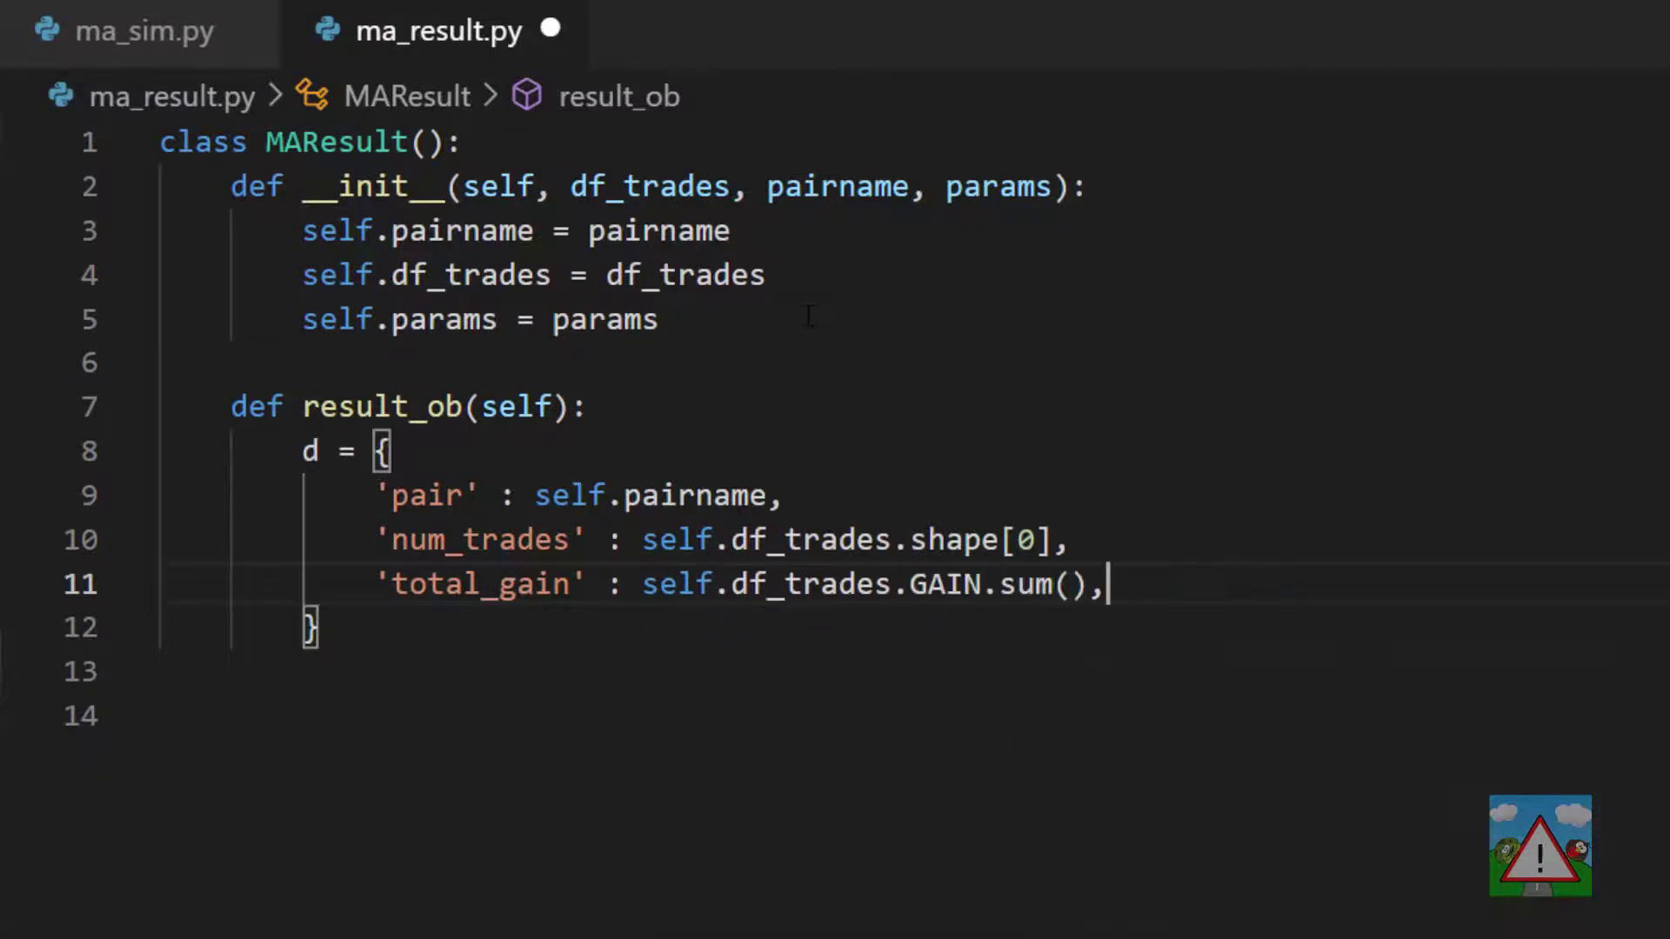
type("'mean_gain' : self.df_trades.GA")
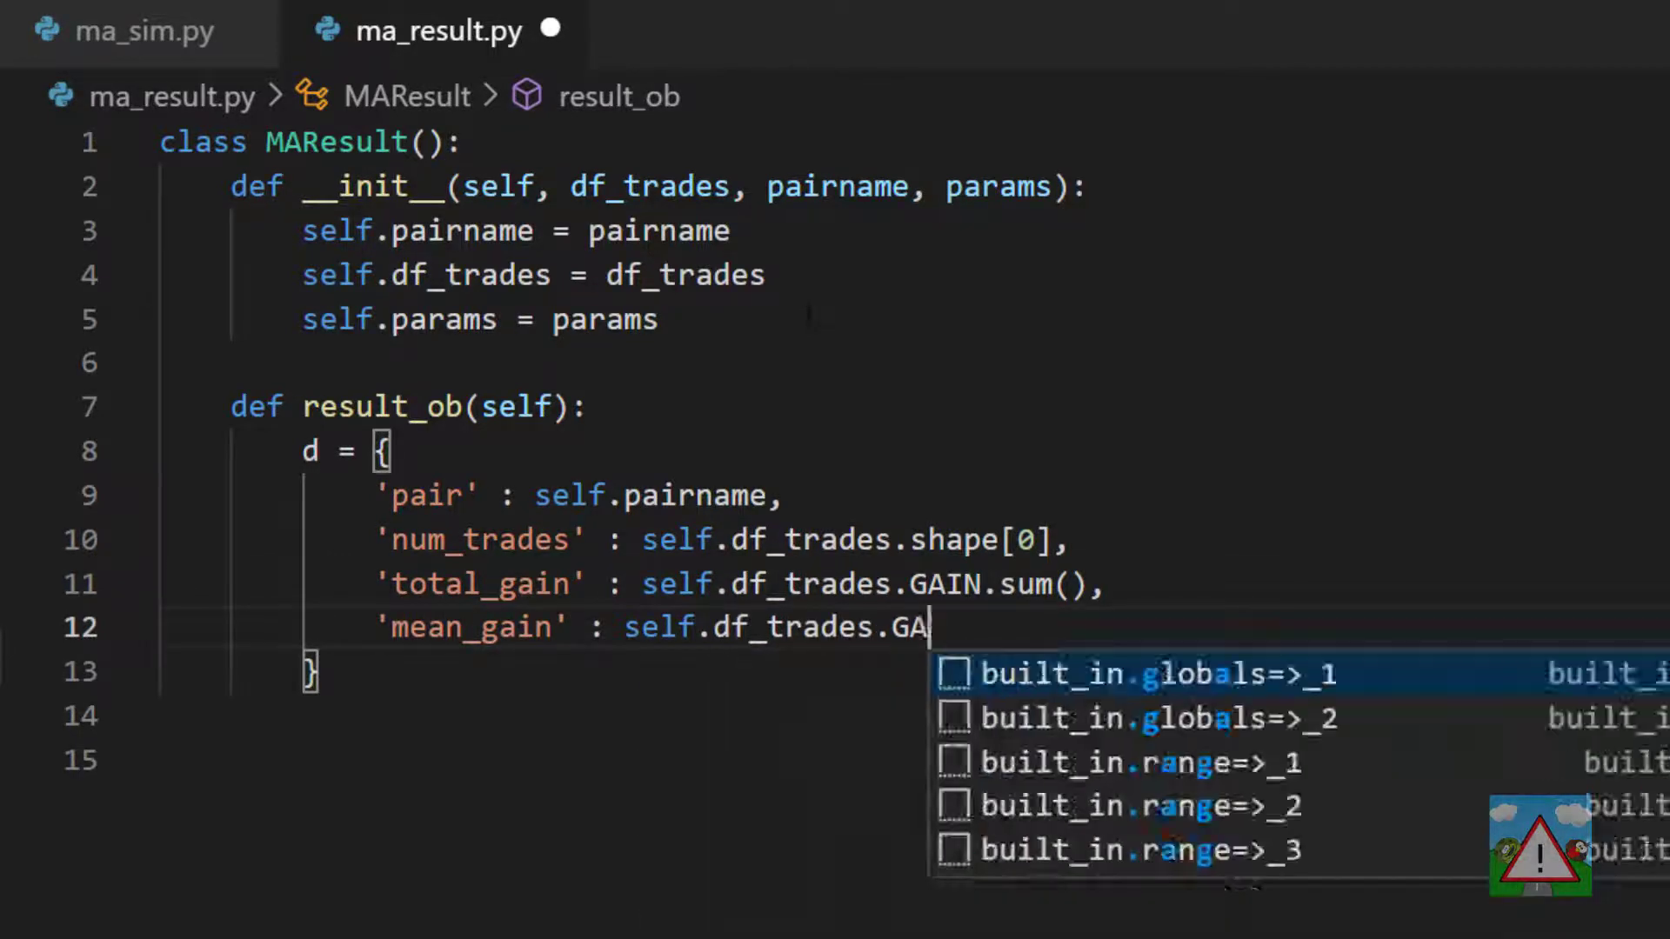
type("IN.mean(),")
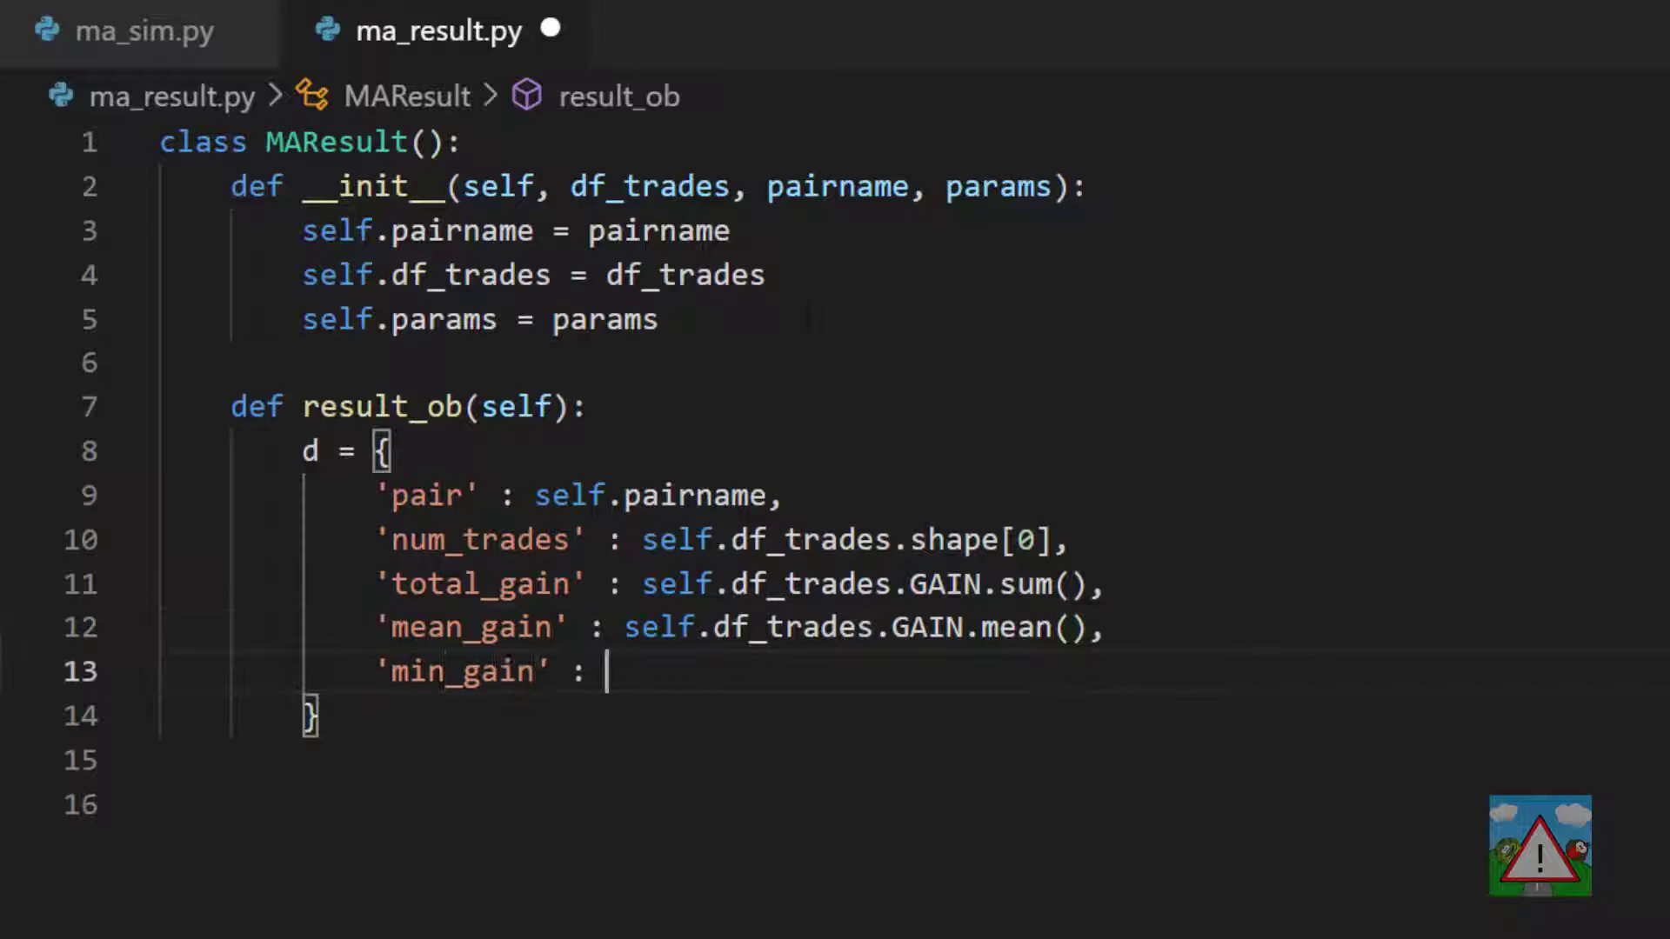
type("self.df_trades.GAIN.min(),")
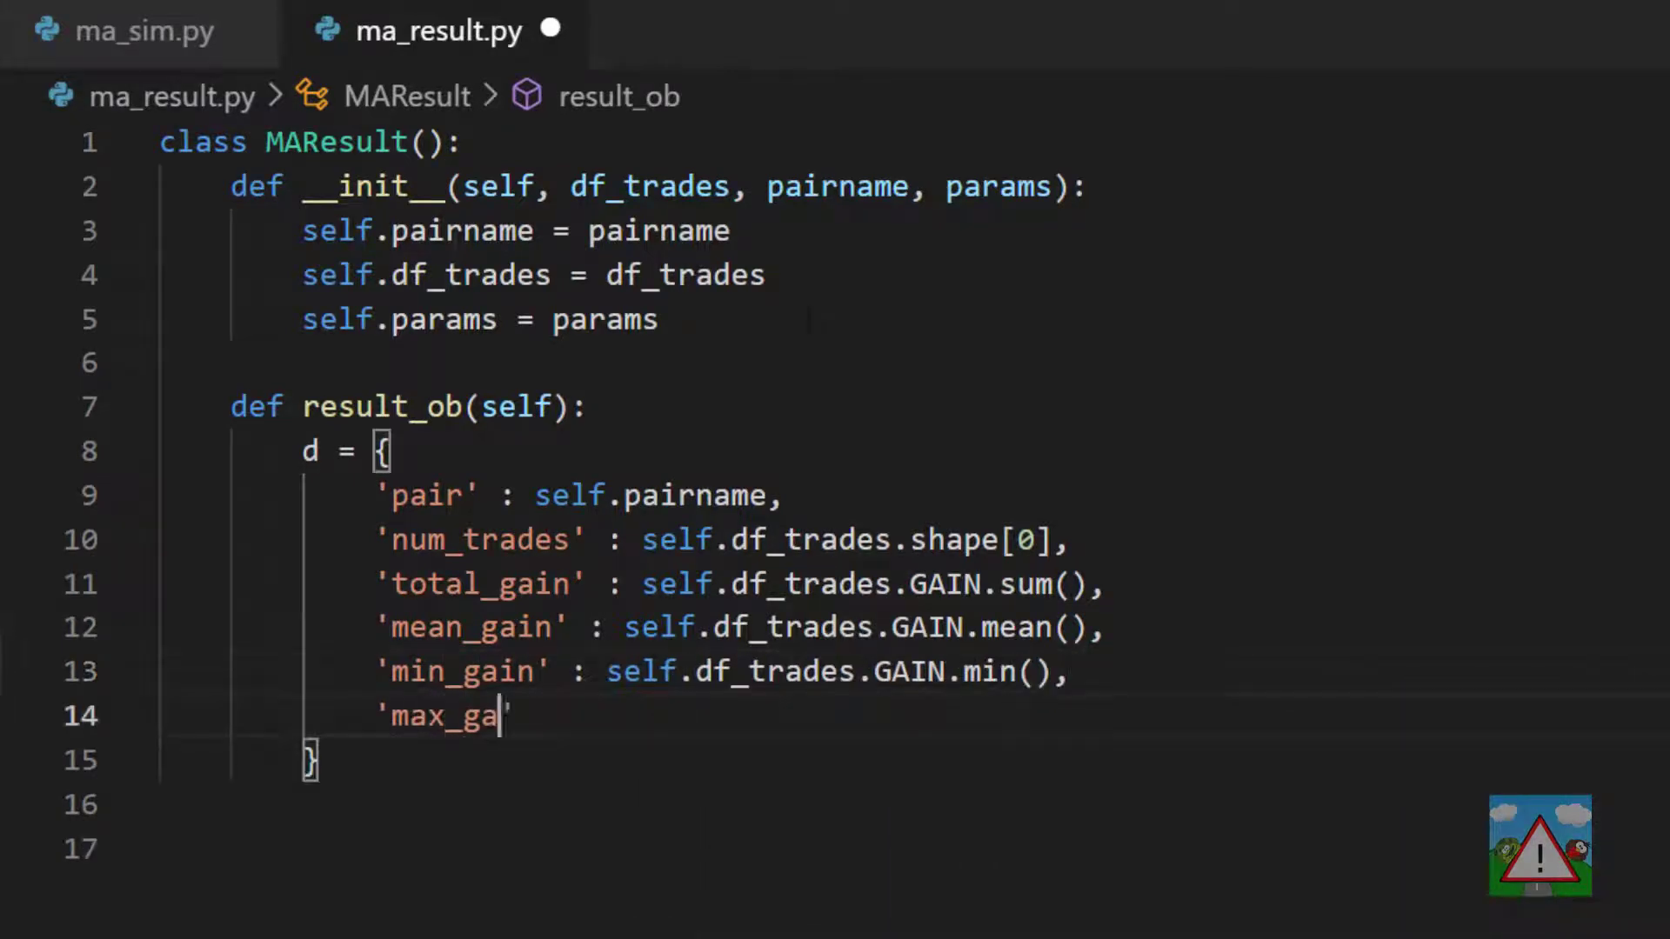
type("in' : self.df_trades.GAIN.max(")
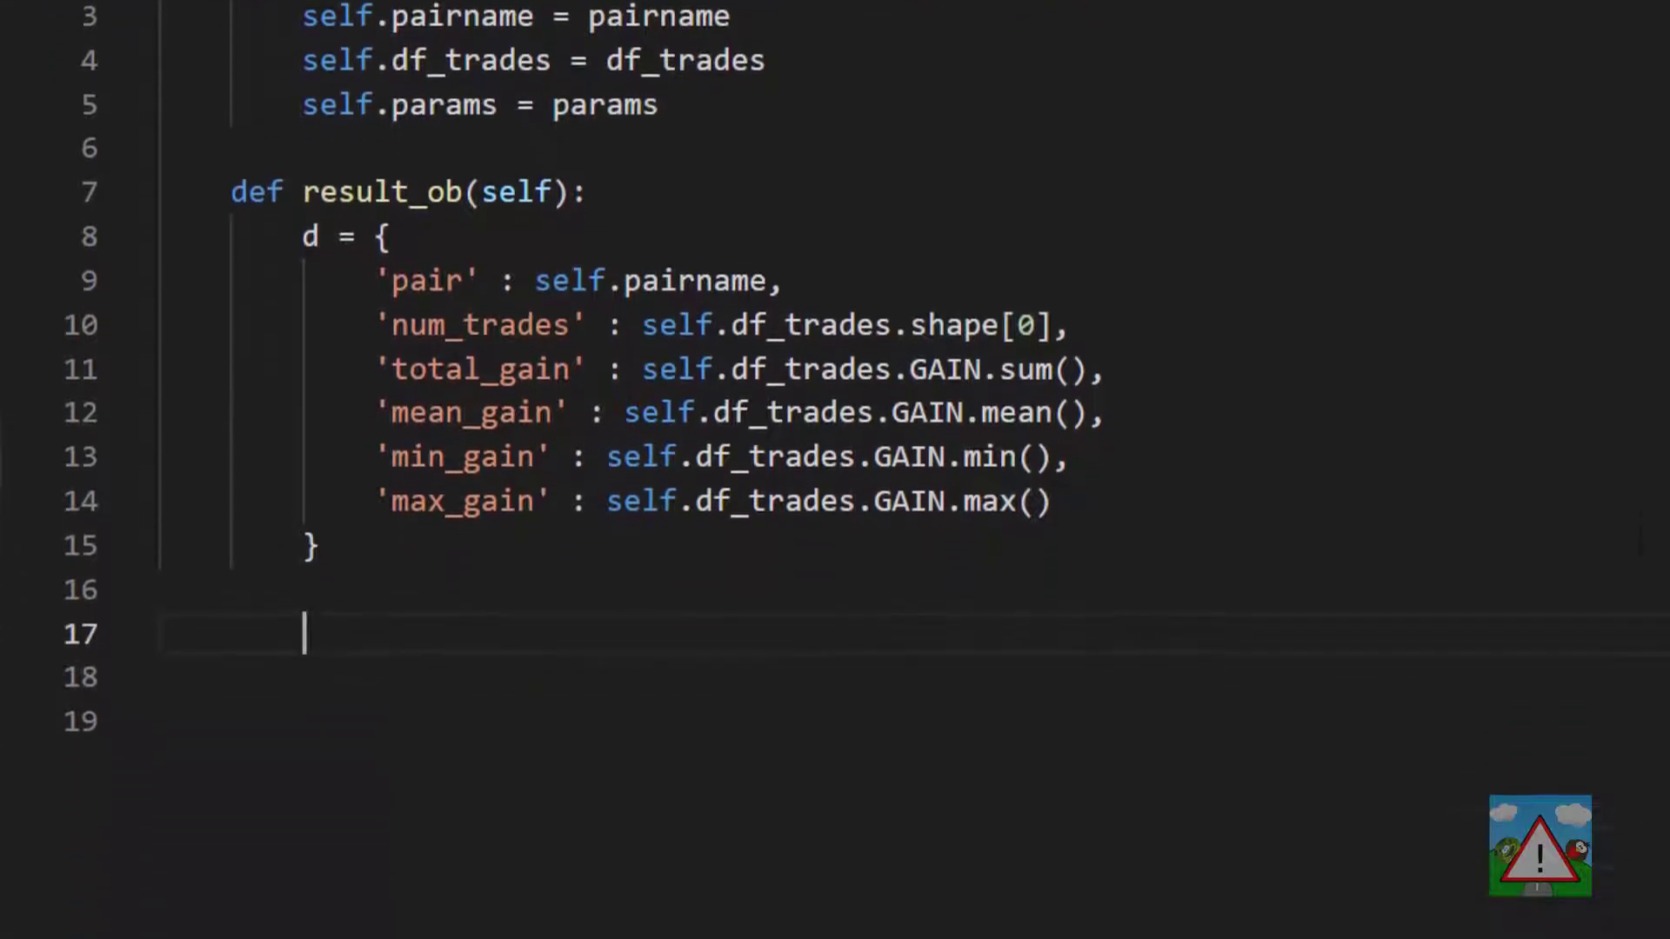
- Loop over self.params.items() setting d[k] = v, then return d from result_ob
type("for k")
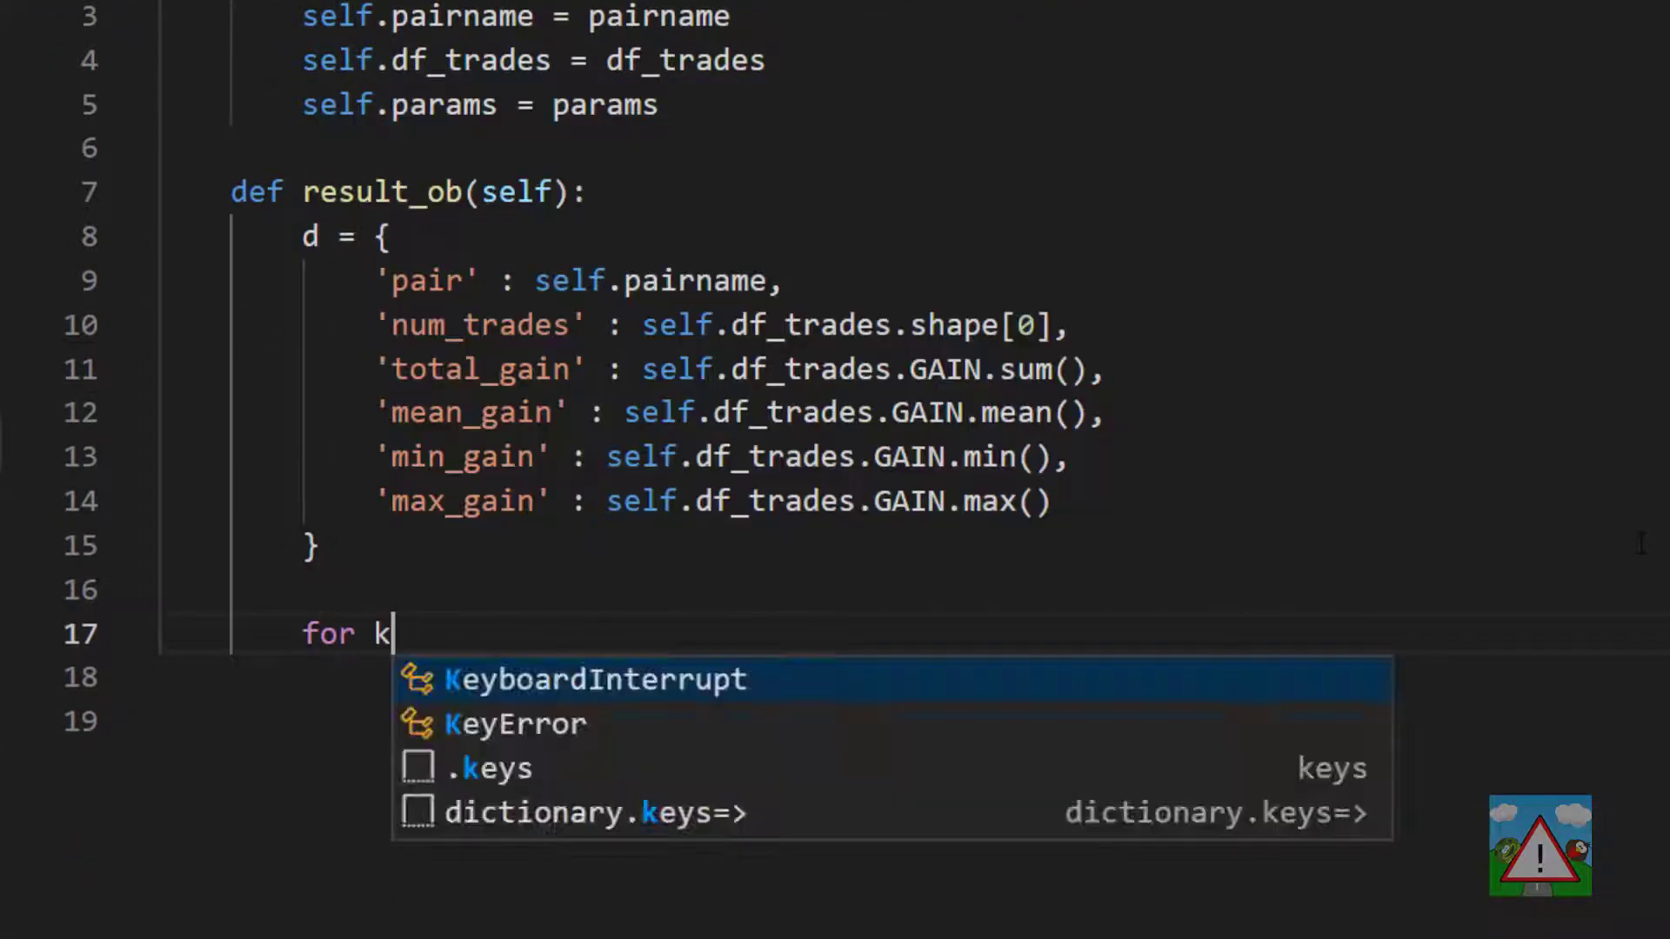
type(",v in self.")
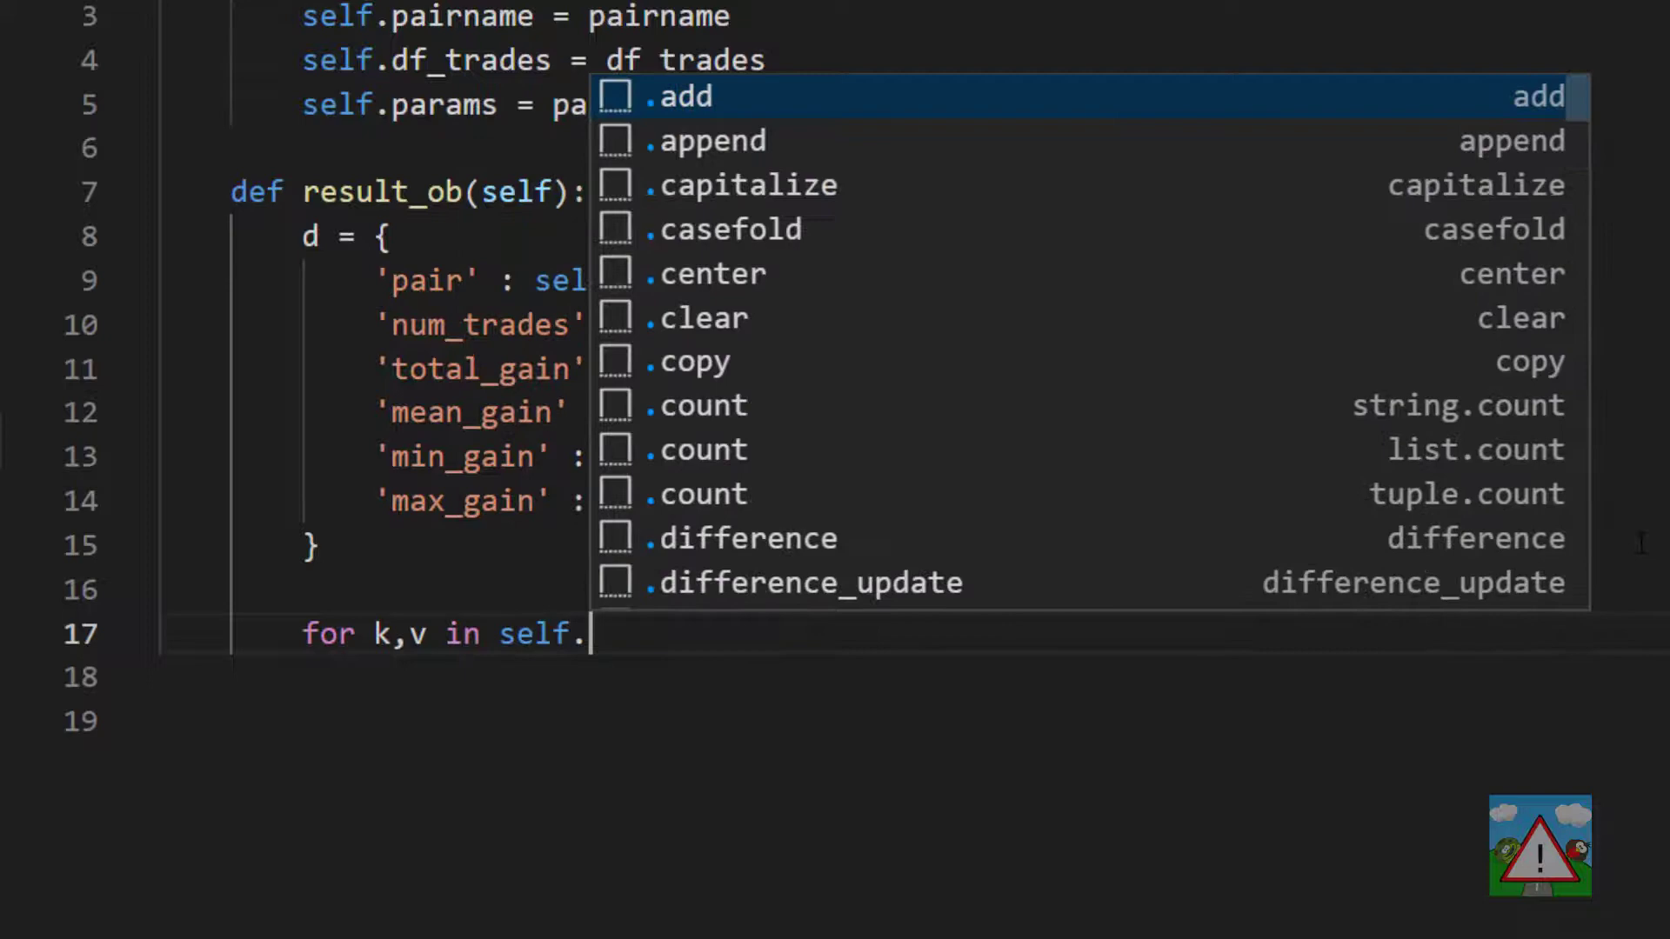
type("params.items():")
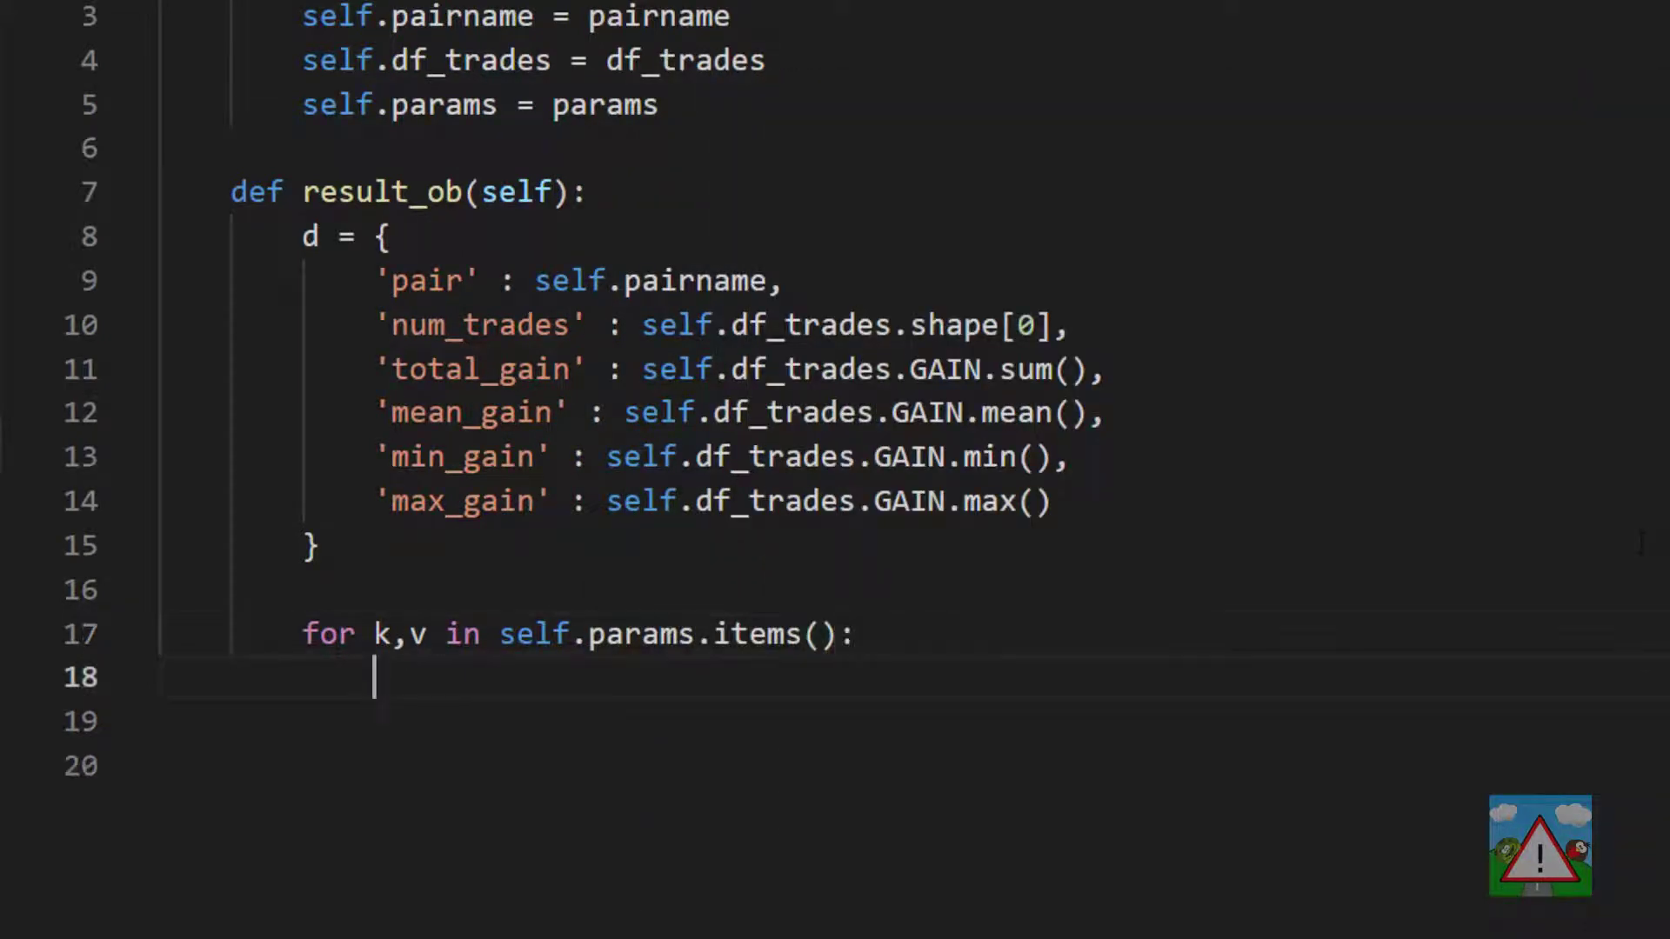
type("d[k] = v")
type("return")
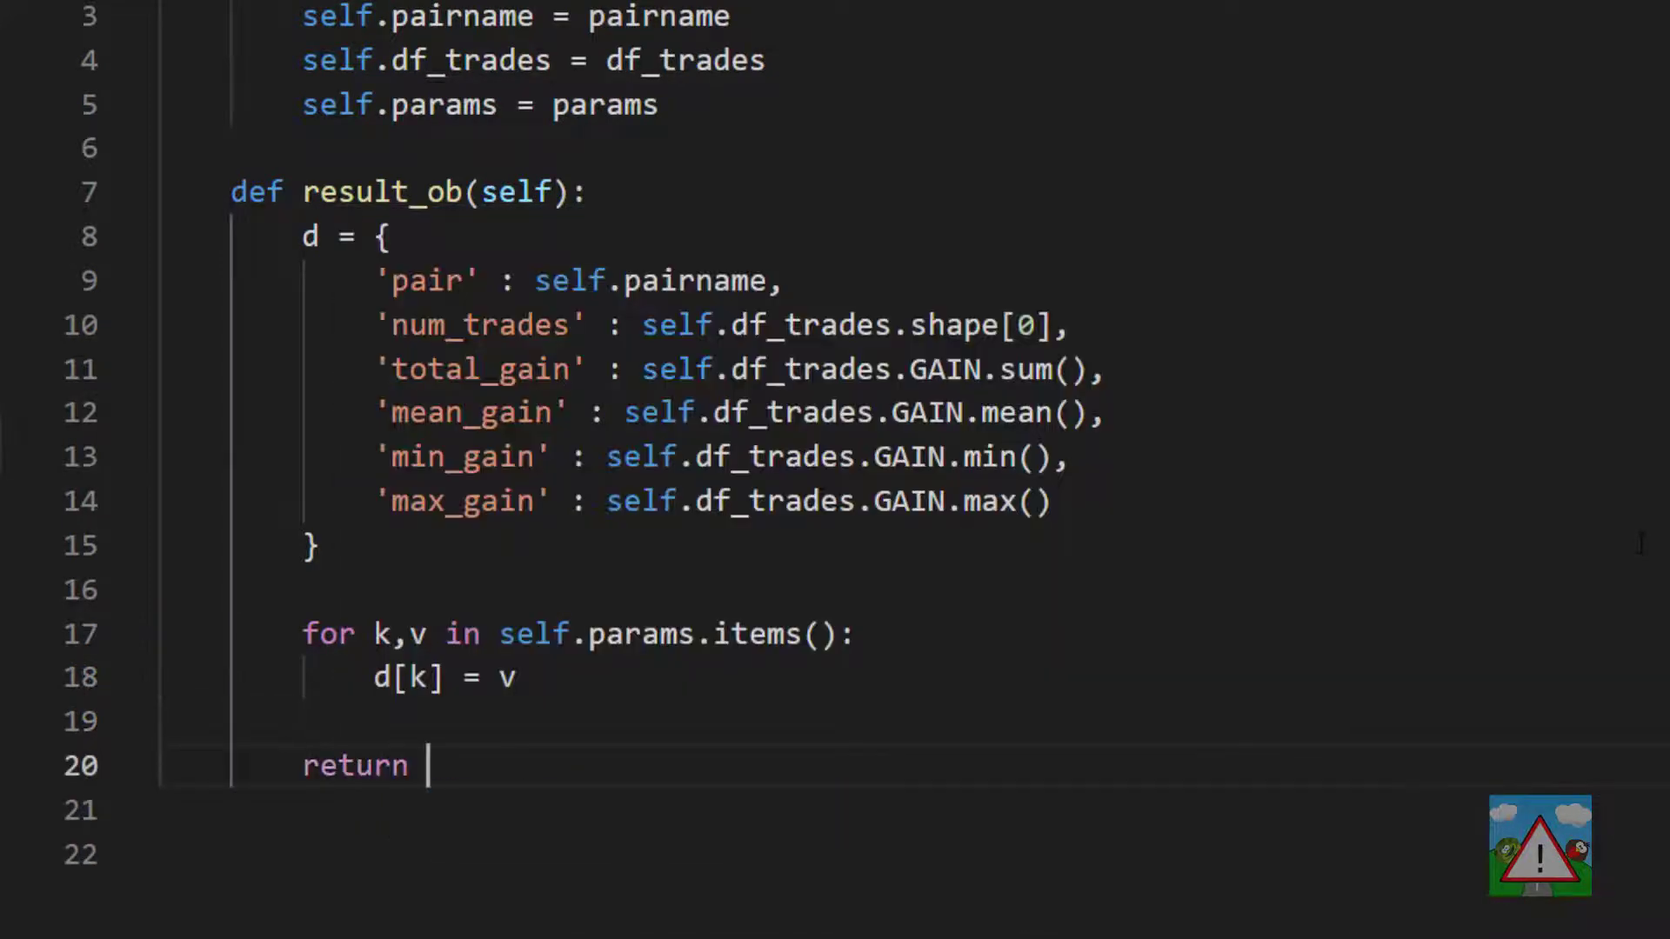
type("d")
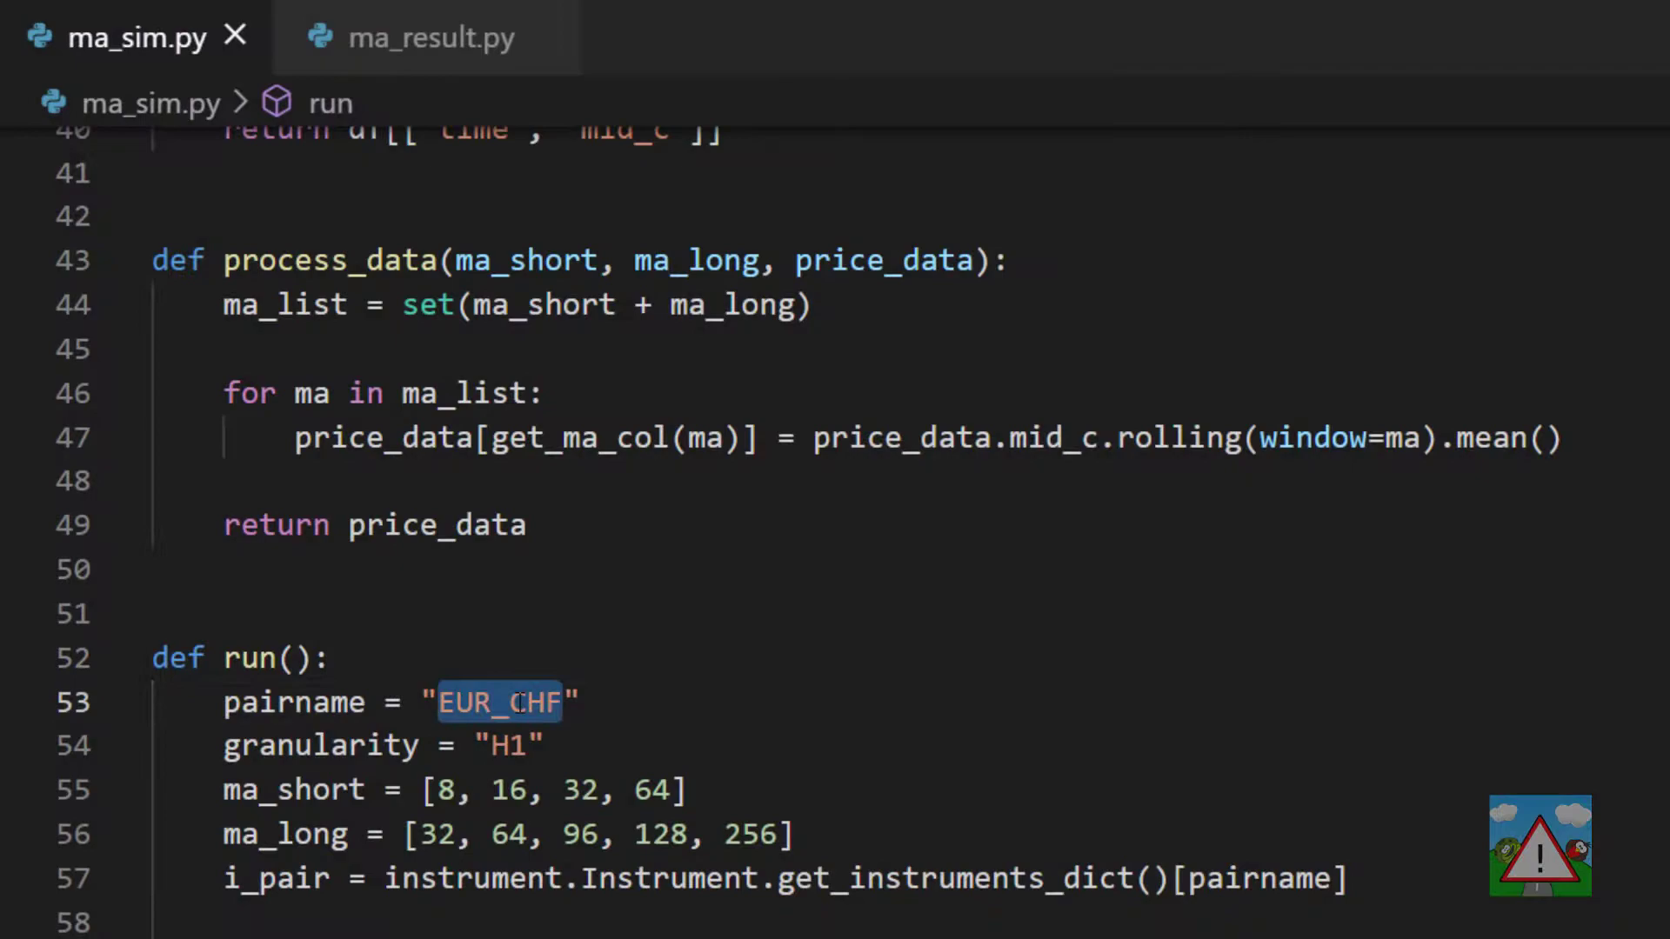
- Change the pair in ma_sim.py's run from "EUR_CHF" to "GBP_JPY" and save
type("GBP_")
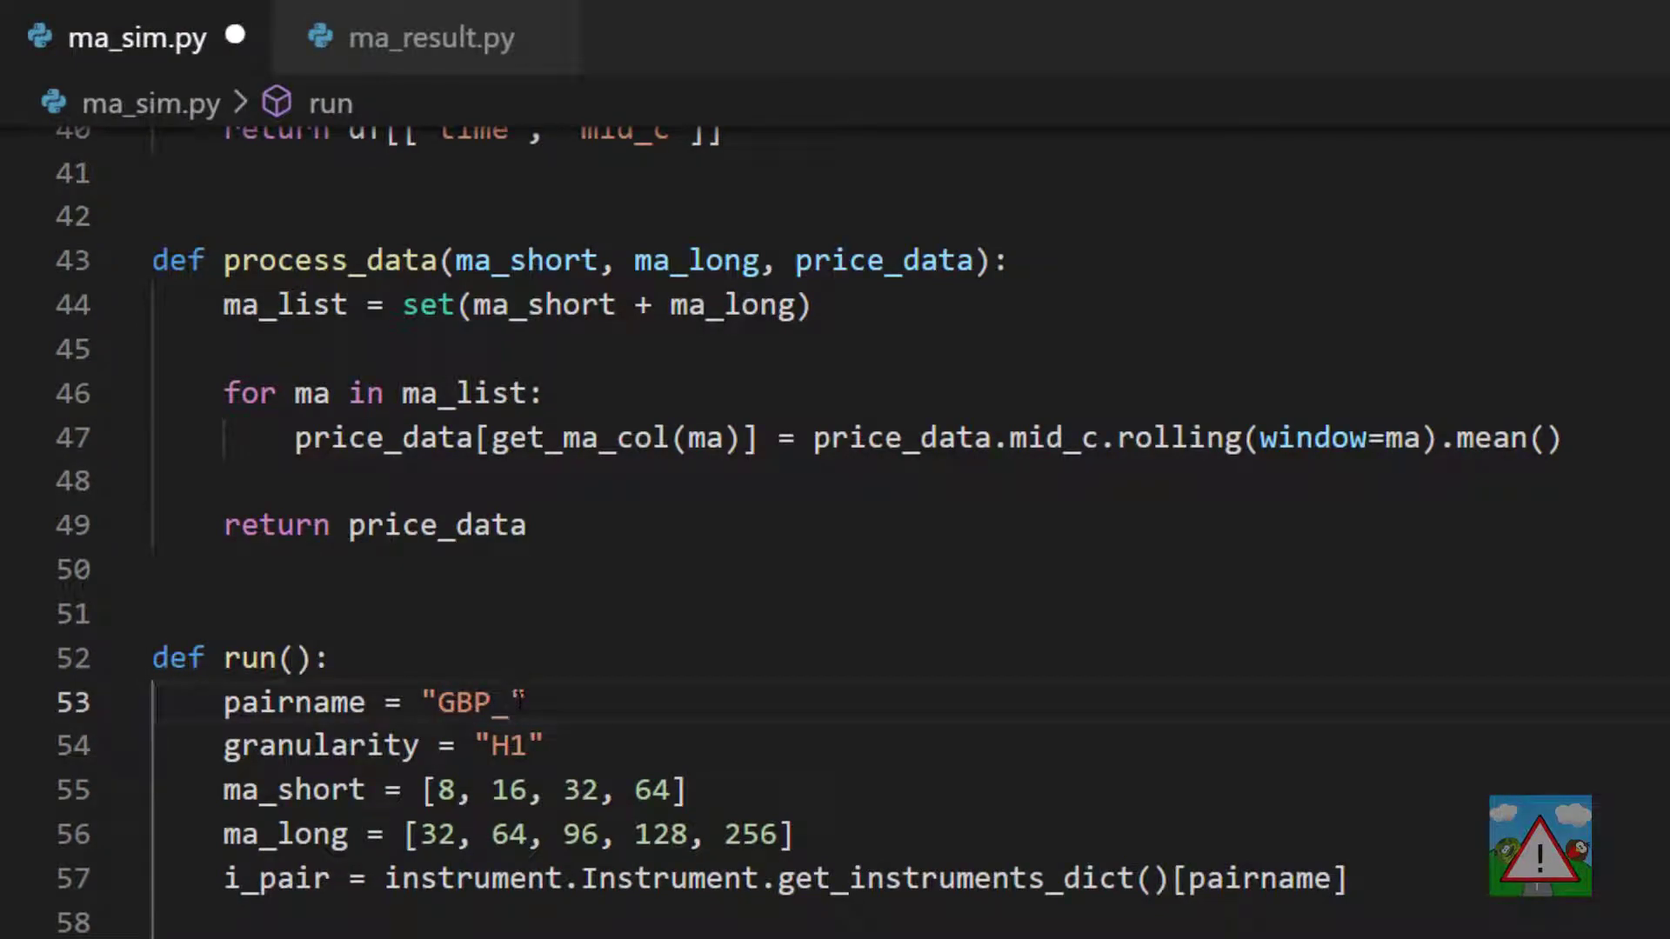
type("JPY\"")
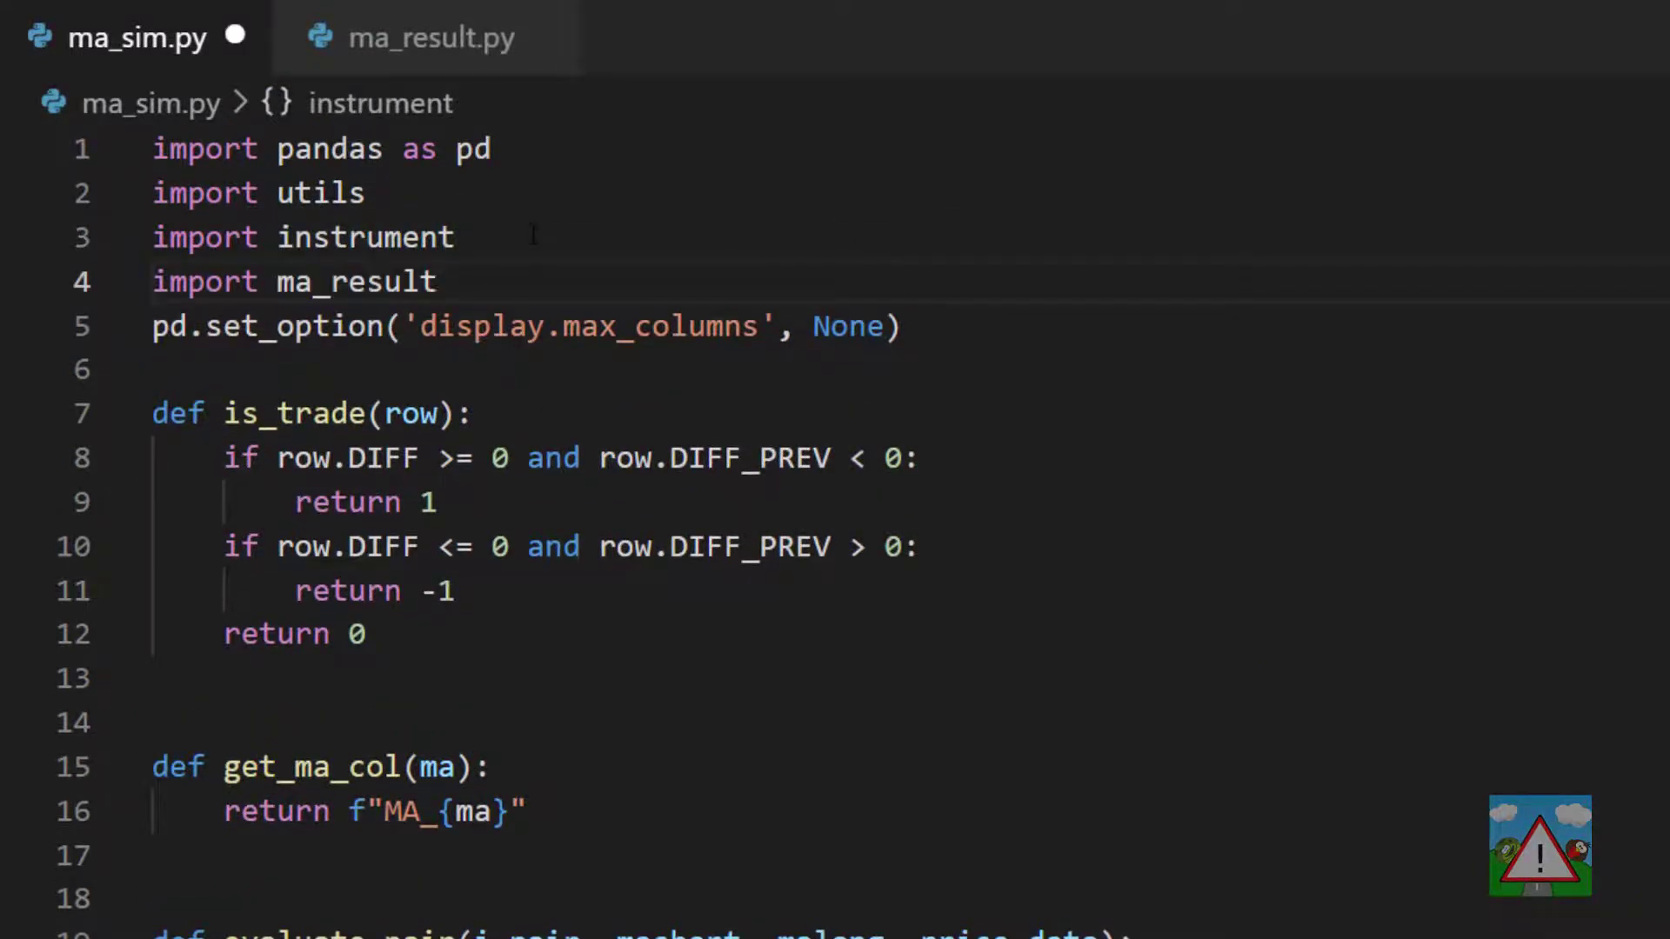
scroll("down", 3)
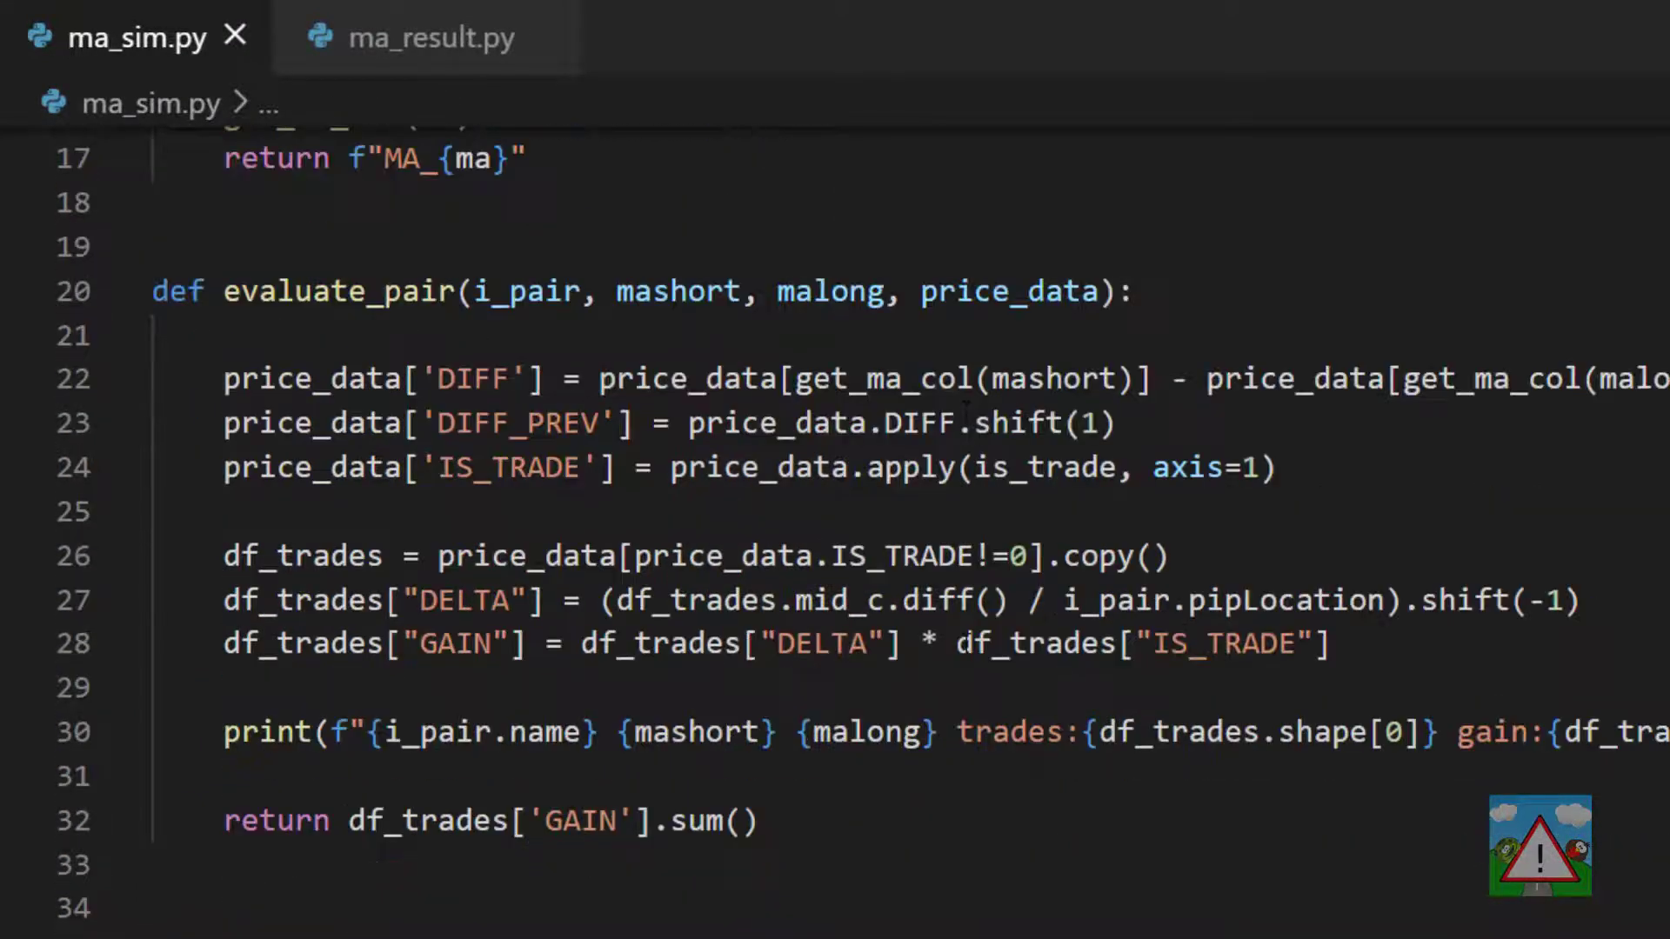
scroll("down", 3)
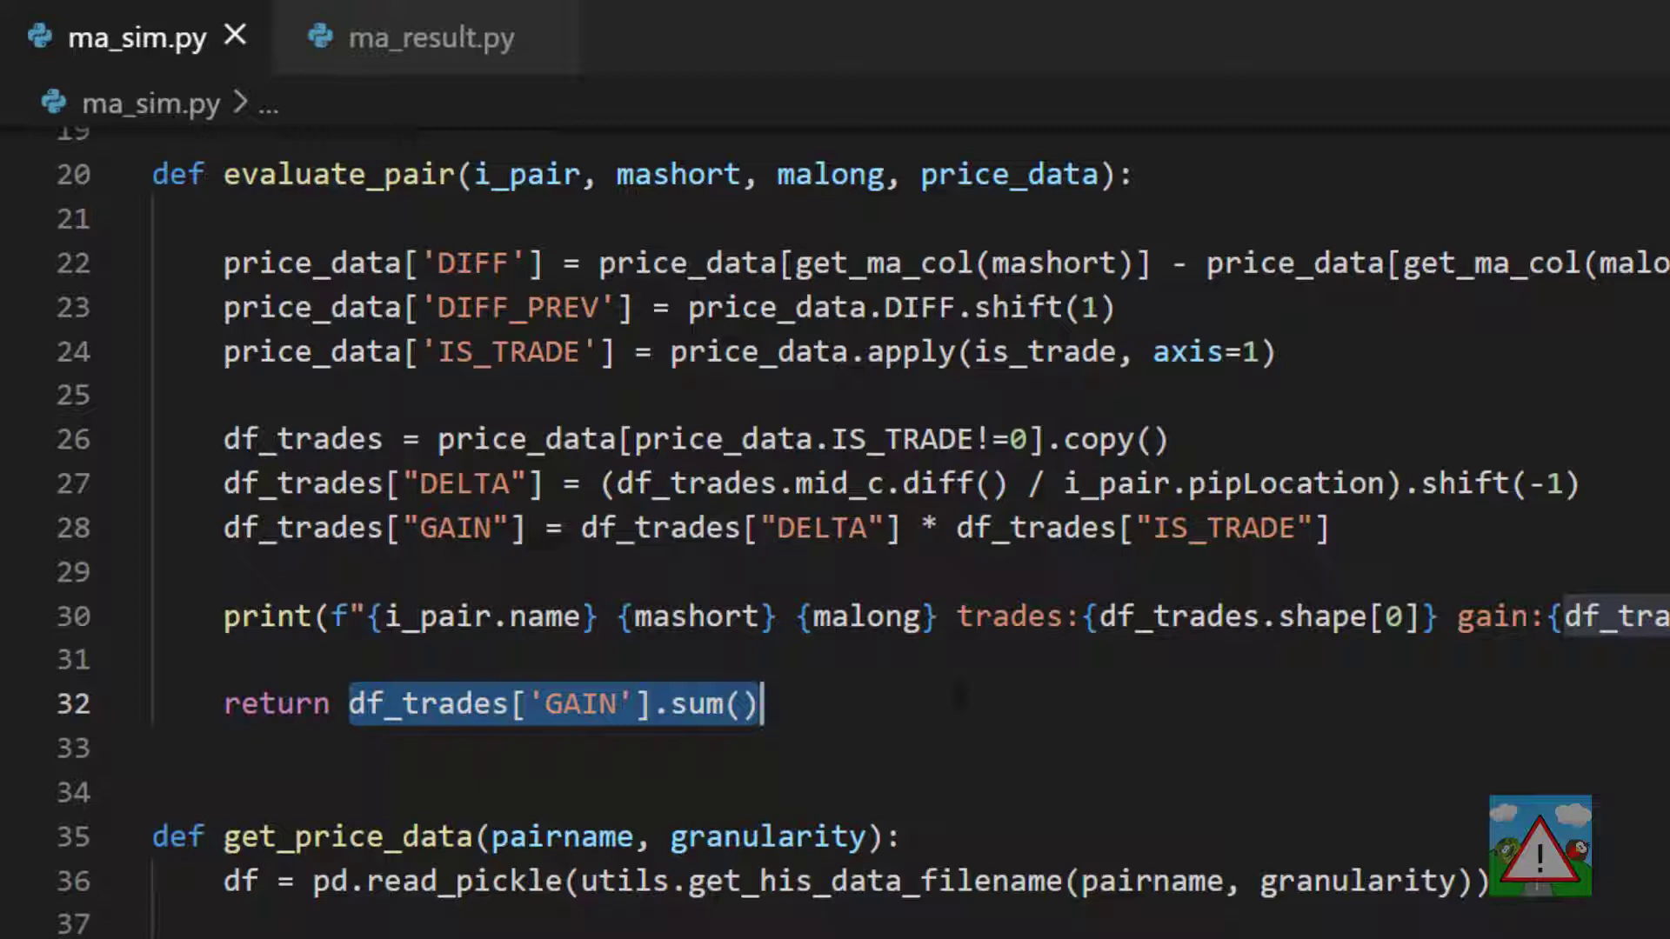
- Return ma_result.MAResult(df_trades, pairname=i_pair.name, params={'mashort', 'malong'}) from evaluate_pair
type("return return ma_result")
left_click(909, 748)
type("df_trades=df_trades")
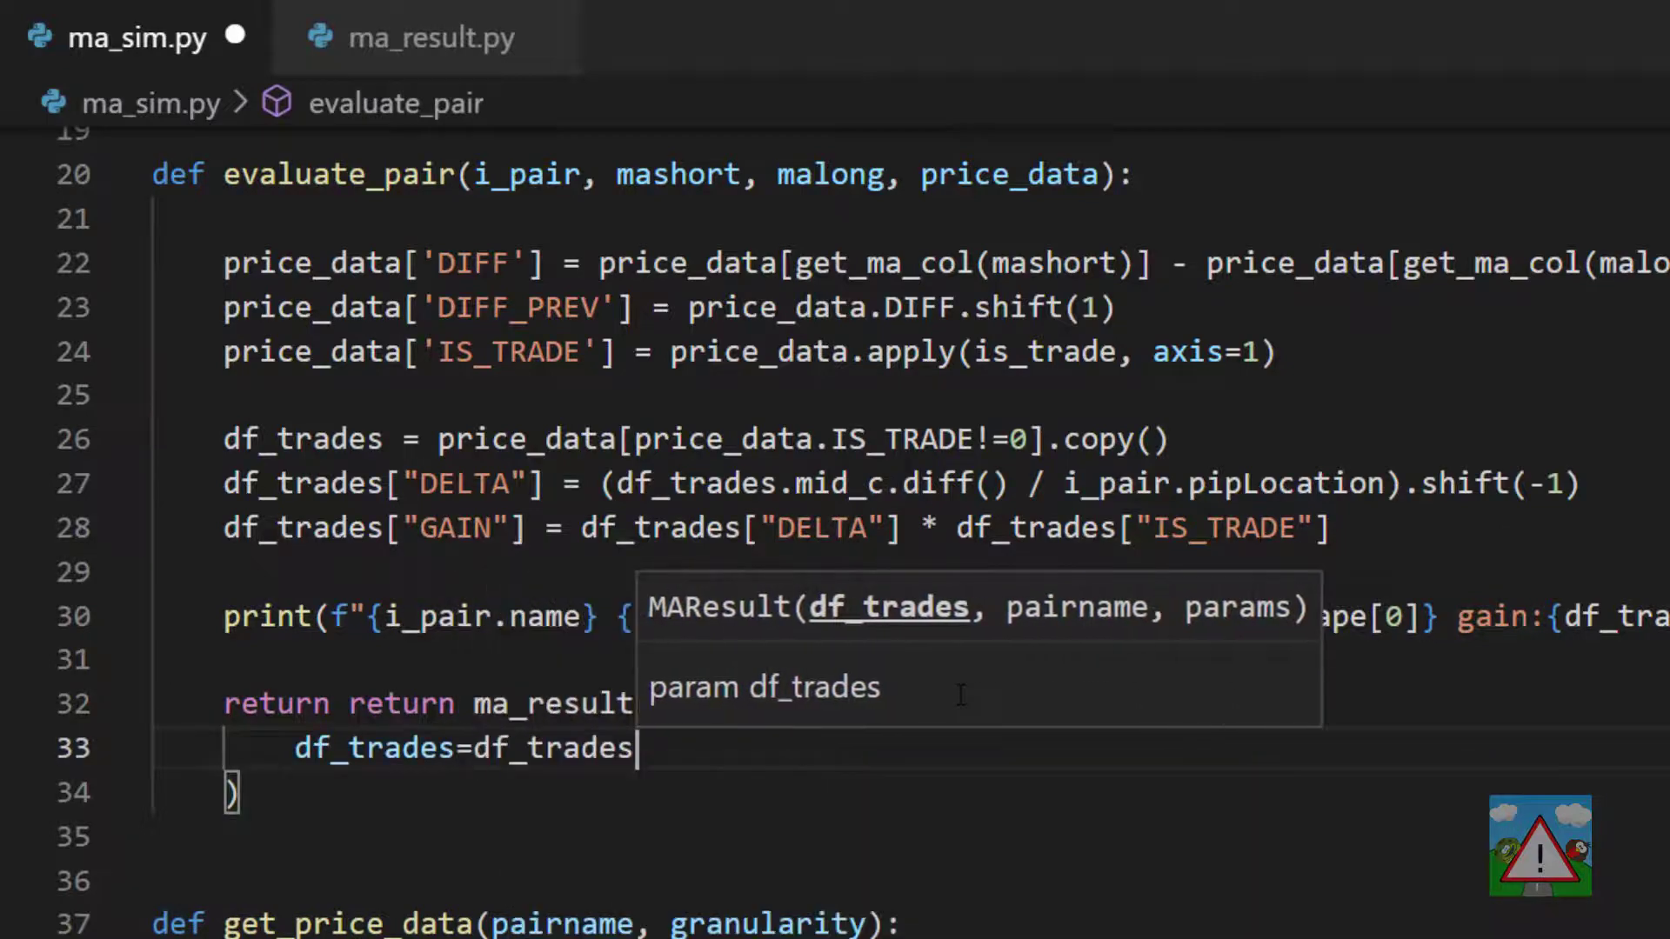
type("pairname=i_pair.name,")
type("params={'mashort")
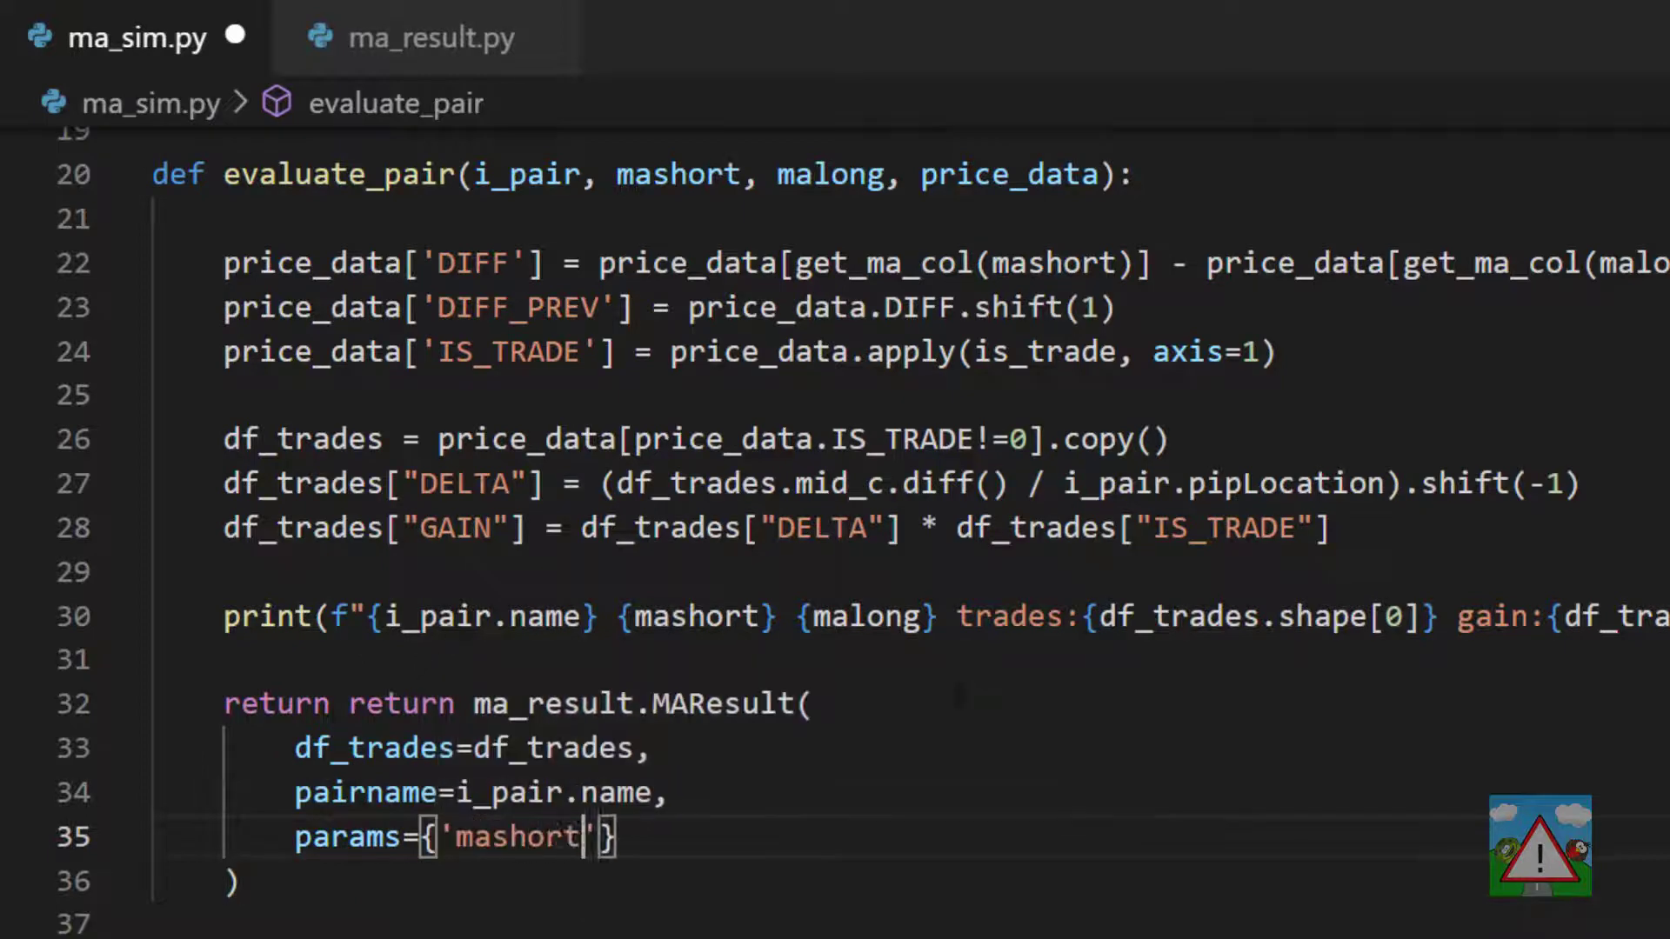
type(":mashort,")
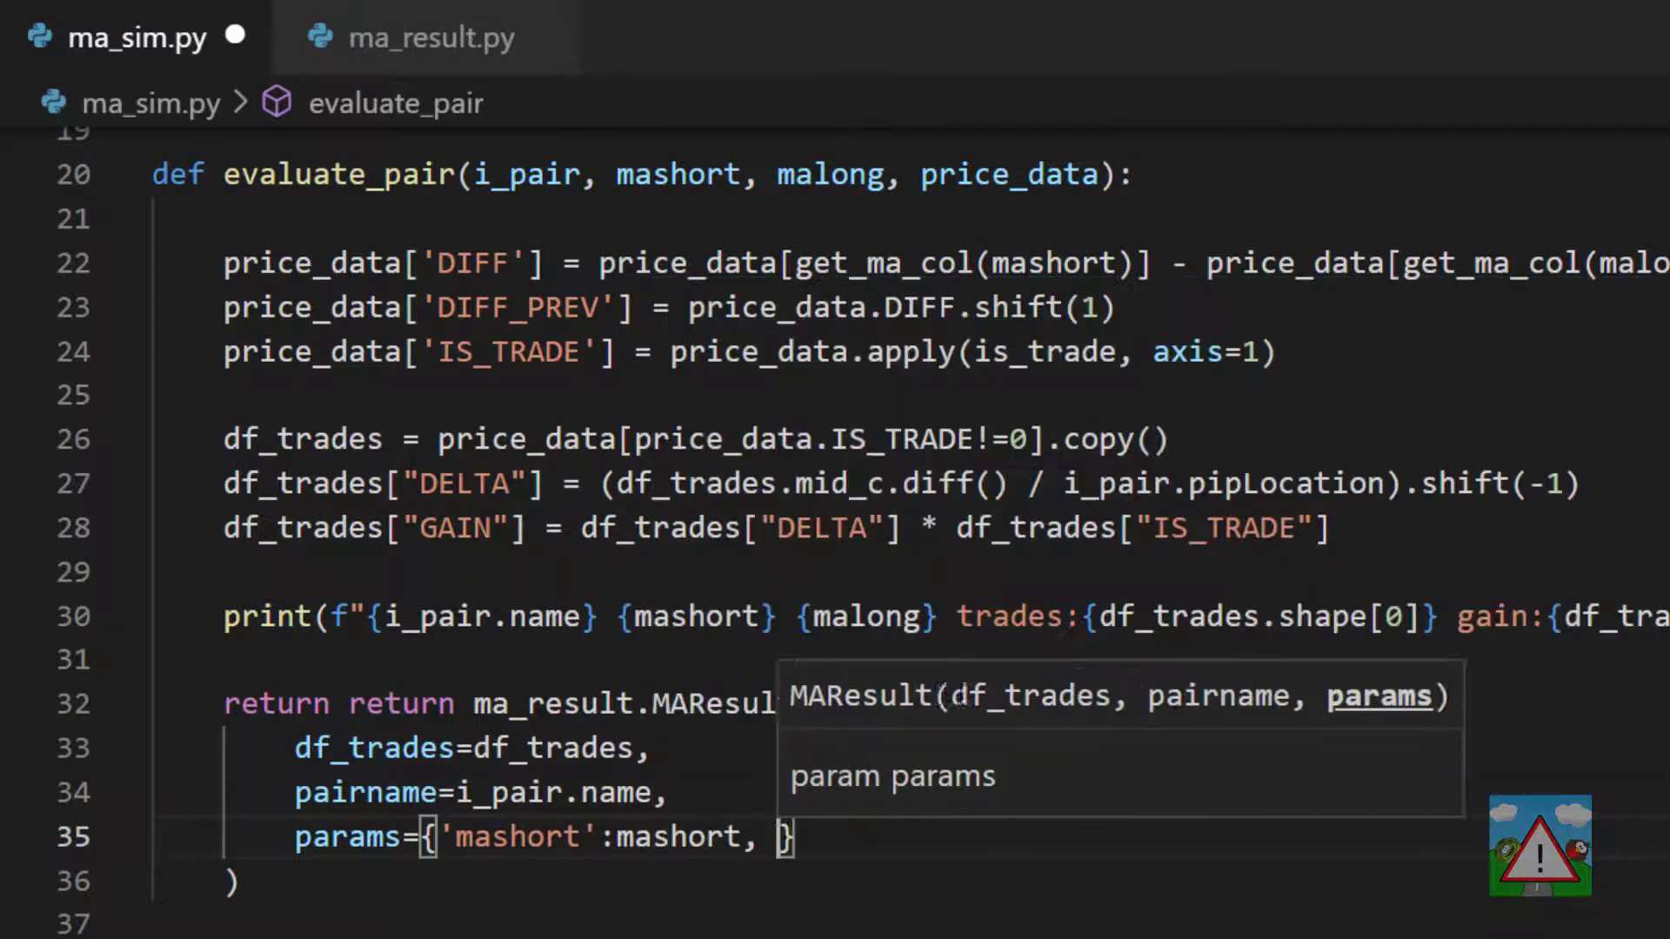
type("'malong':malong")
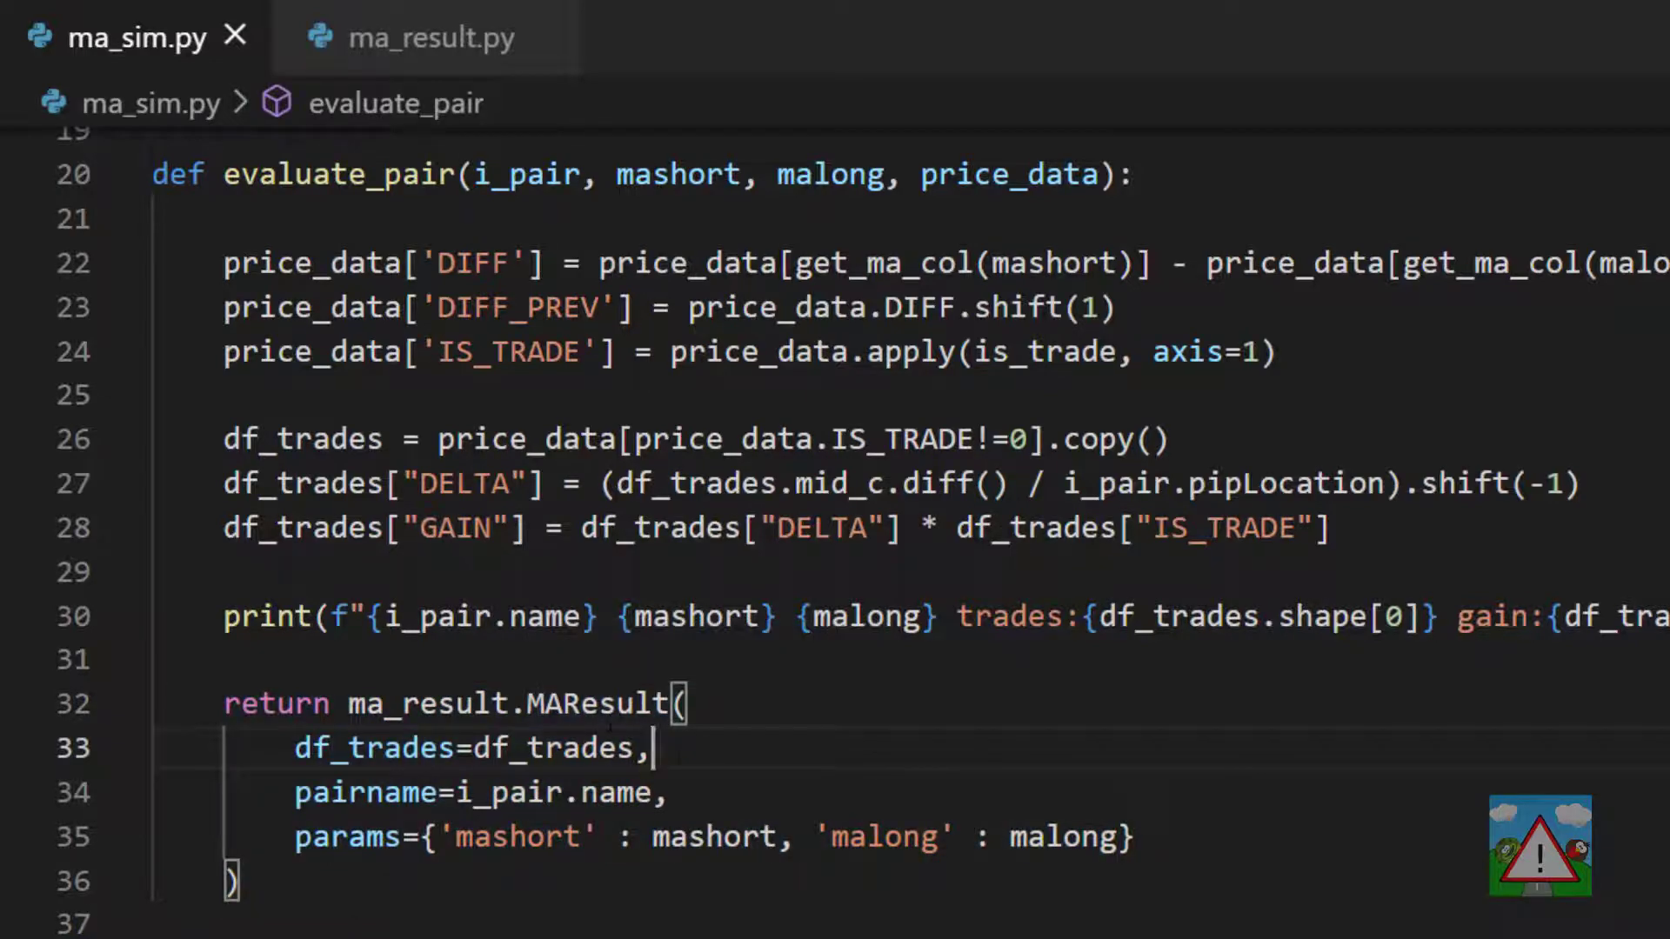
- Replace the best-score tracking variables in run with results = [] and save
scroll("down", 3)
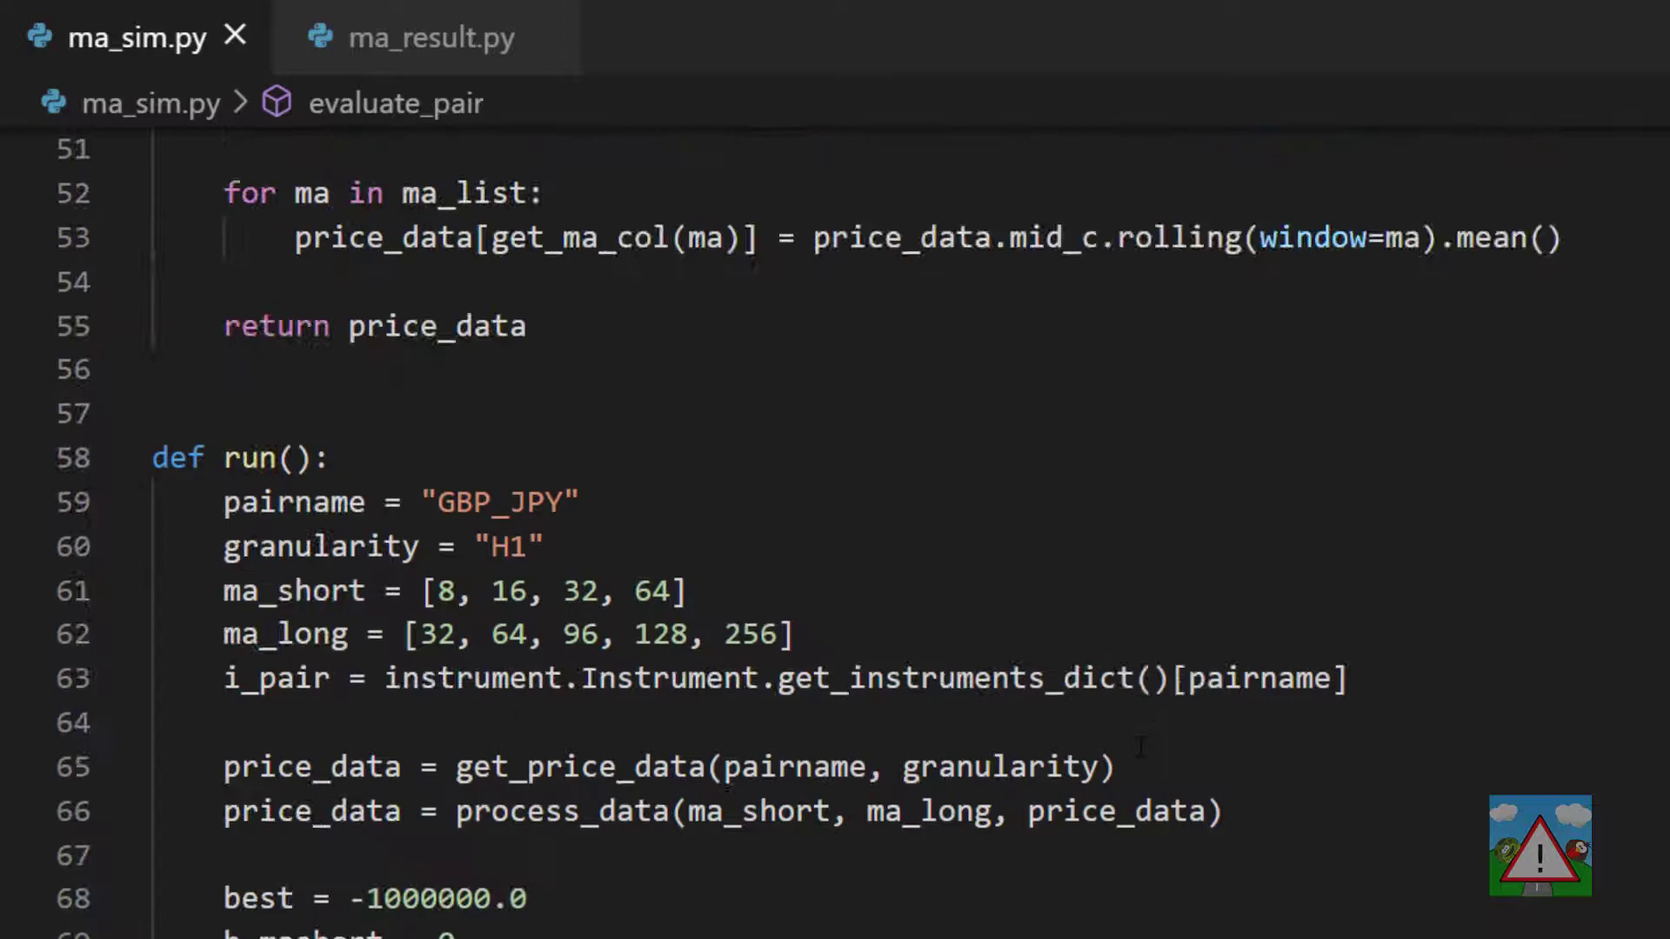
scroll("down", 3)
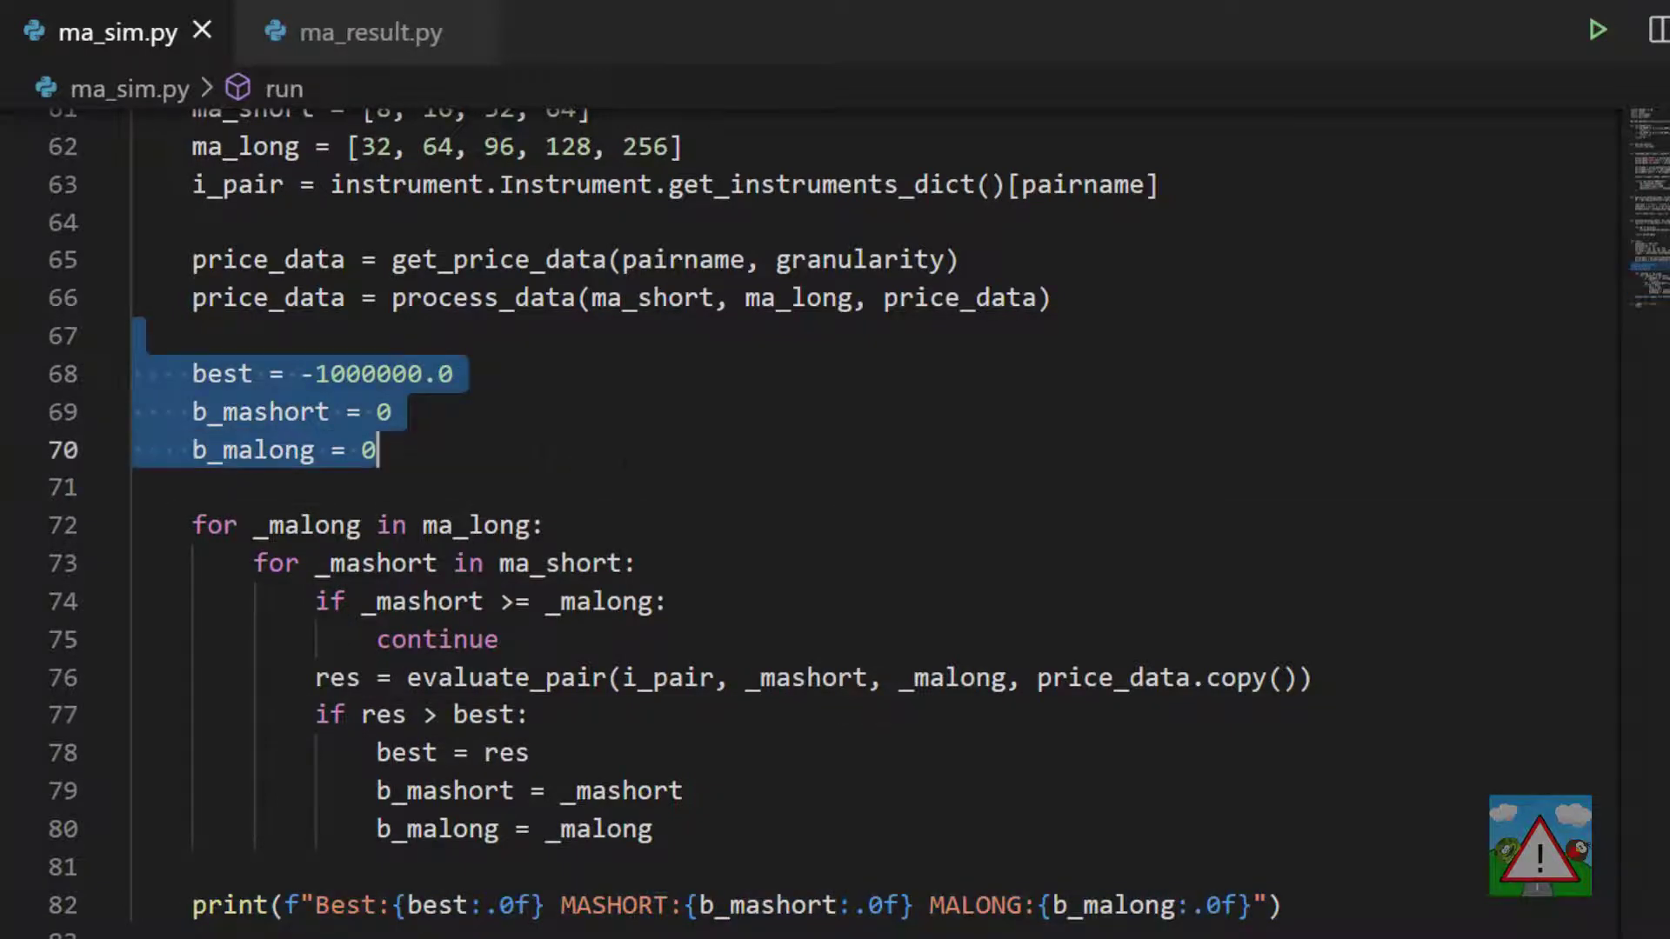
key("Delete")
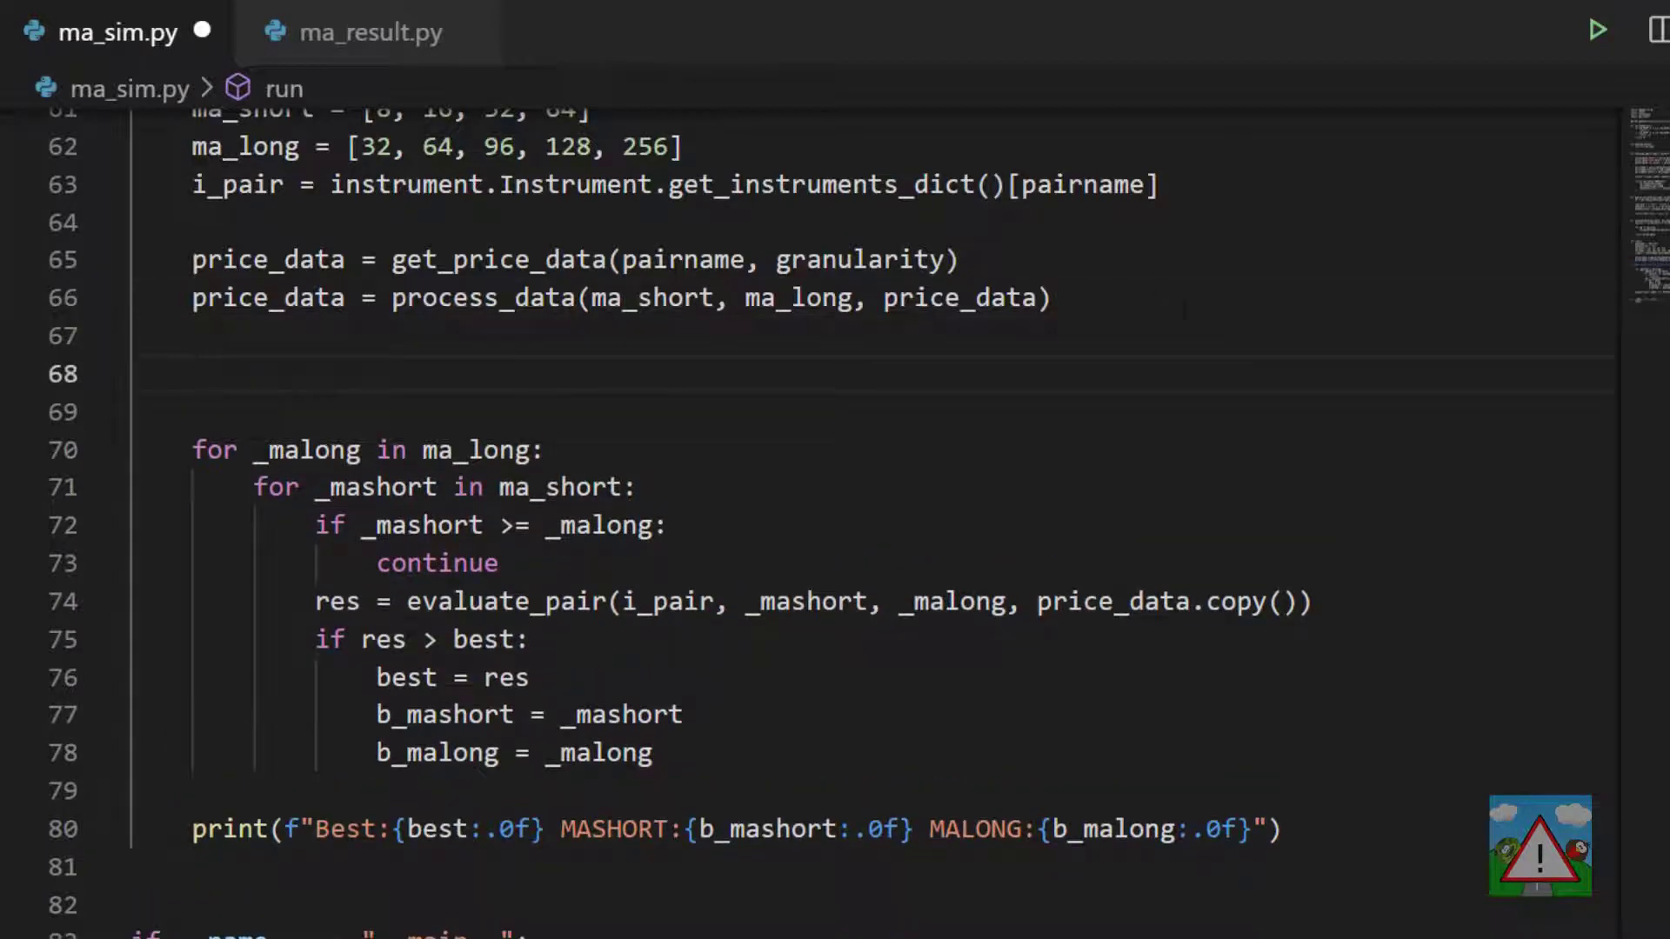
type("results = []")
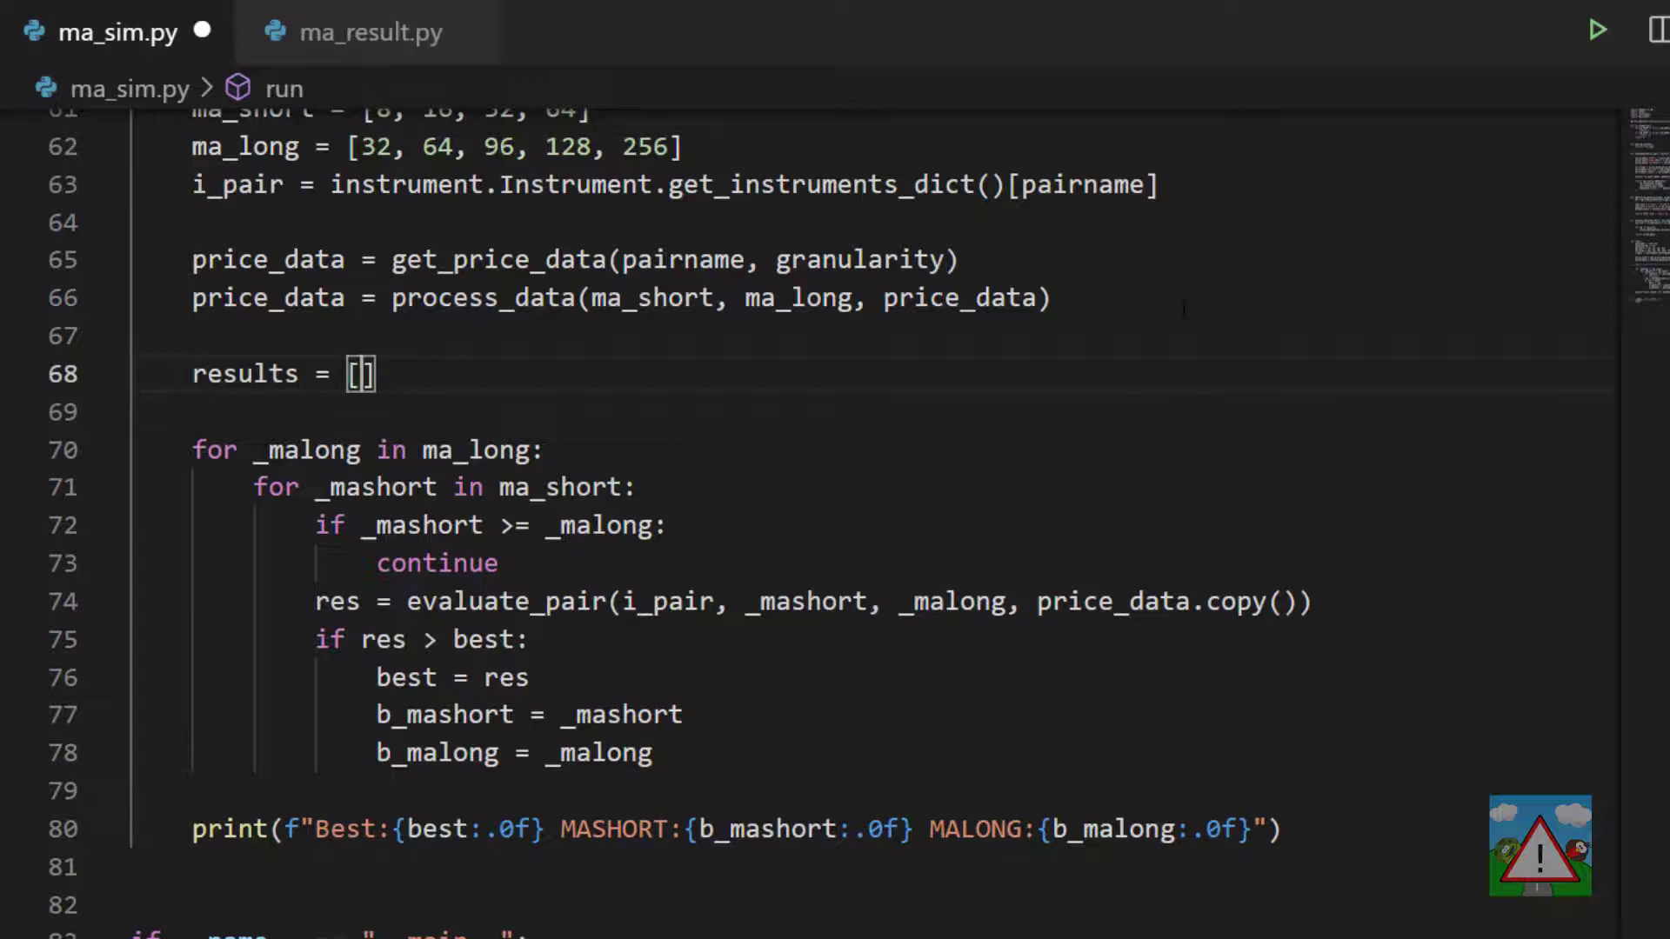
key("ctrl+s")
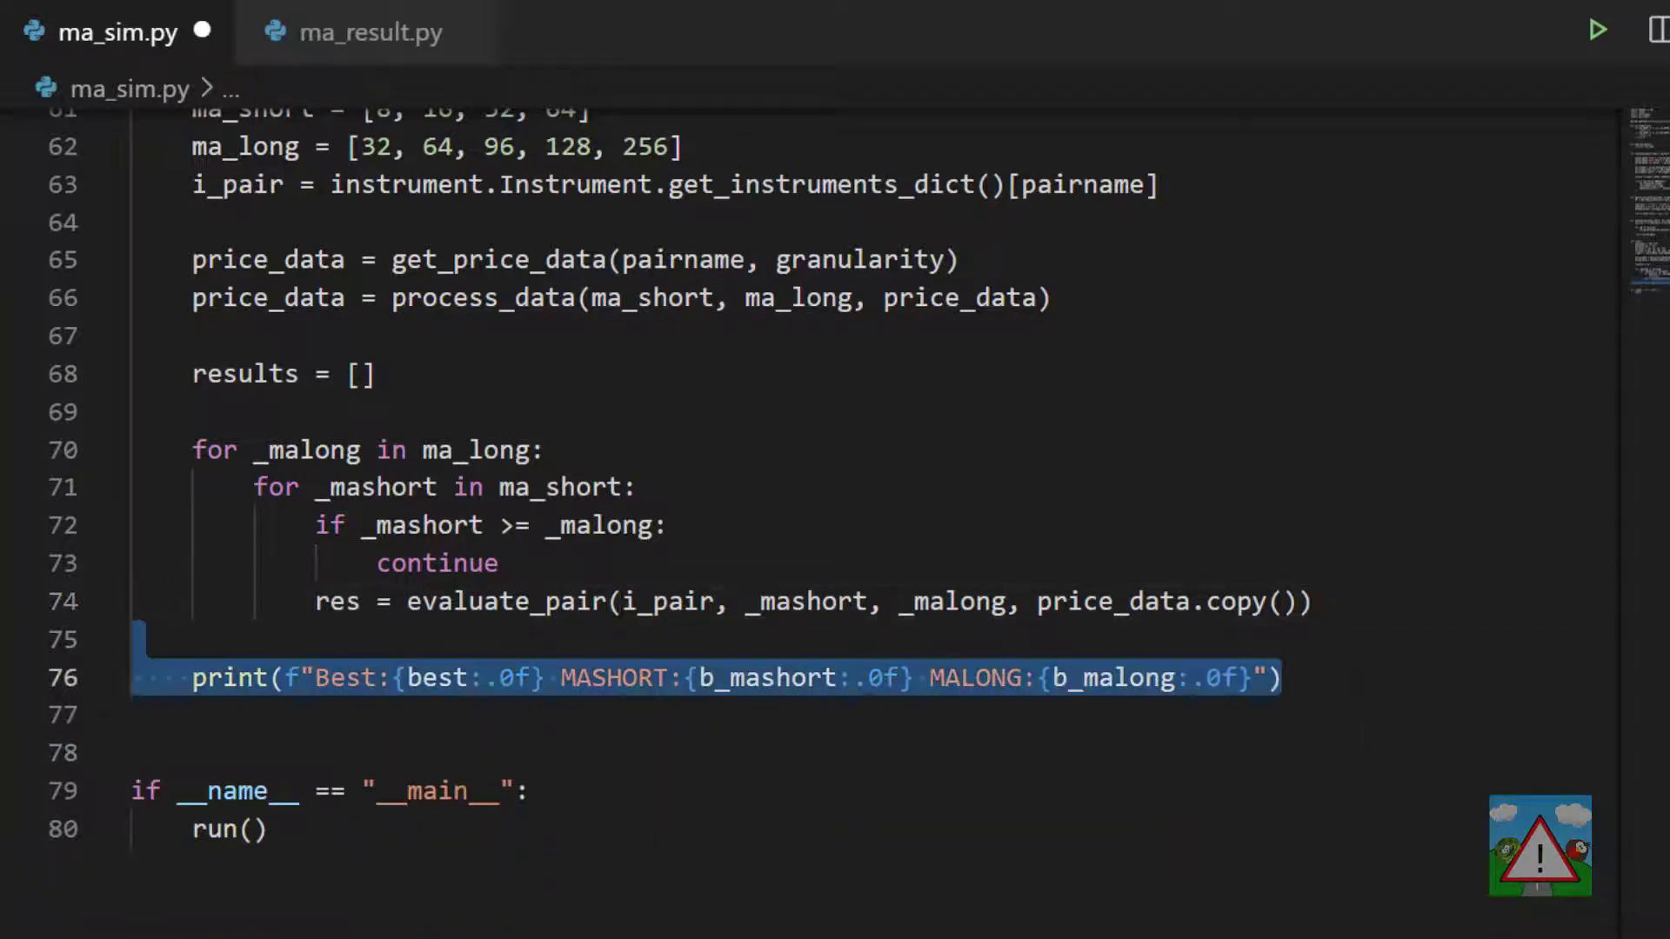
- Delete the old best-result print line and glance at the MAResult class in ma_result.py
key("Delete")
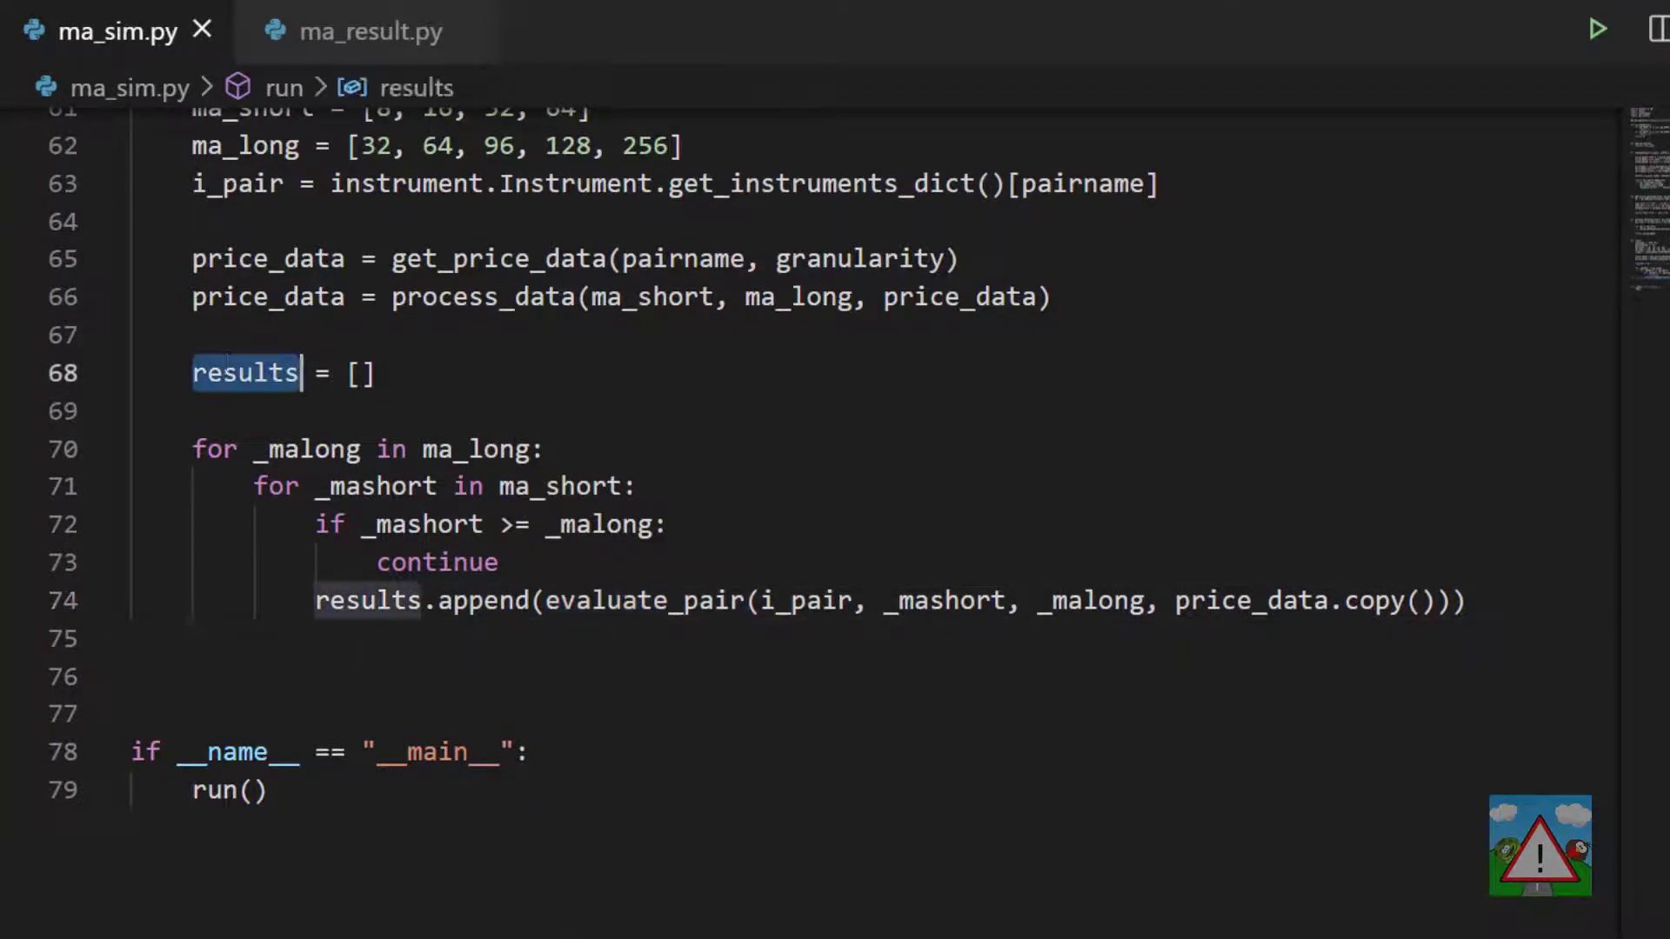
left_click(368, 29)
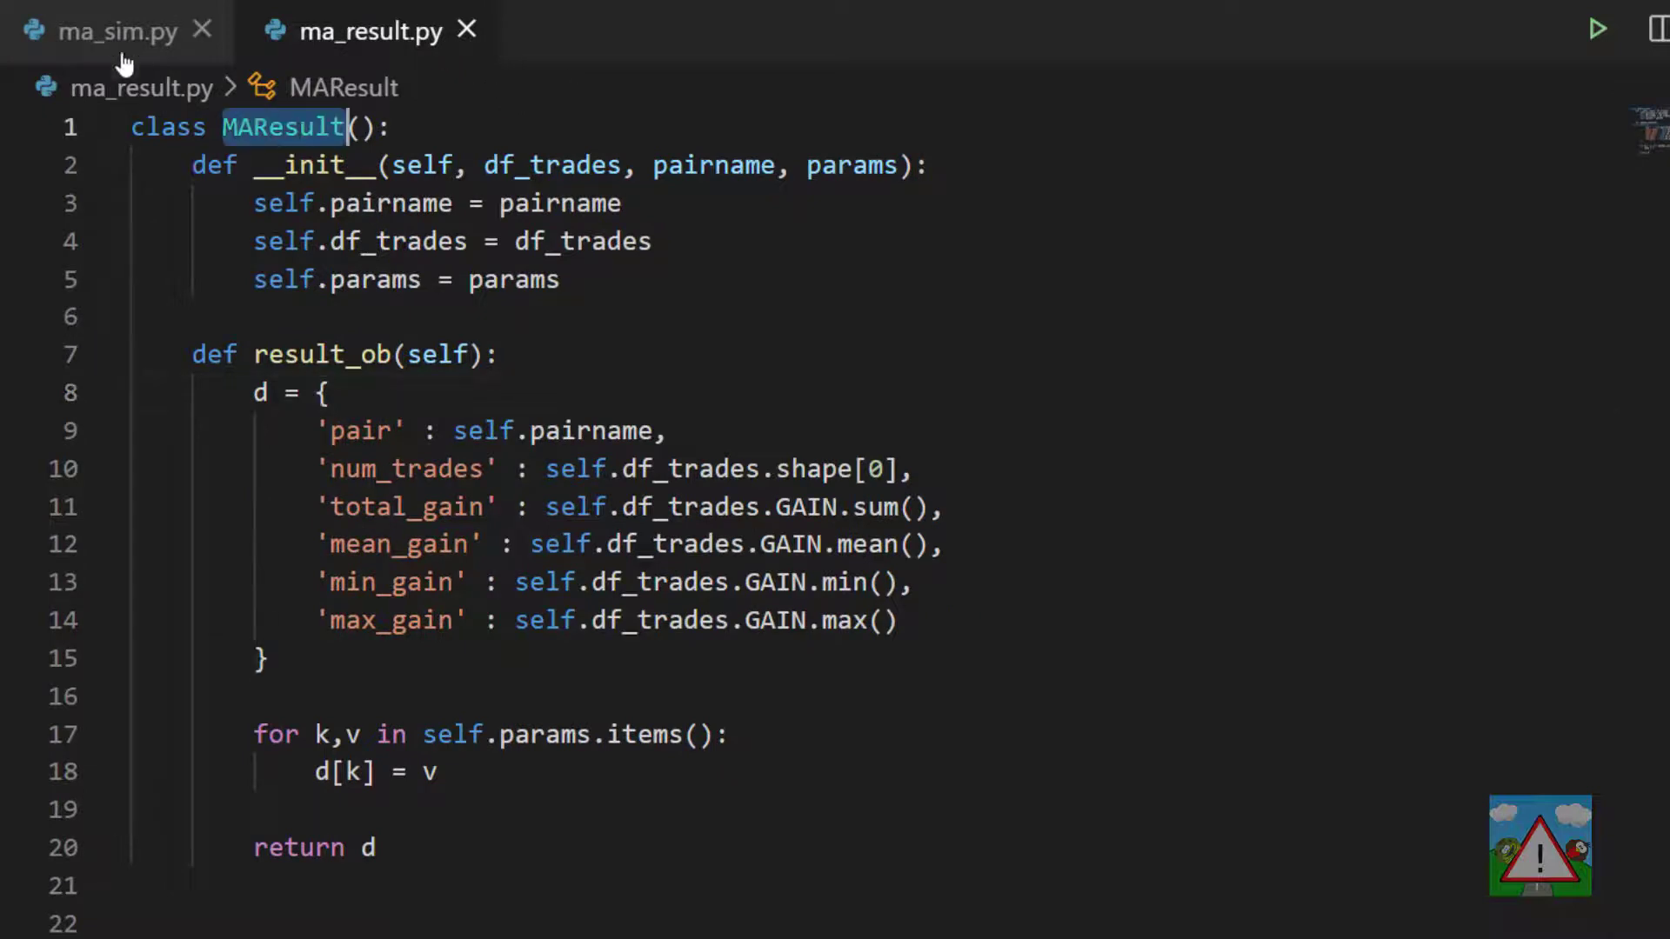
left_click(101, 31)
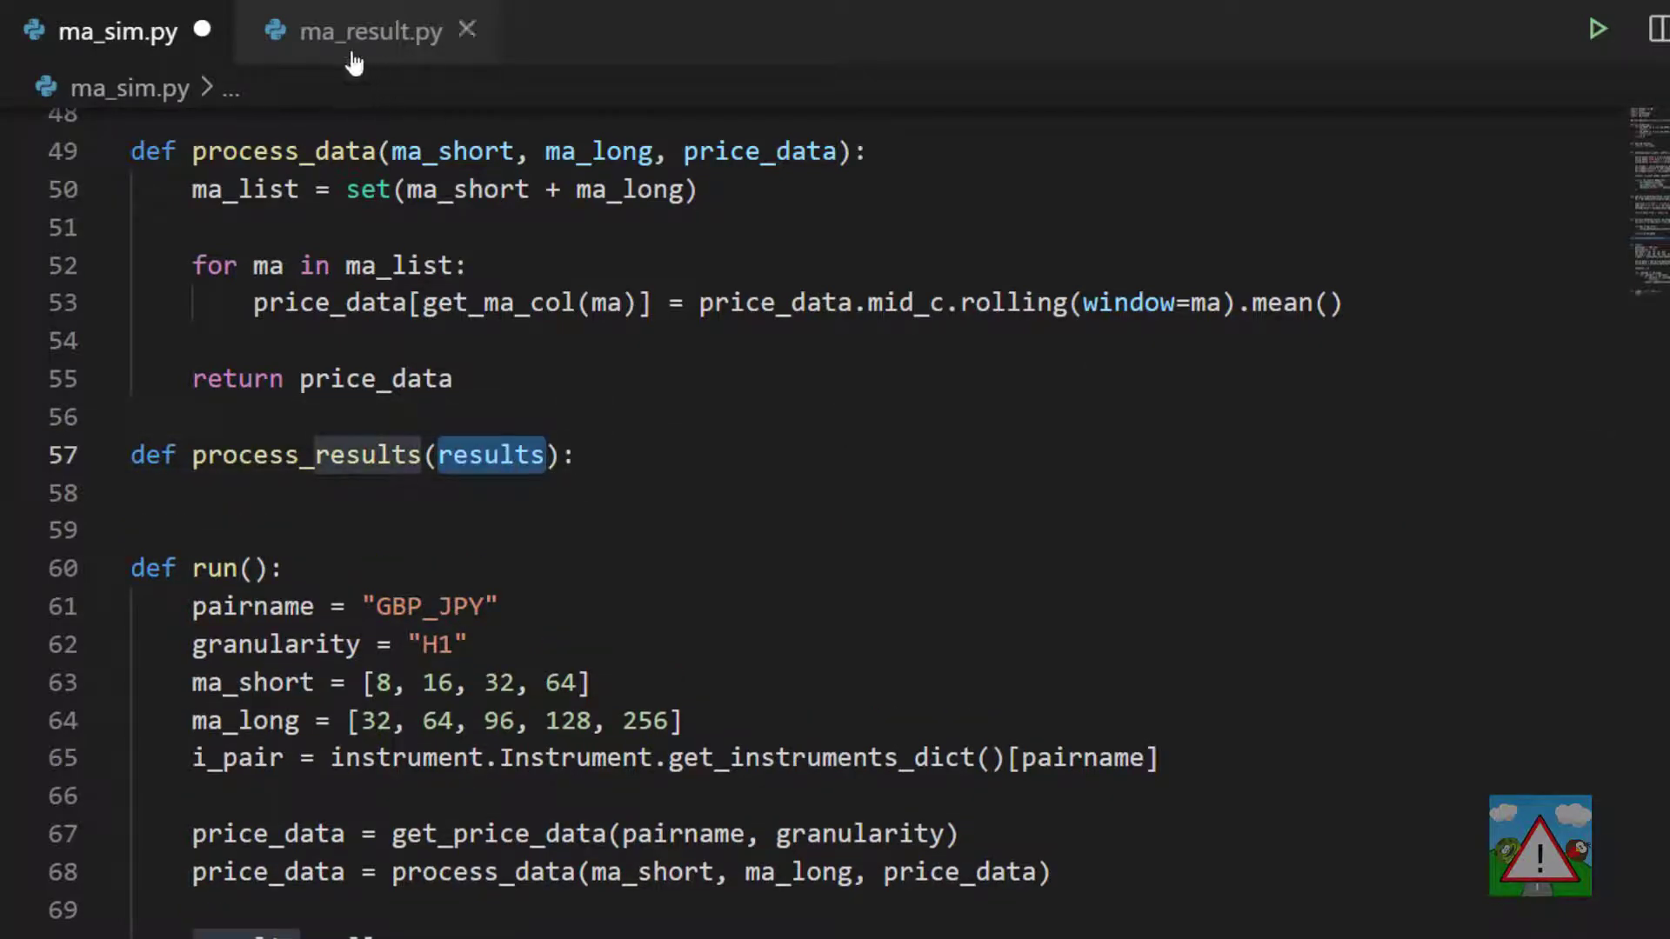
- Write def process_results(results): above run, checking the MAResult class in ma_result.py between edits
left_click(367, 30)
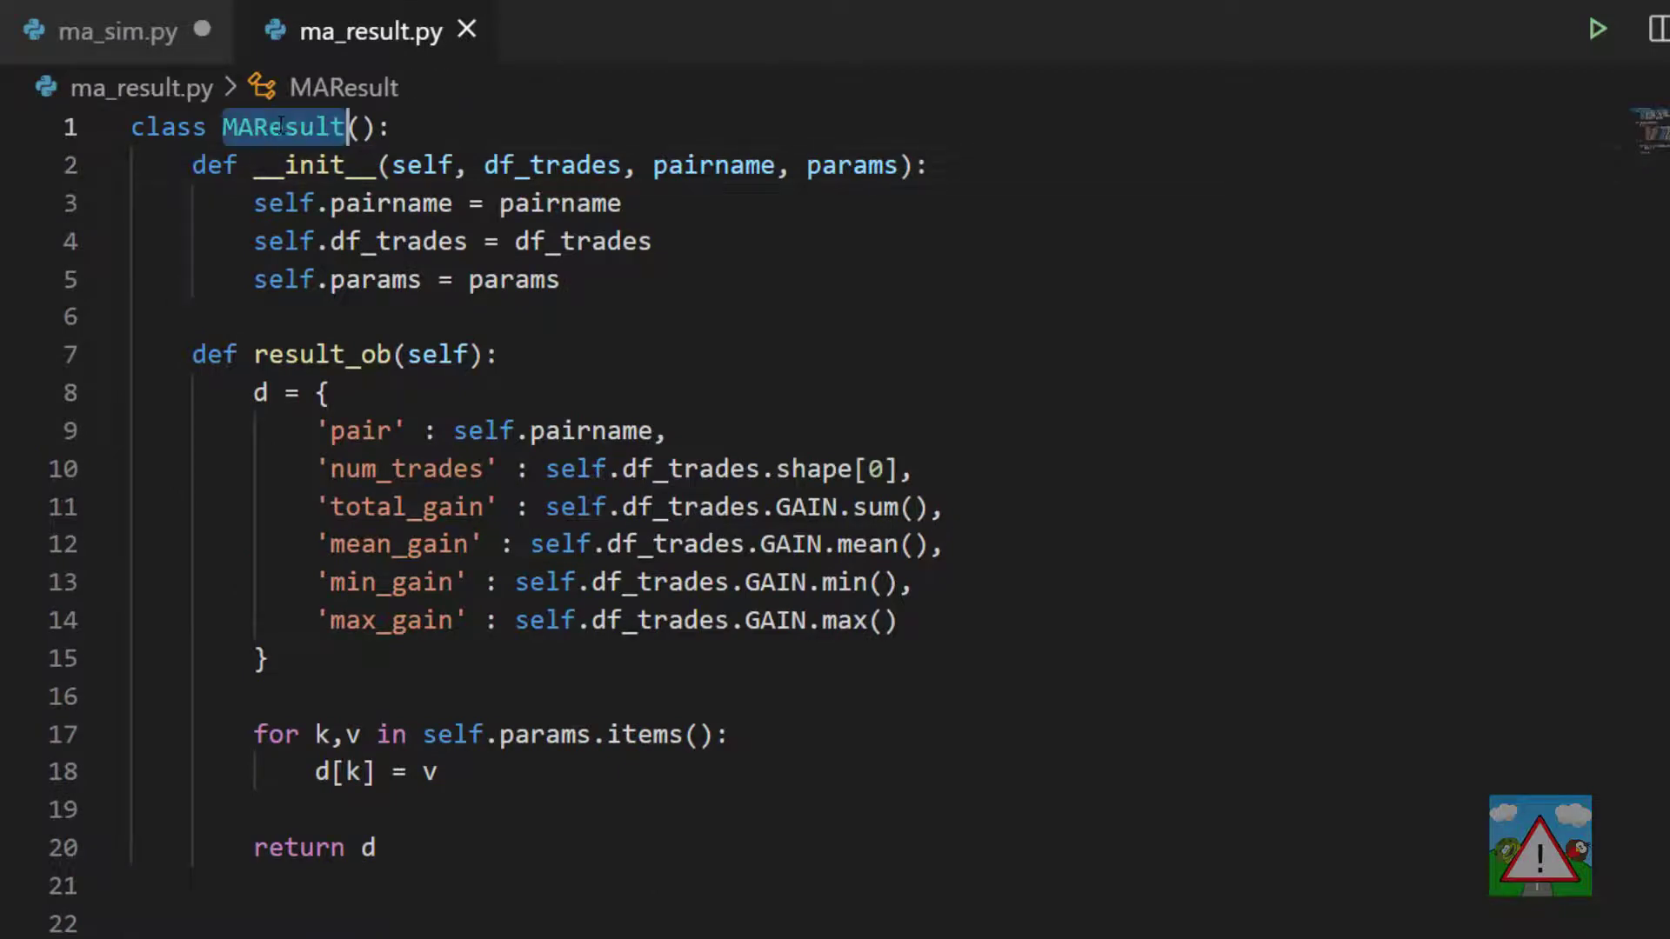
left_click(120, 30)
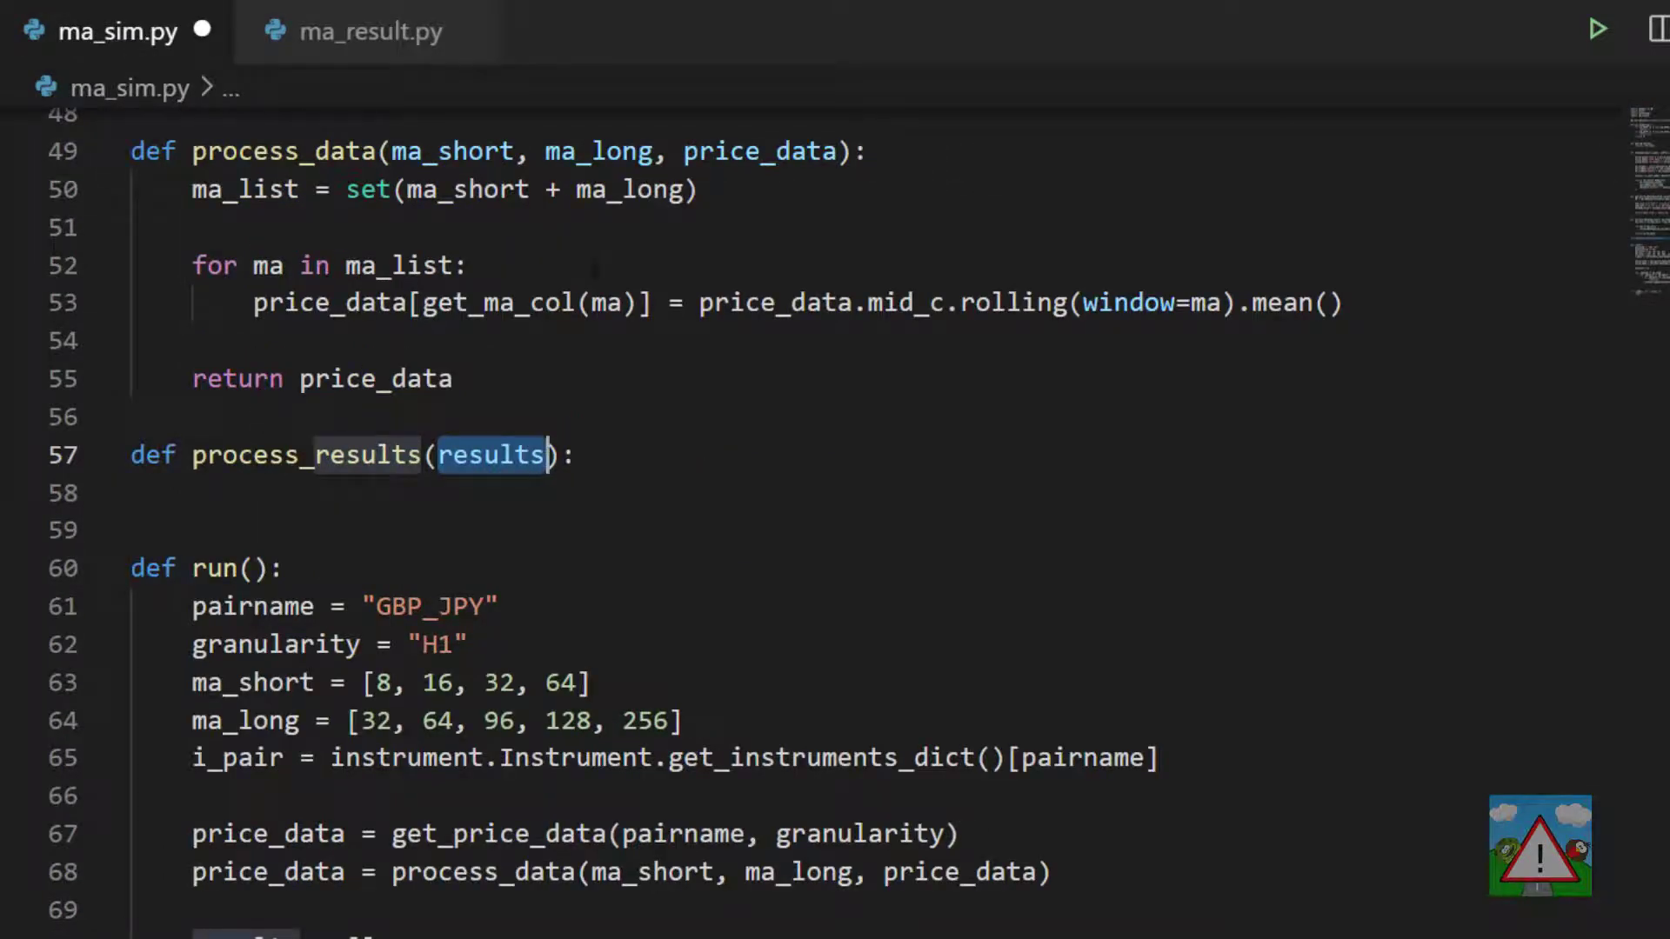
left_click(373, 31)
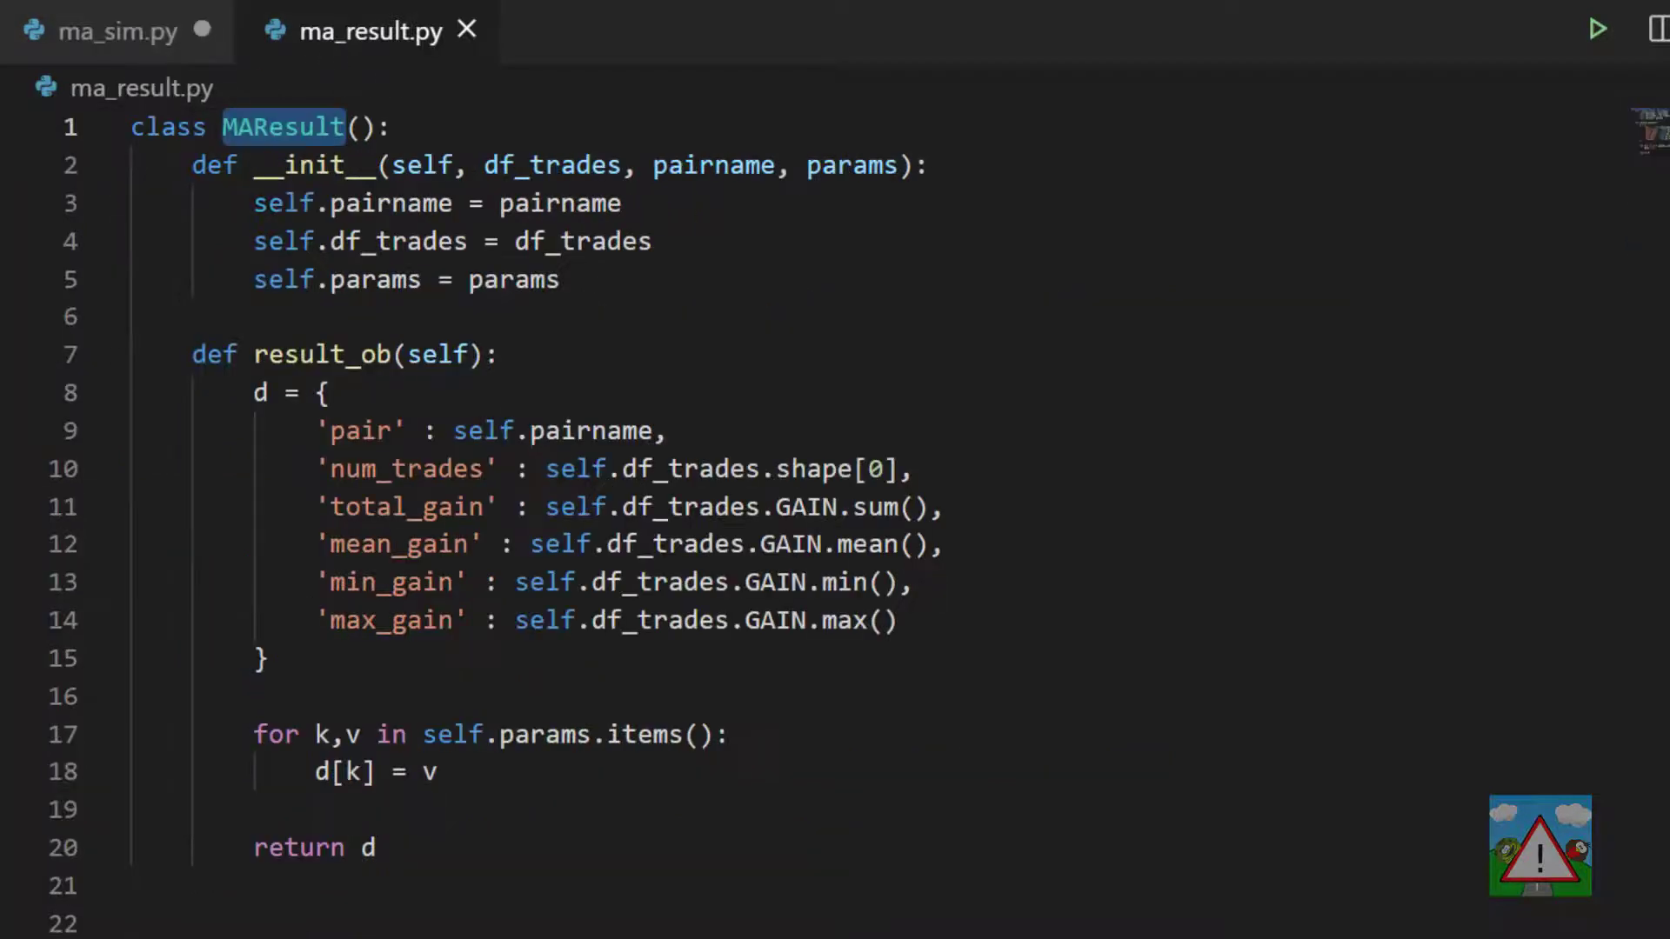
left_click(106, 31)
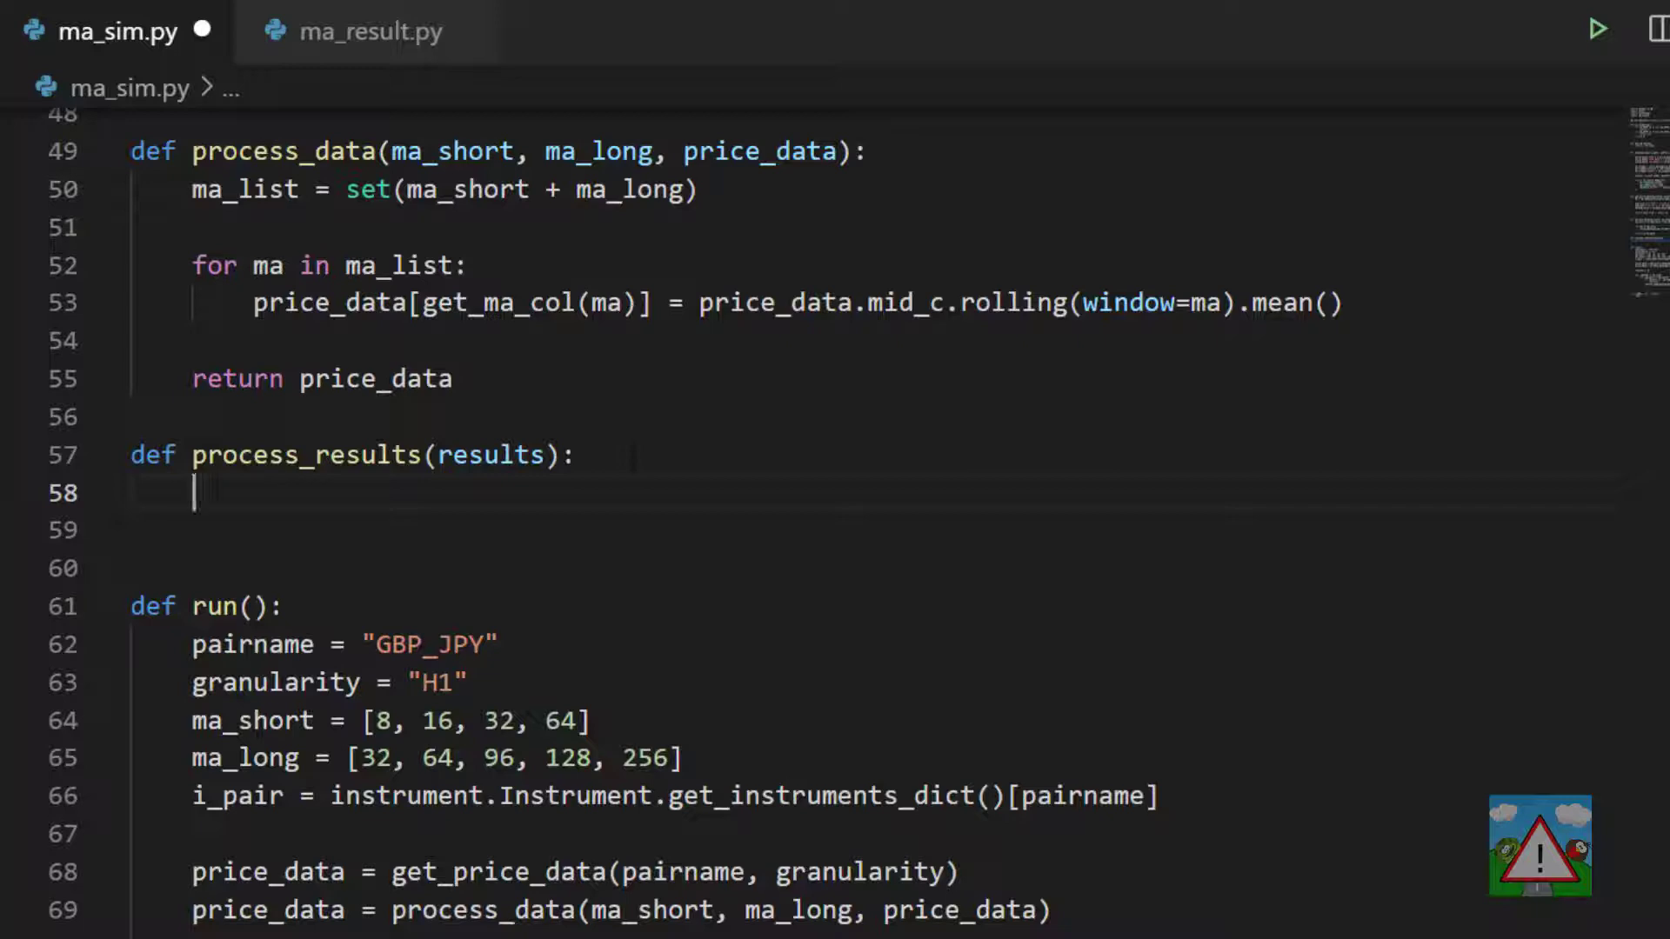
- Build results_list as a comprehension calling result_ob() on each result
type("results_list = [r.result_ob() for r in results")
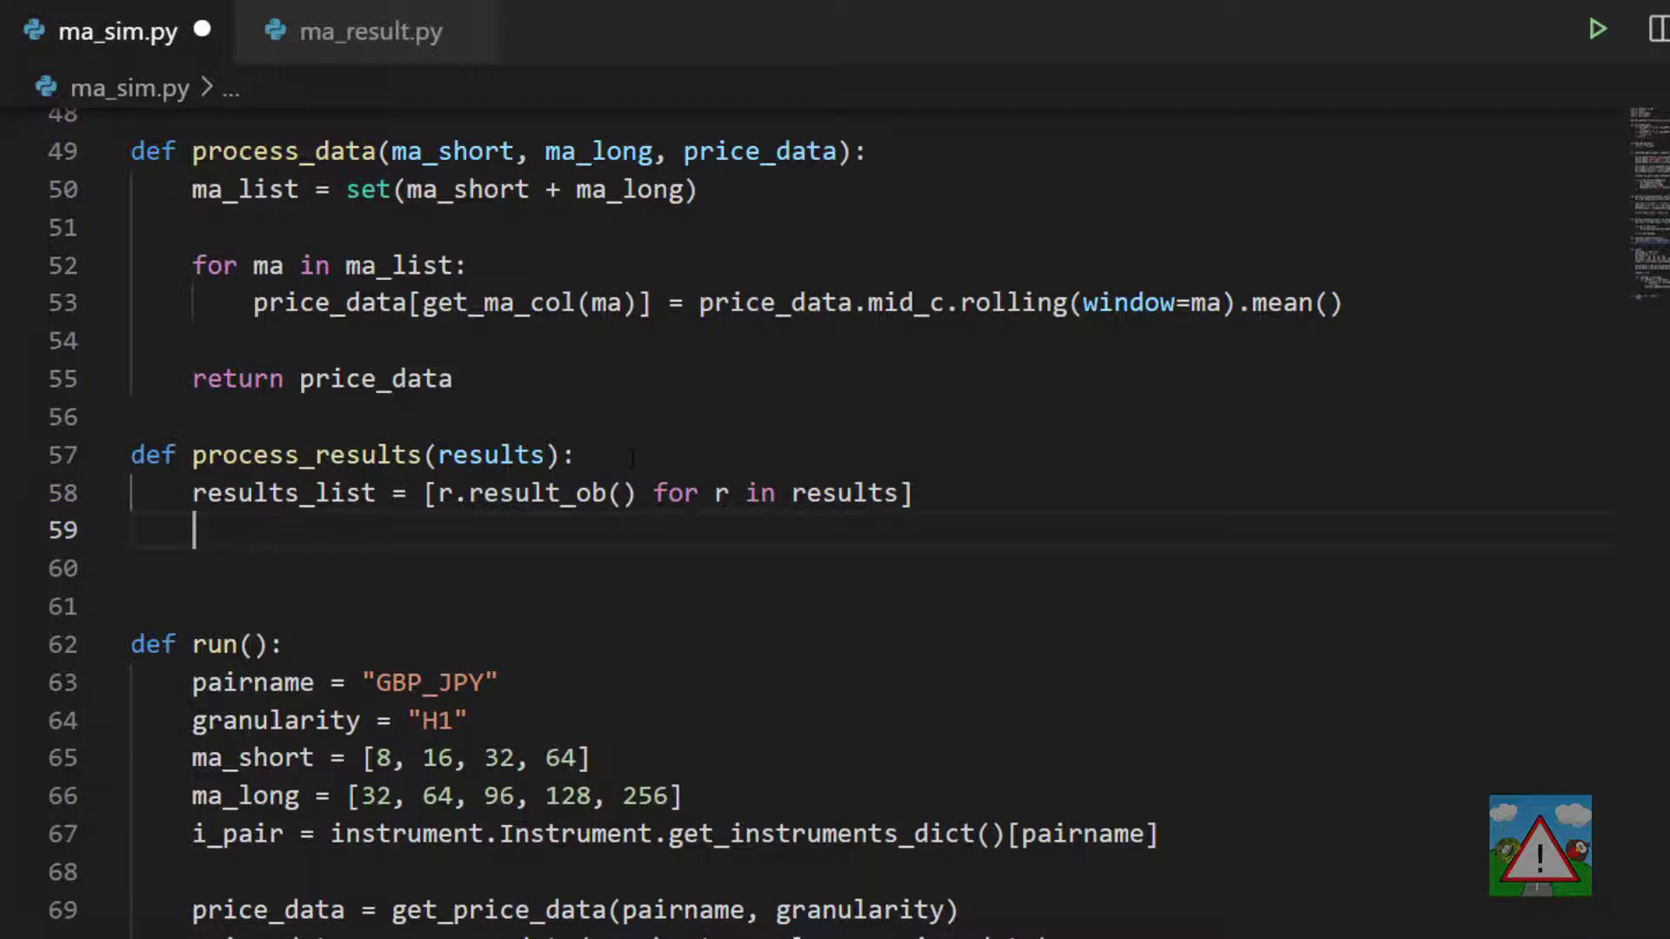
left_click(367, 29)
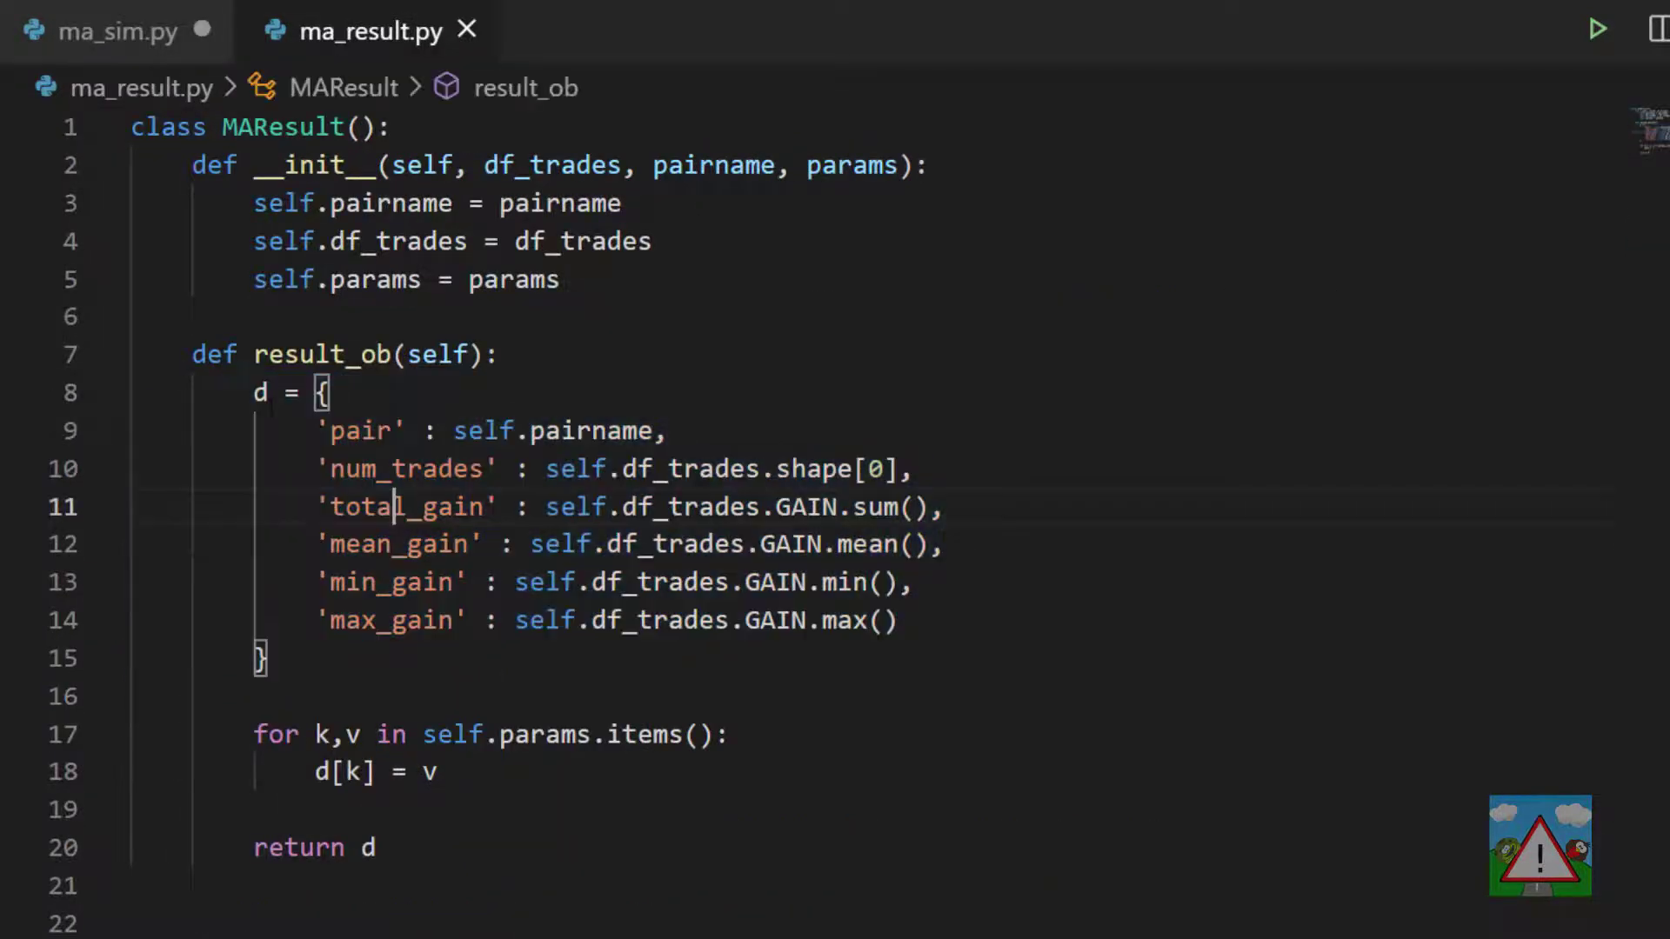
left_click(120, 30)
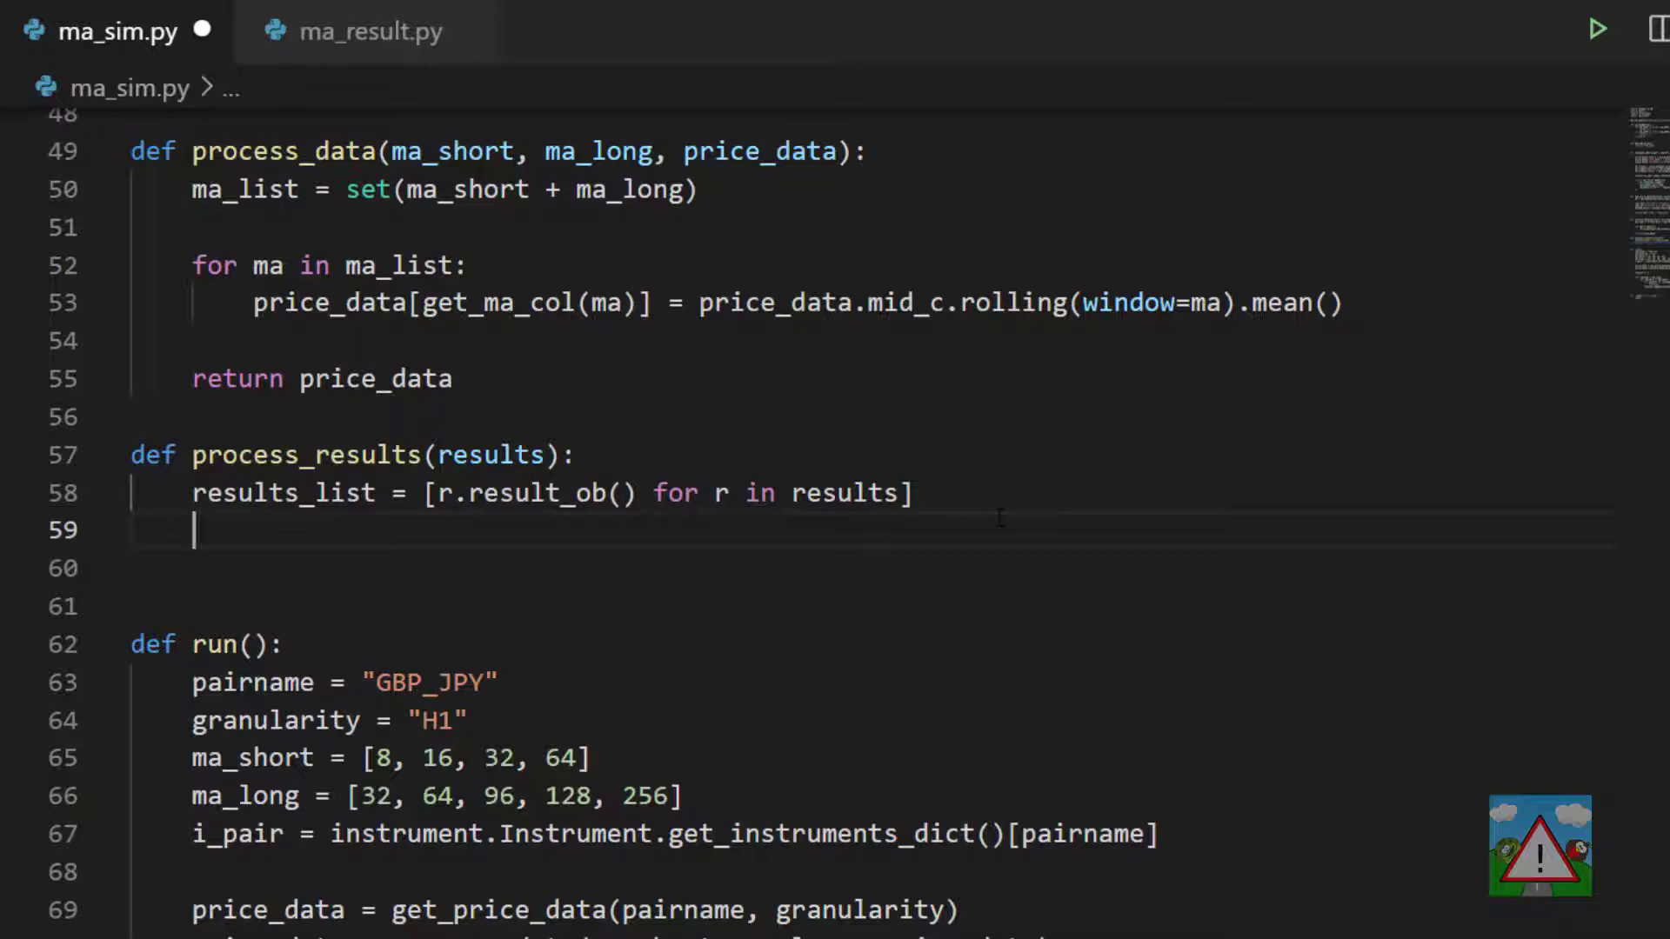
- Create final_df with pd.DataFrame.from_dict(results_list) and print final_df.info() and final_df.head()
type("final_df =")
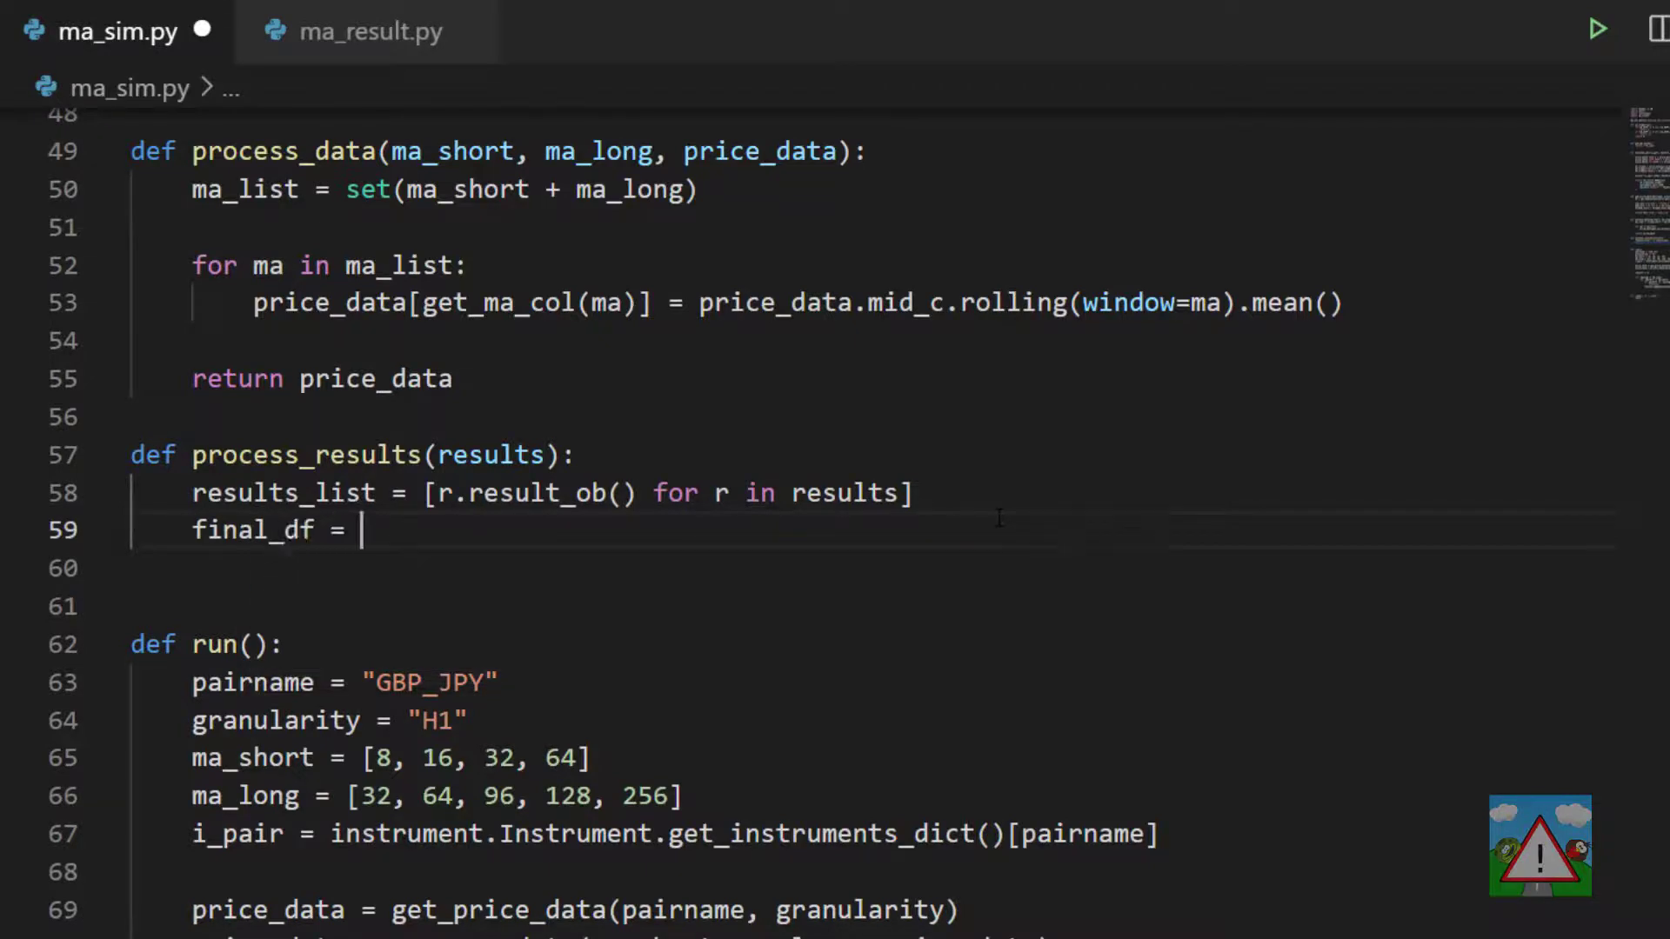
type("pd.DataFrame.from")
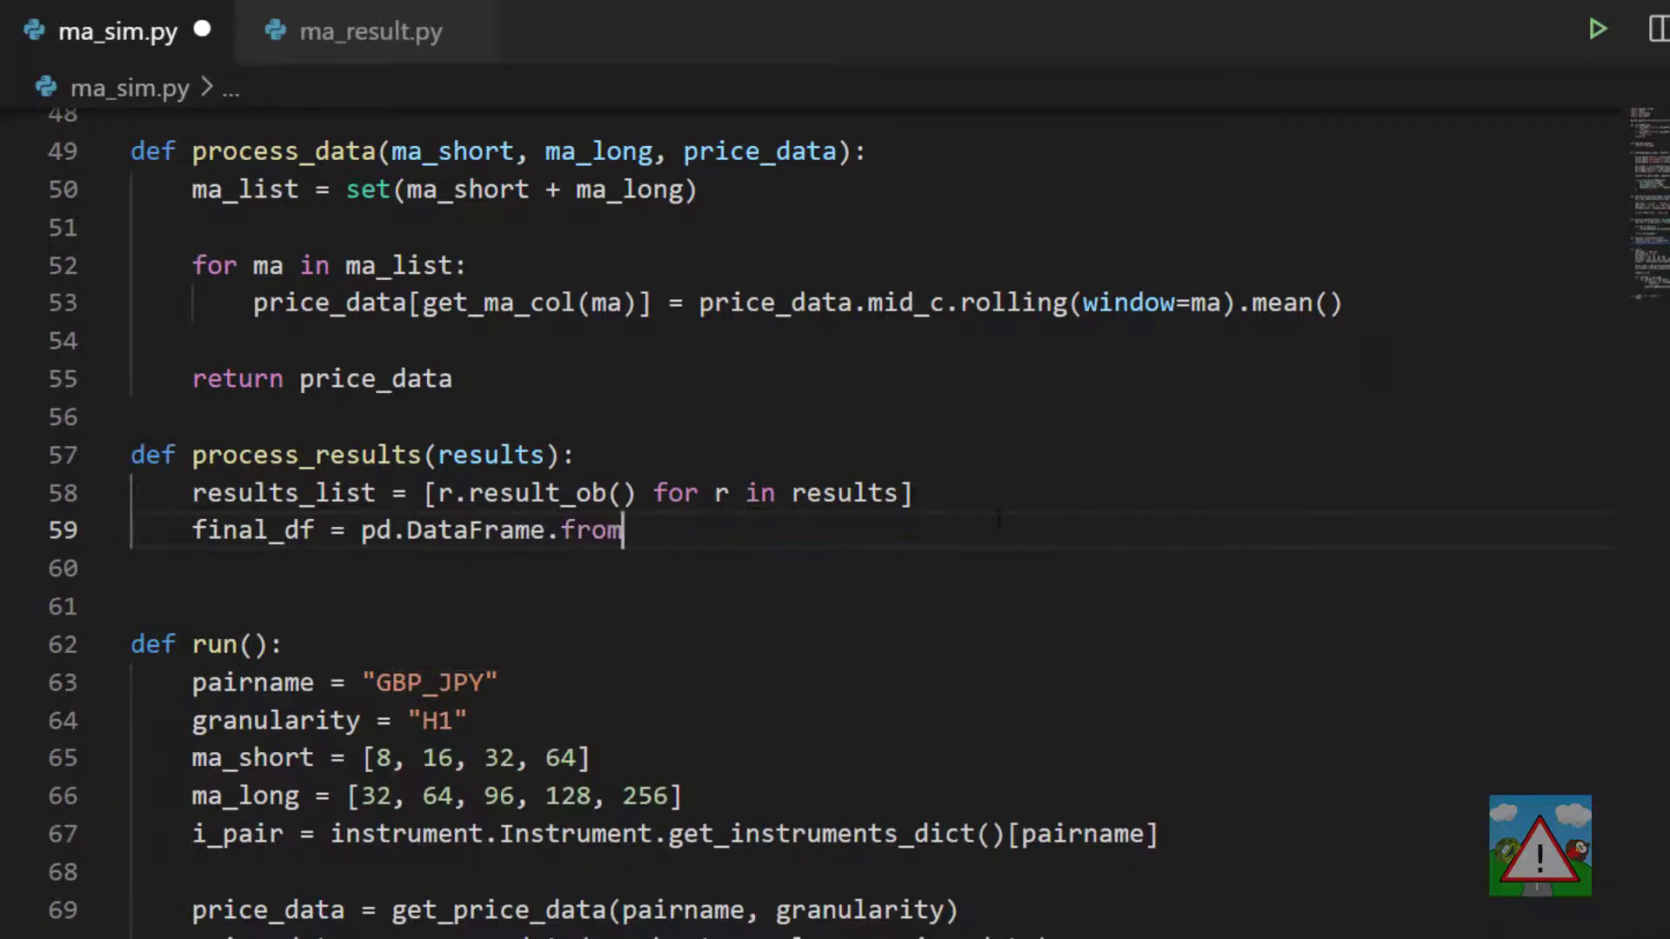
type("_dict(resul")
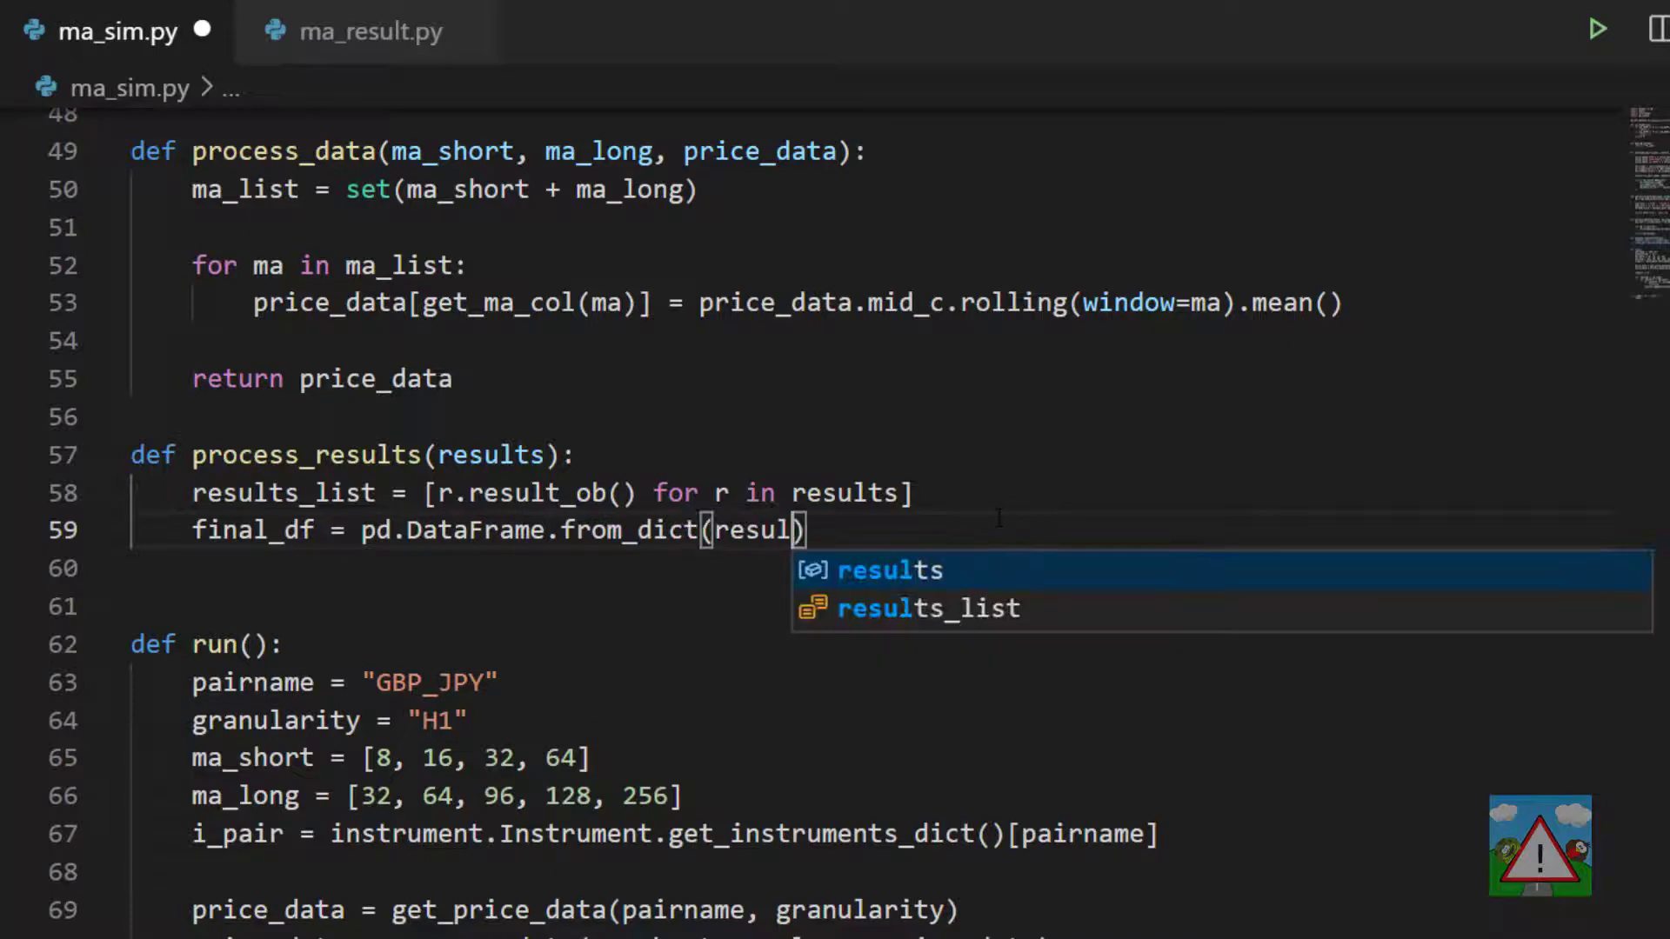
key("Tab")
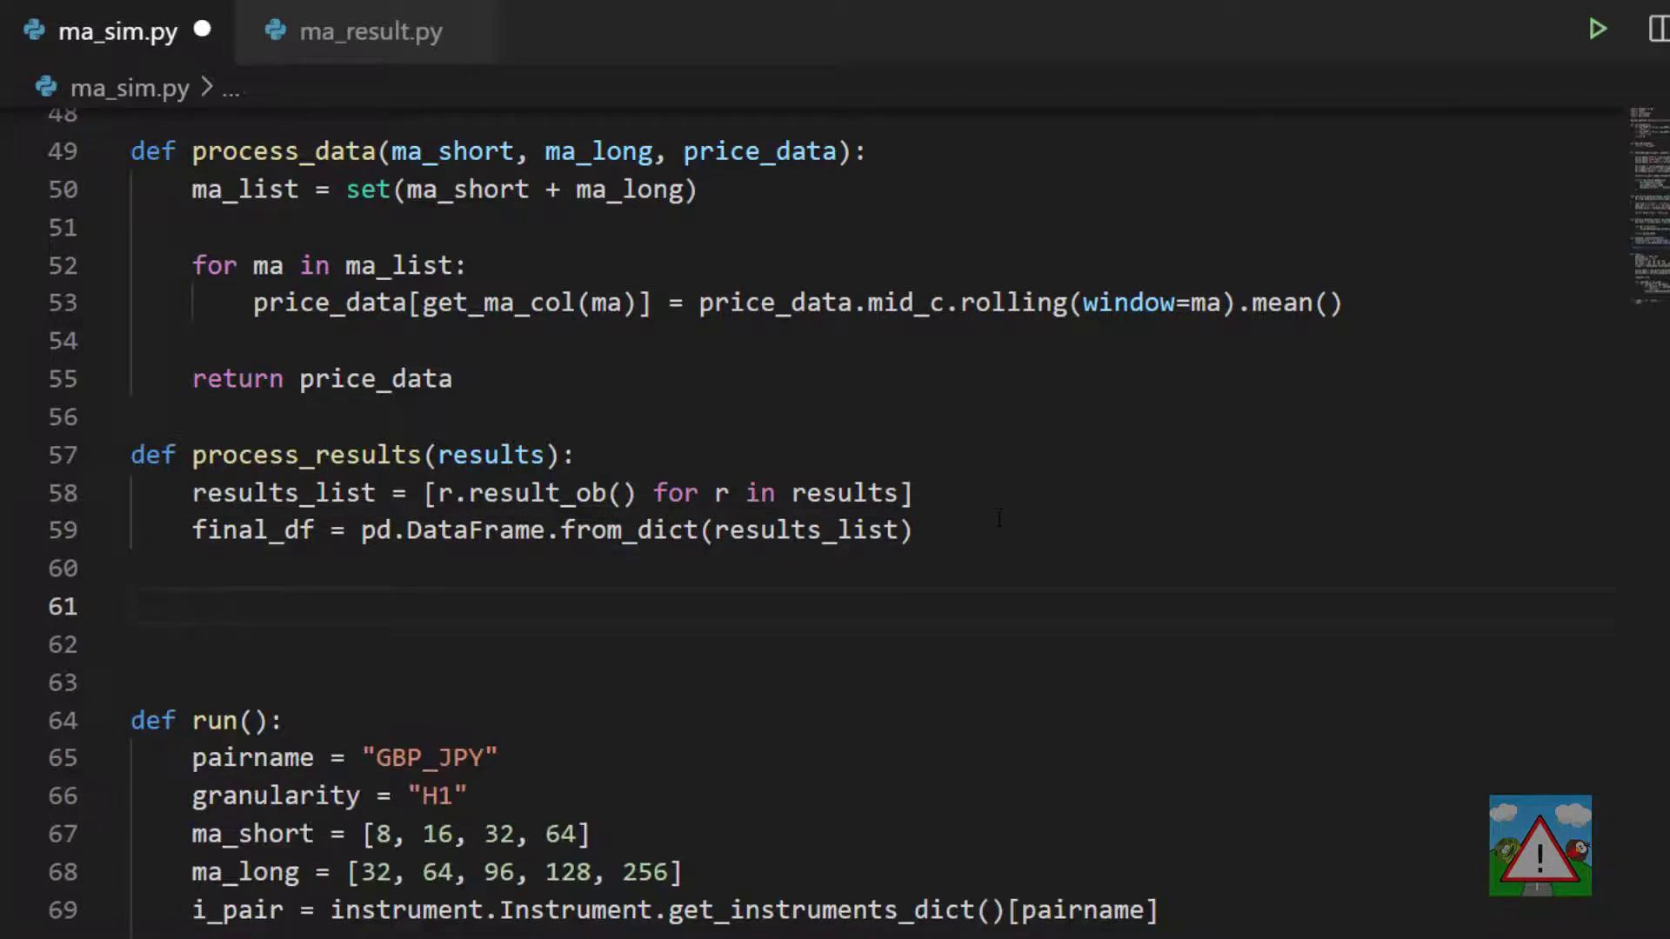
type("print(final_df.info(")
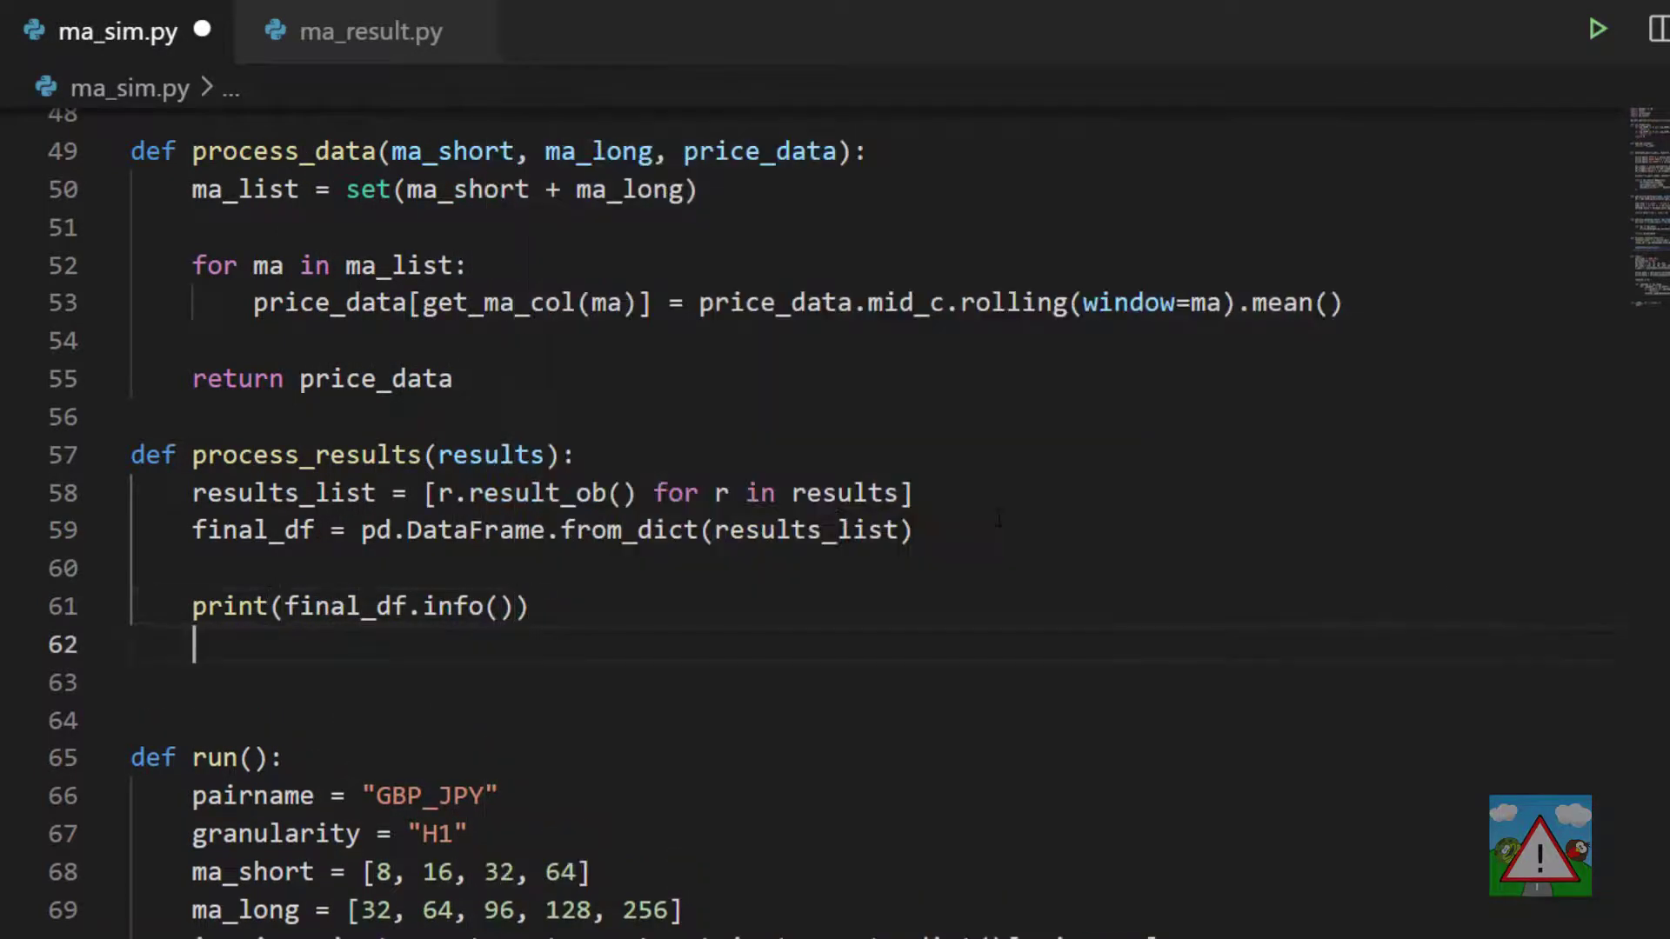
type("print(final_df.head())")
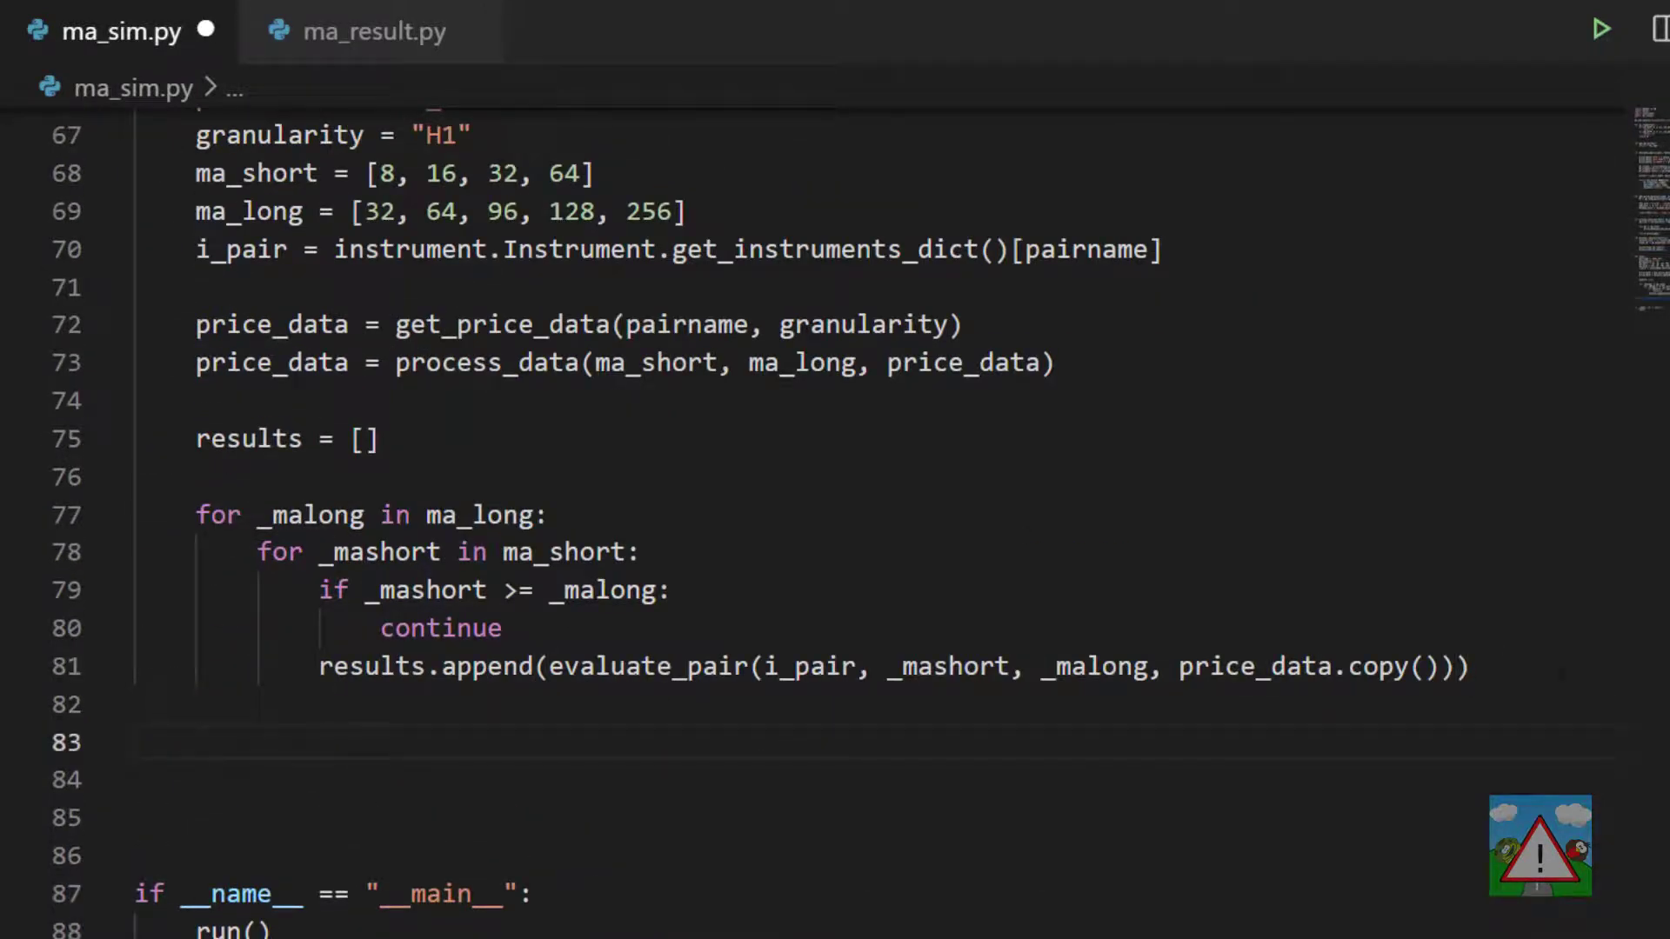
- Call process_results(results) after the loop at the end of run
type("process_results(results)")
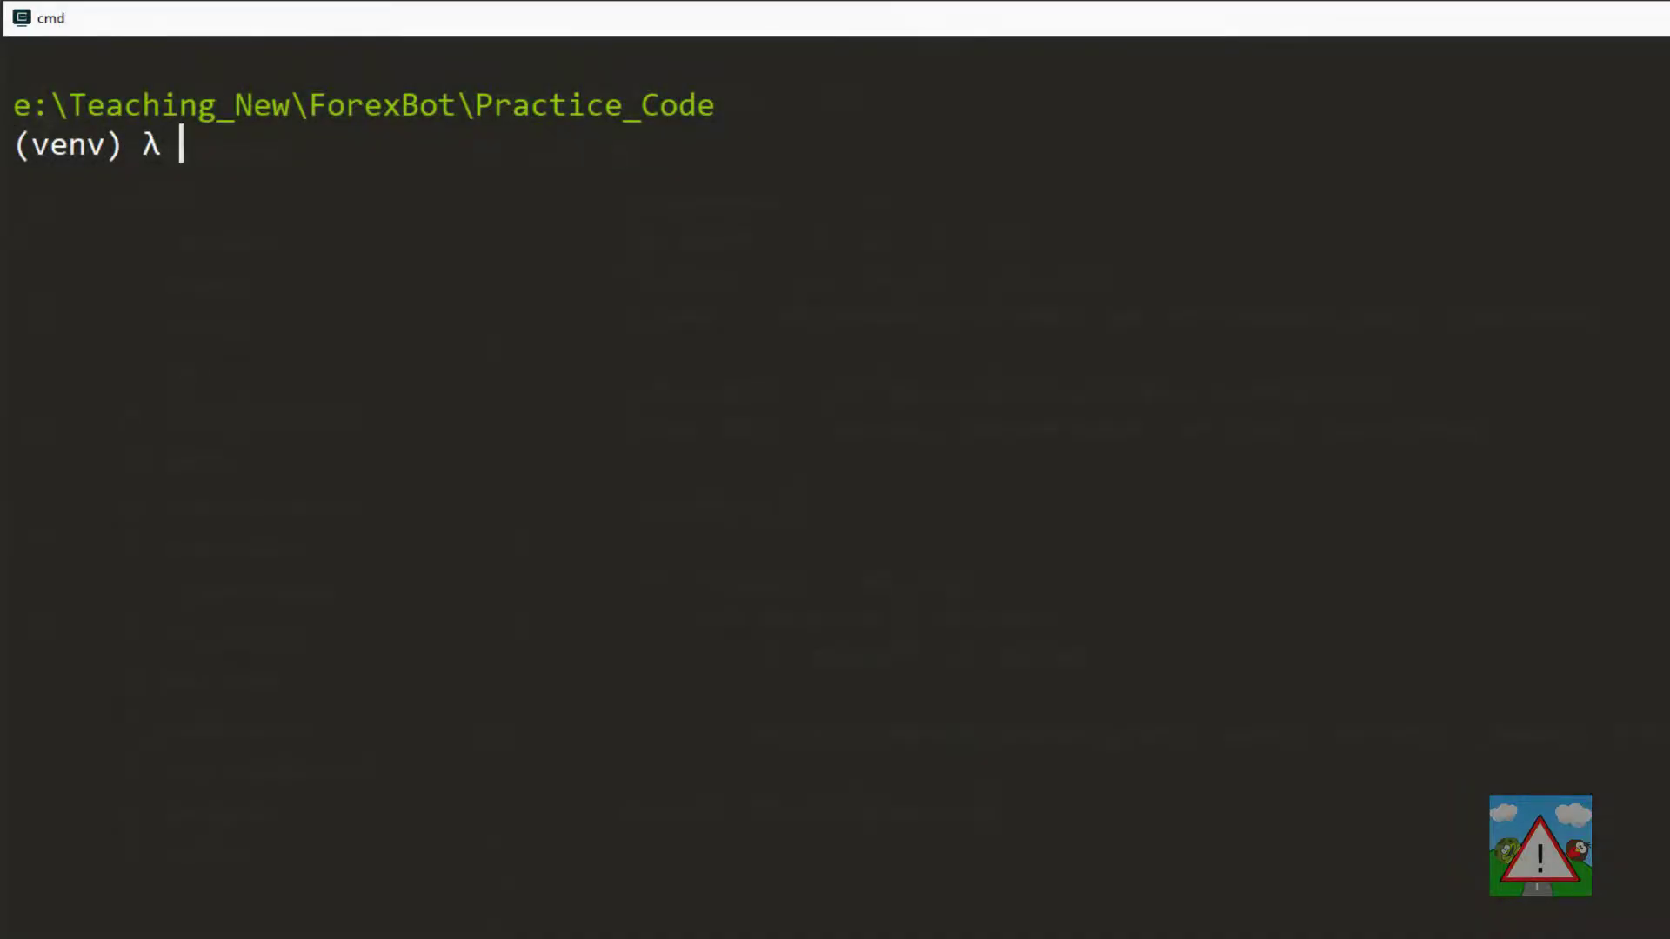
- Run python ma_sim.py in cmd and view the printed GBP_JPY trade results
type("python ma_sim.py")
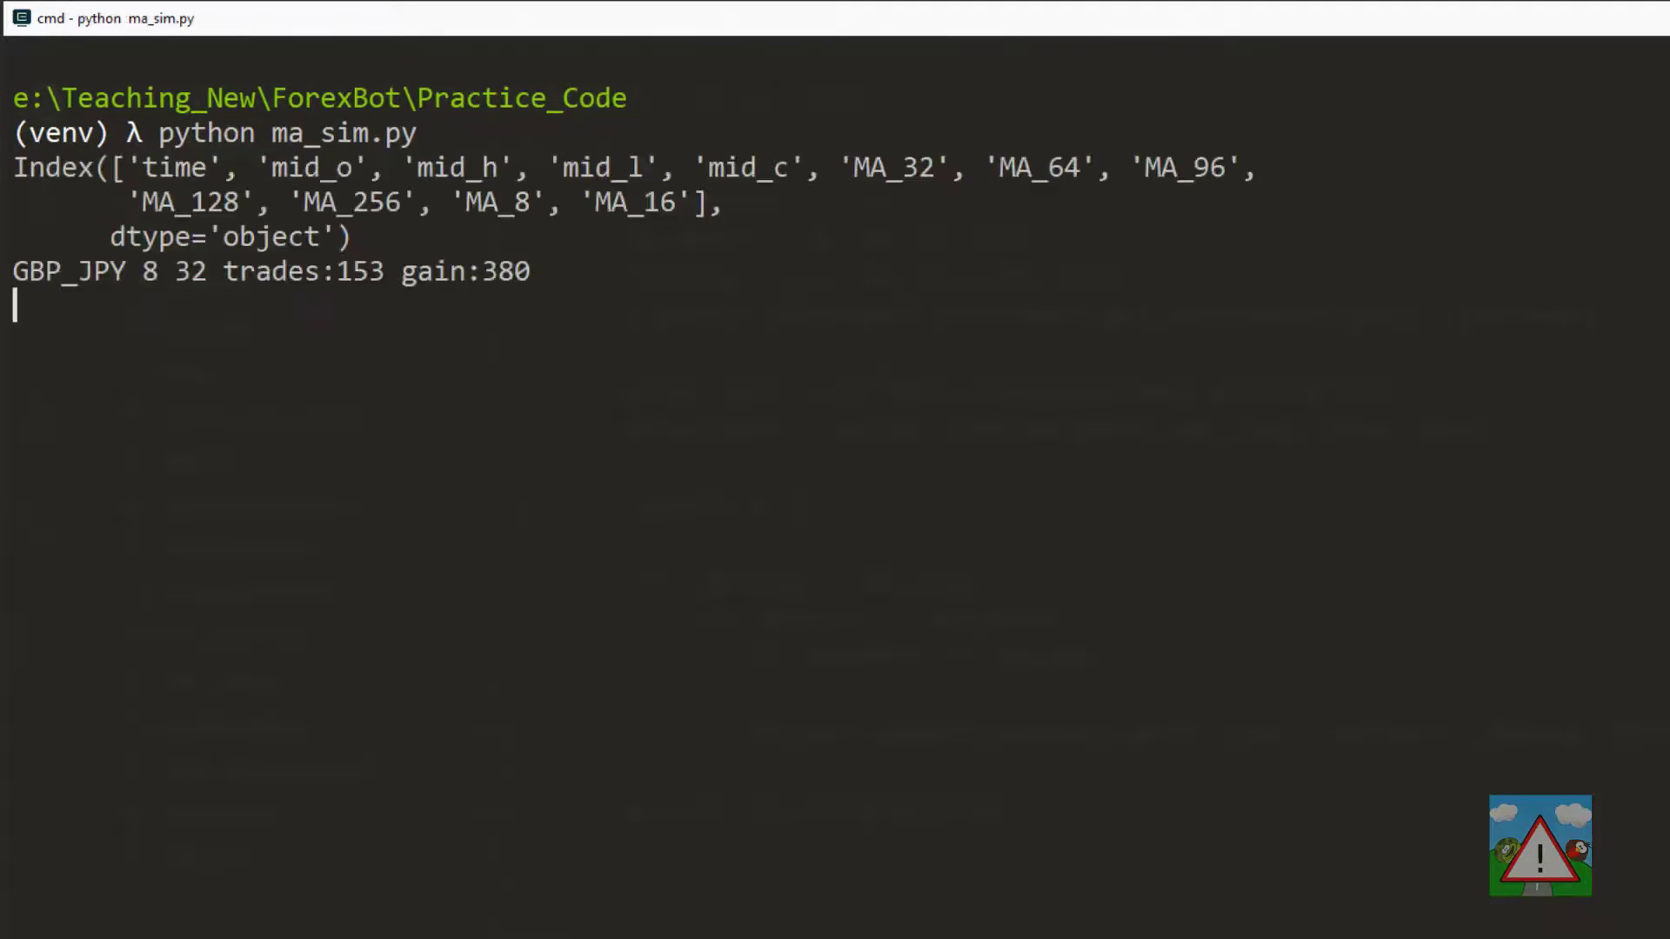
scroll("down", 3)
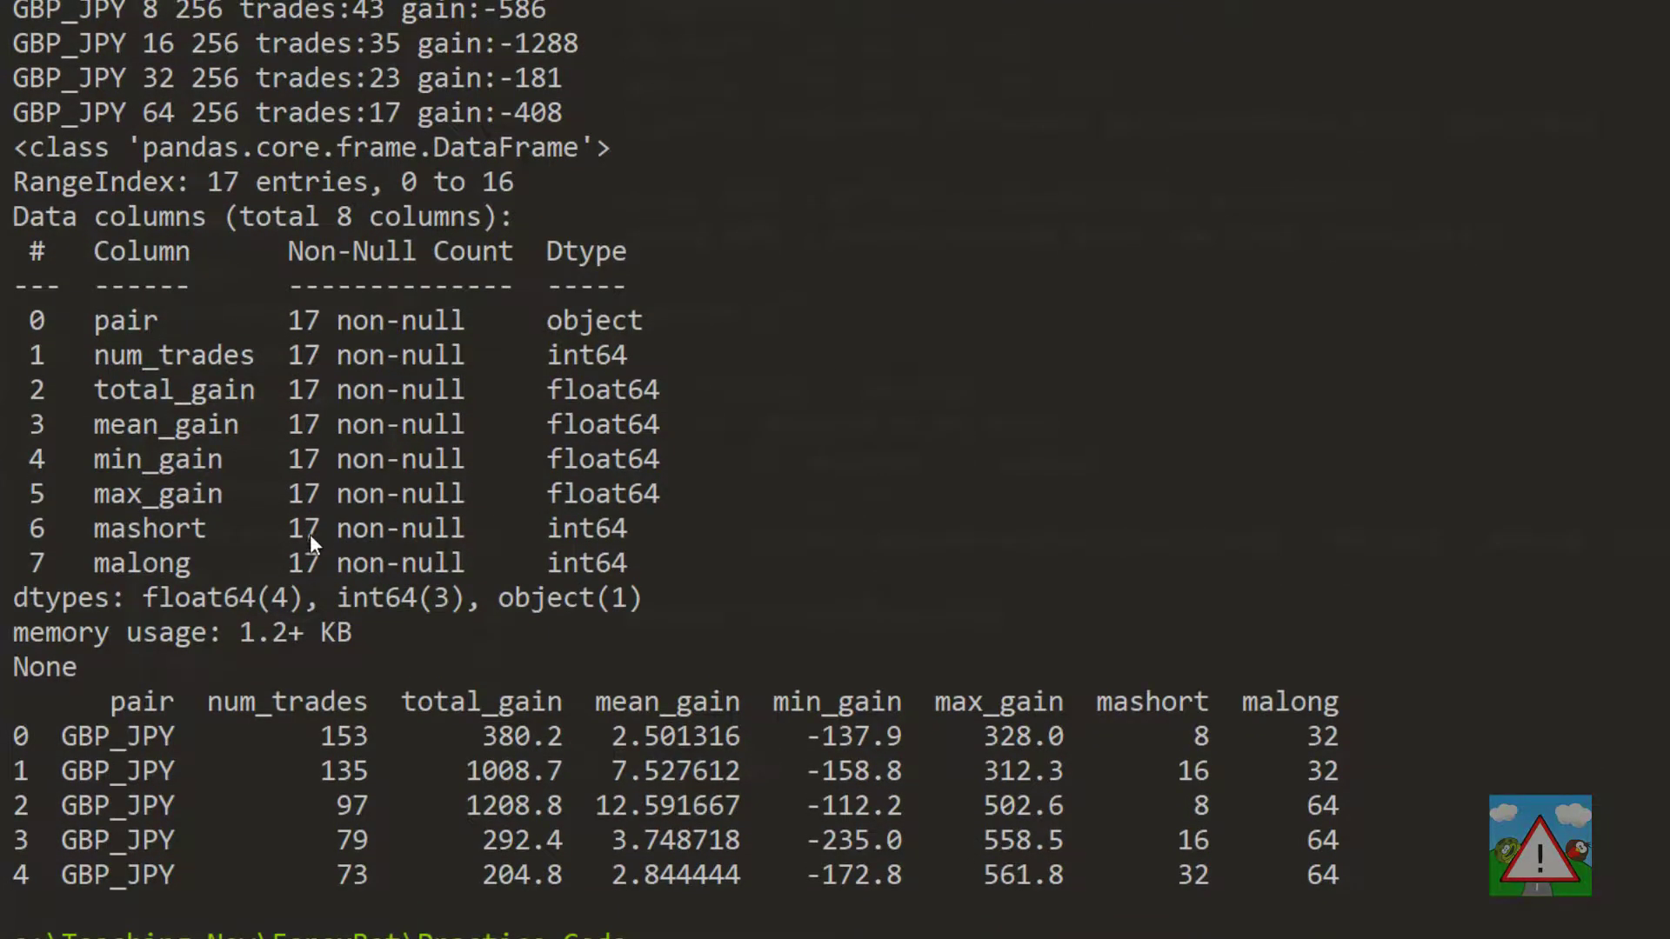
mouse_move(307, 576)
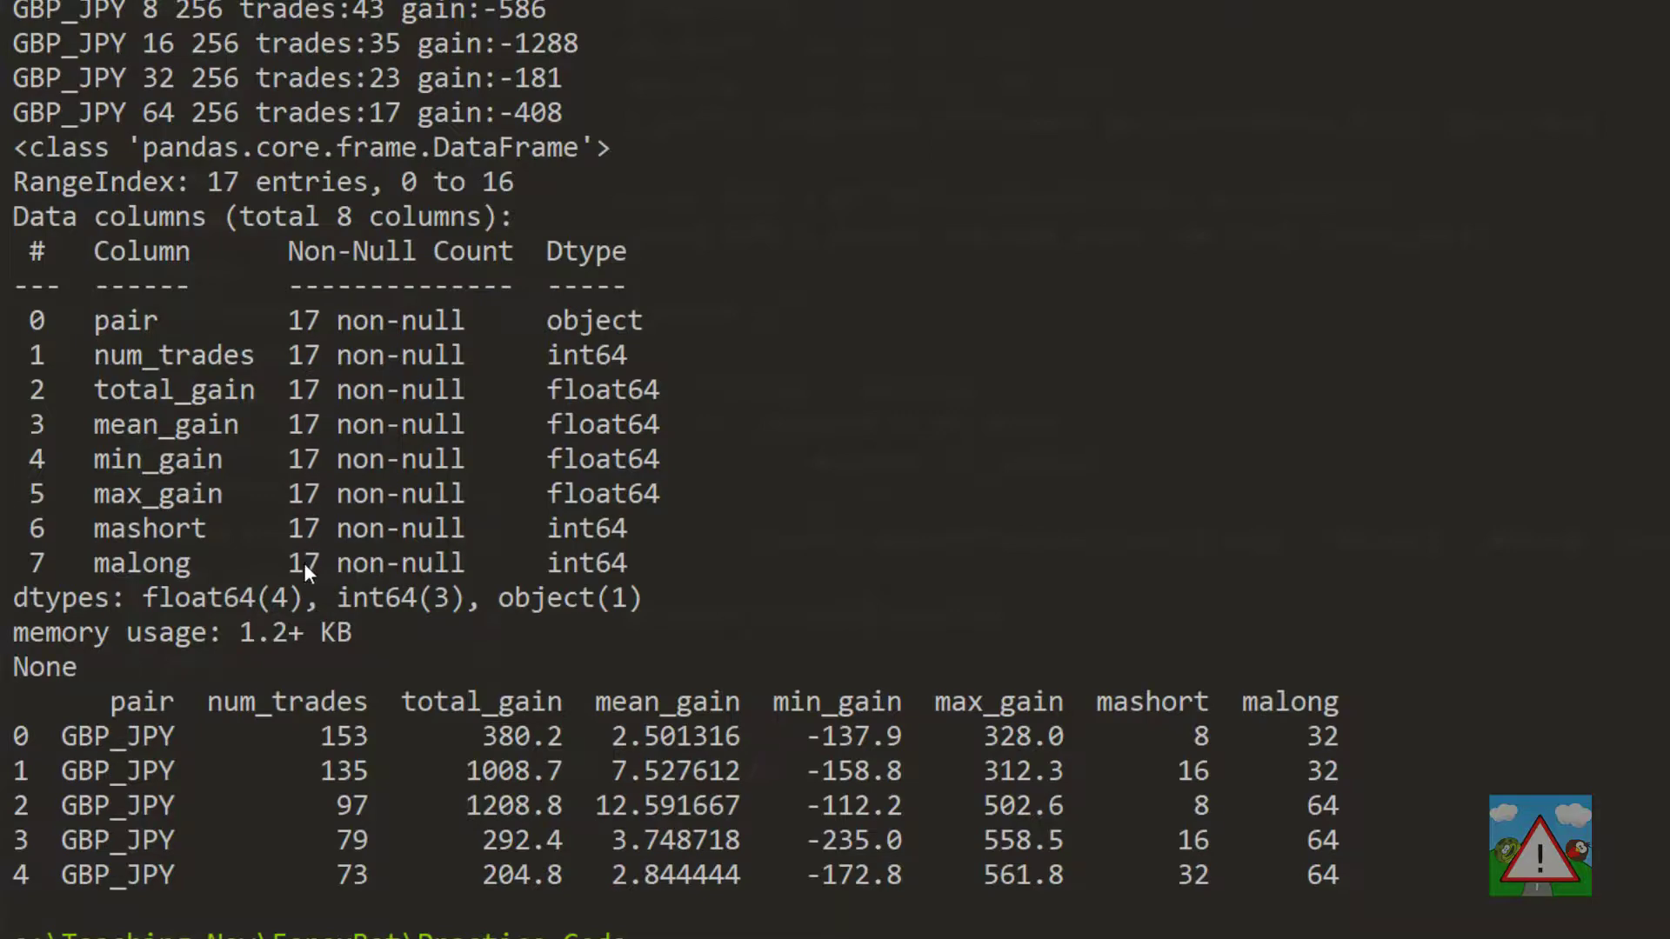
mouse_move(150, 576)
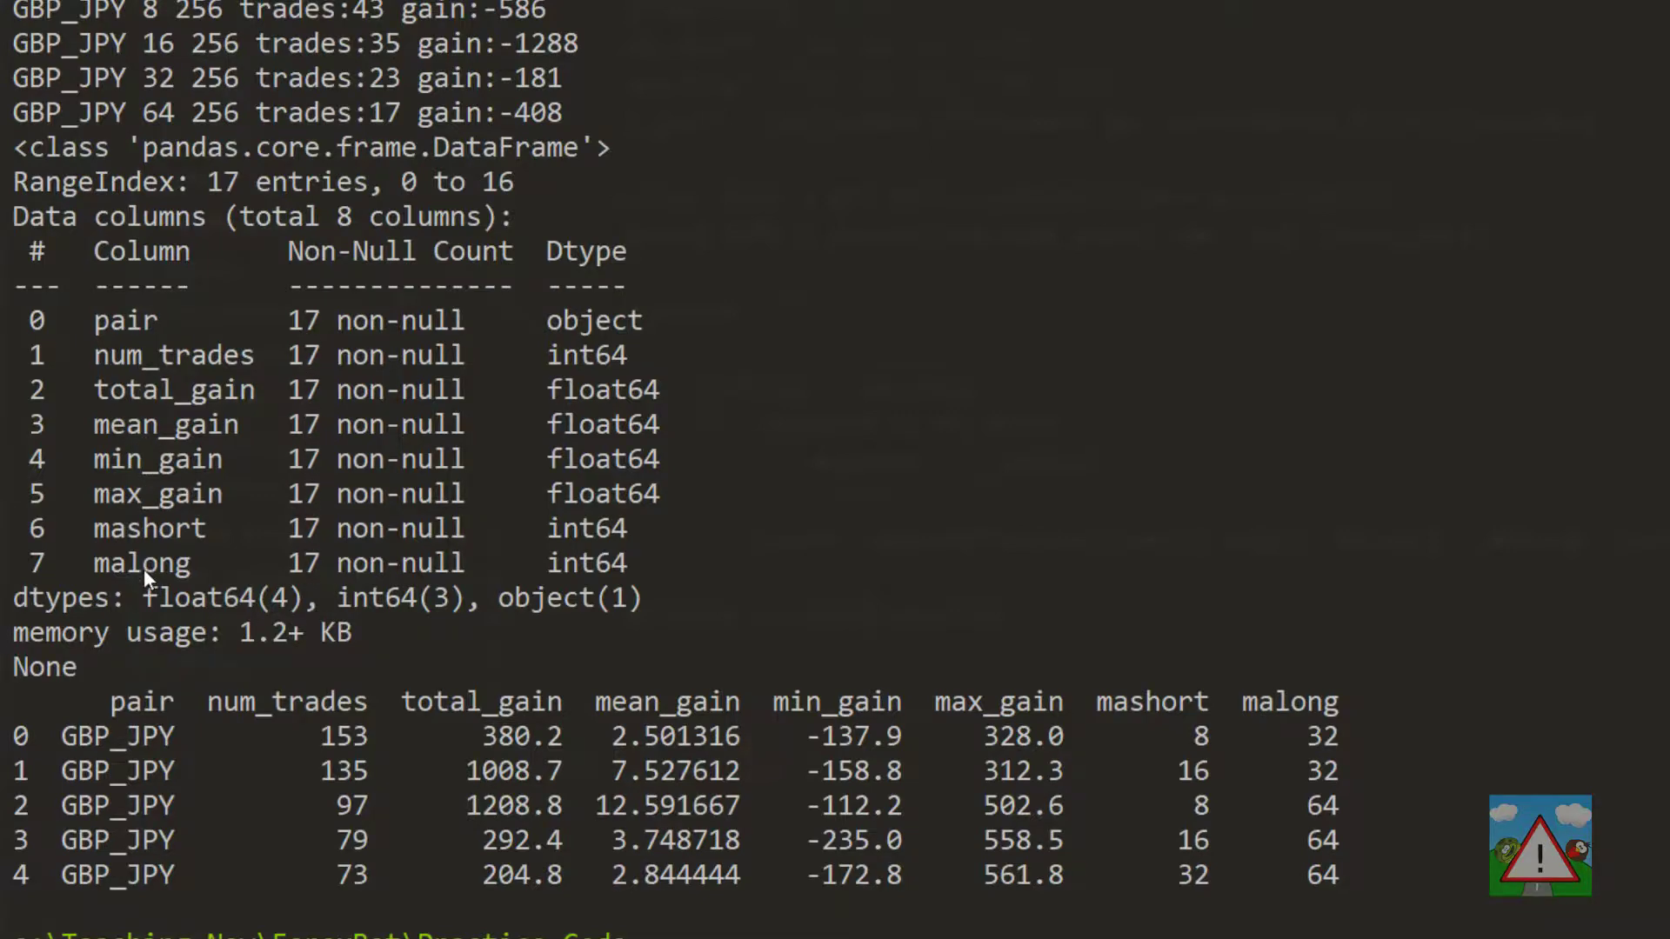
mouse_move(149, 687)
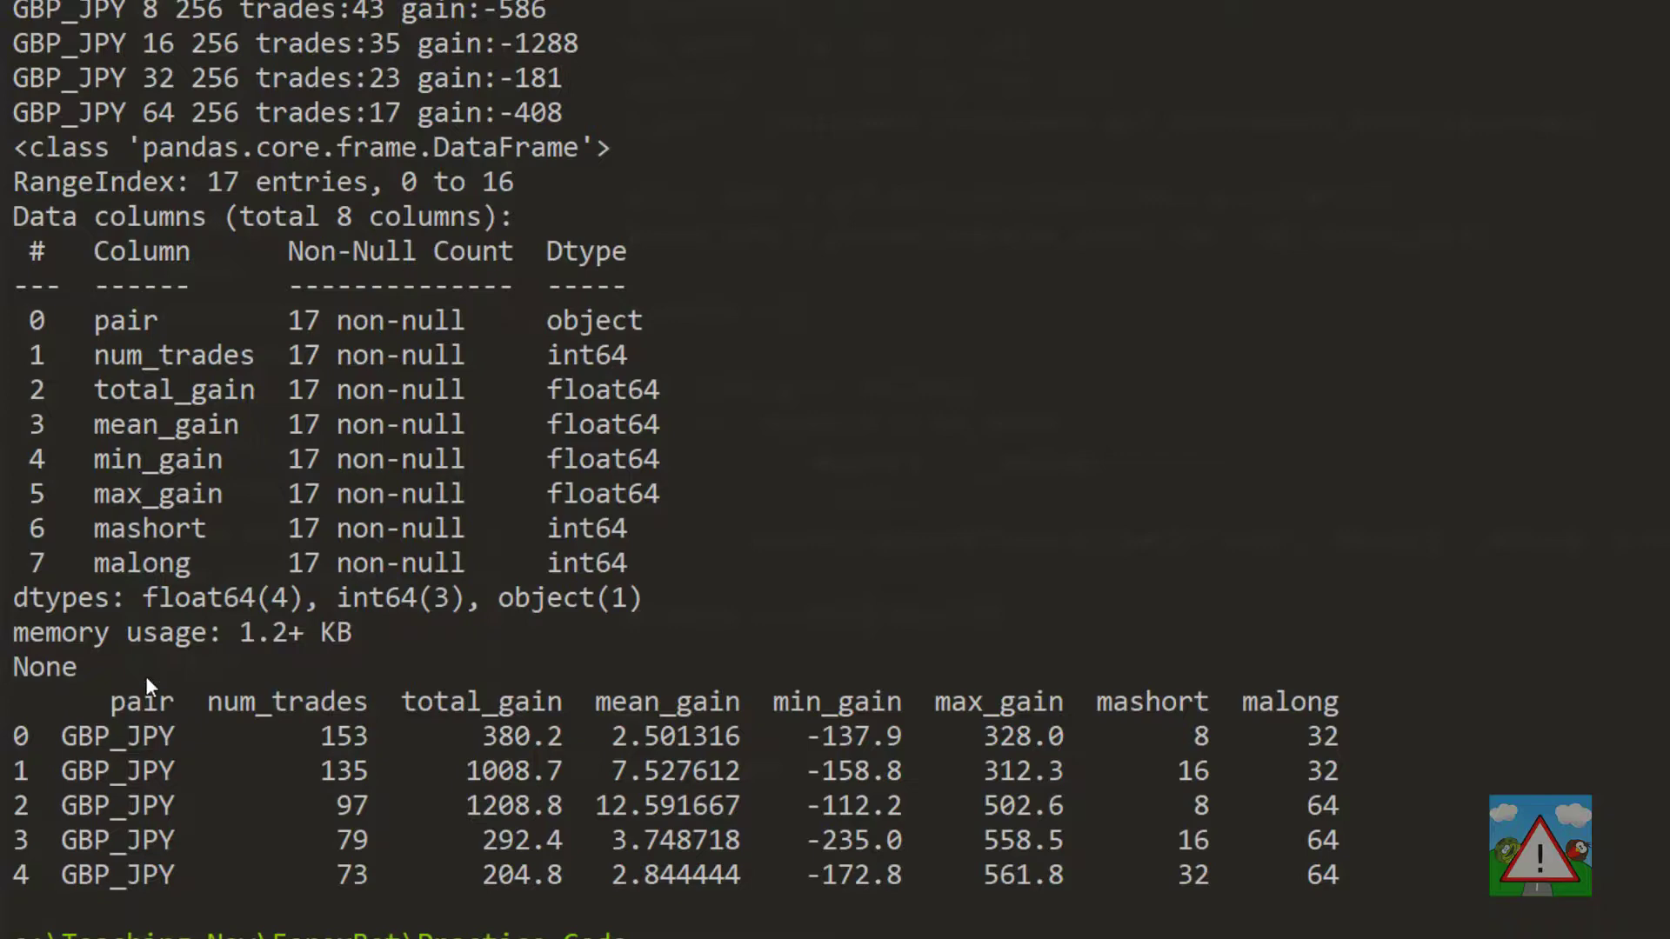
mouse_move(357, 746)
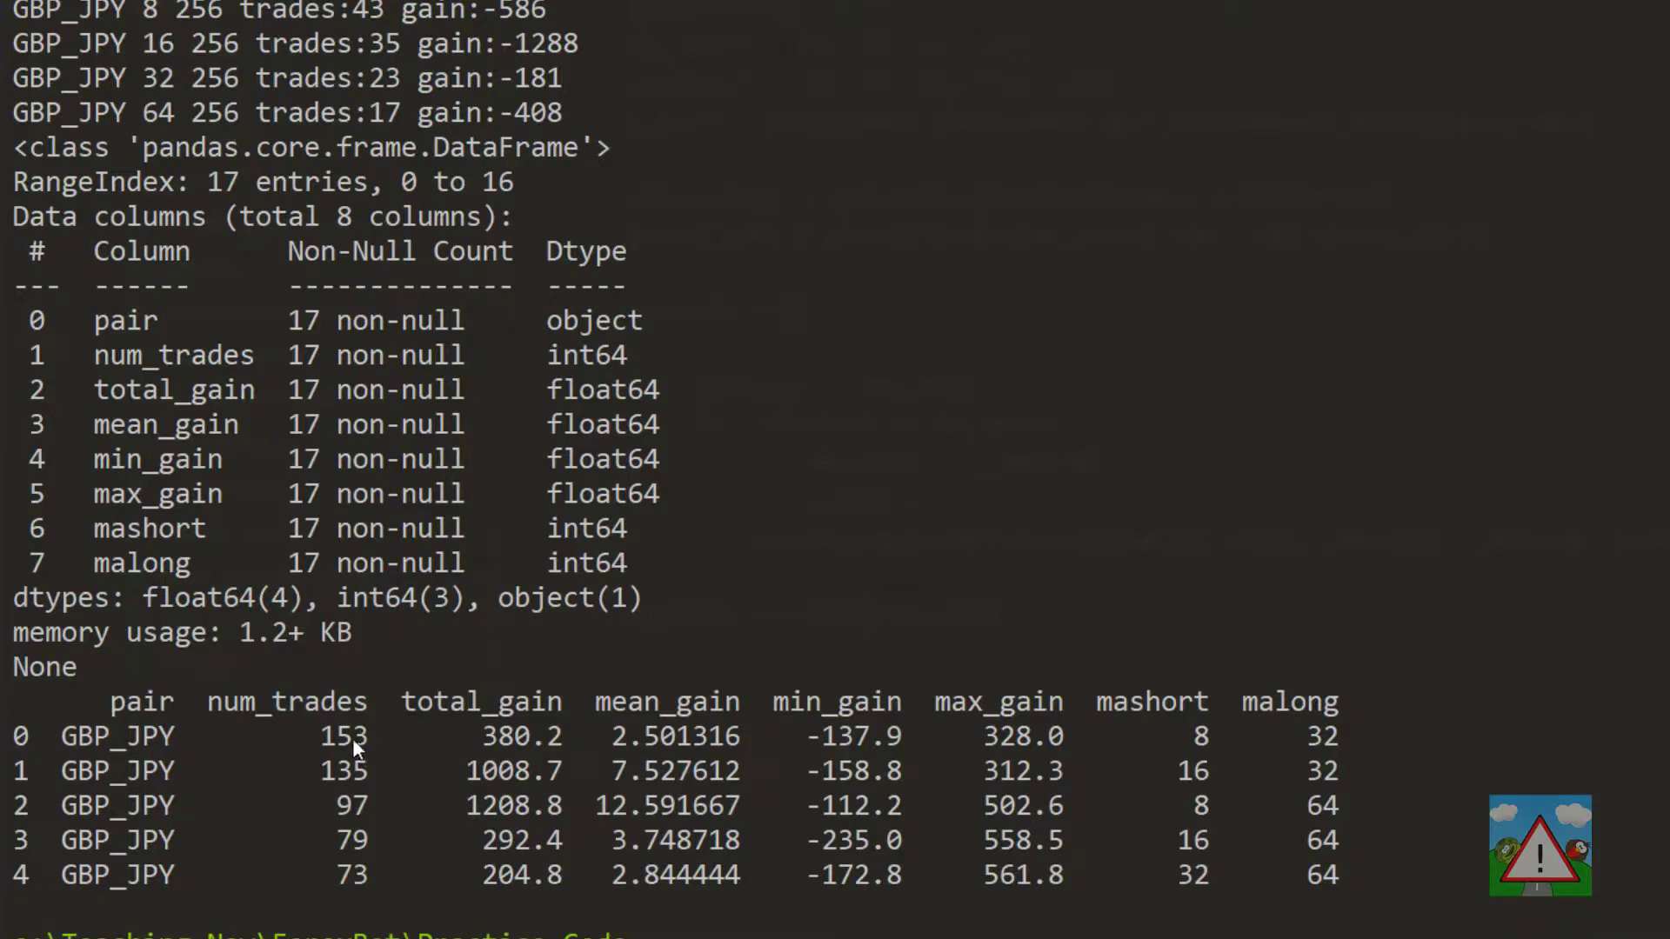
mouse_move(825, 741)
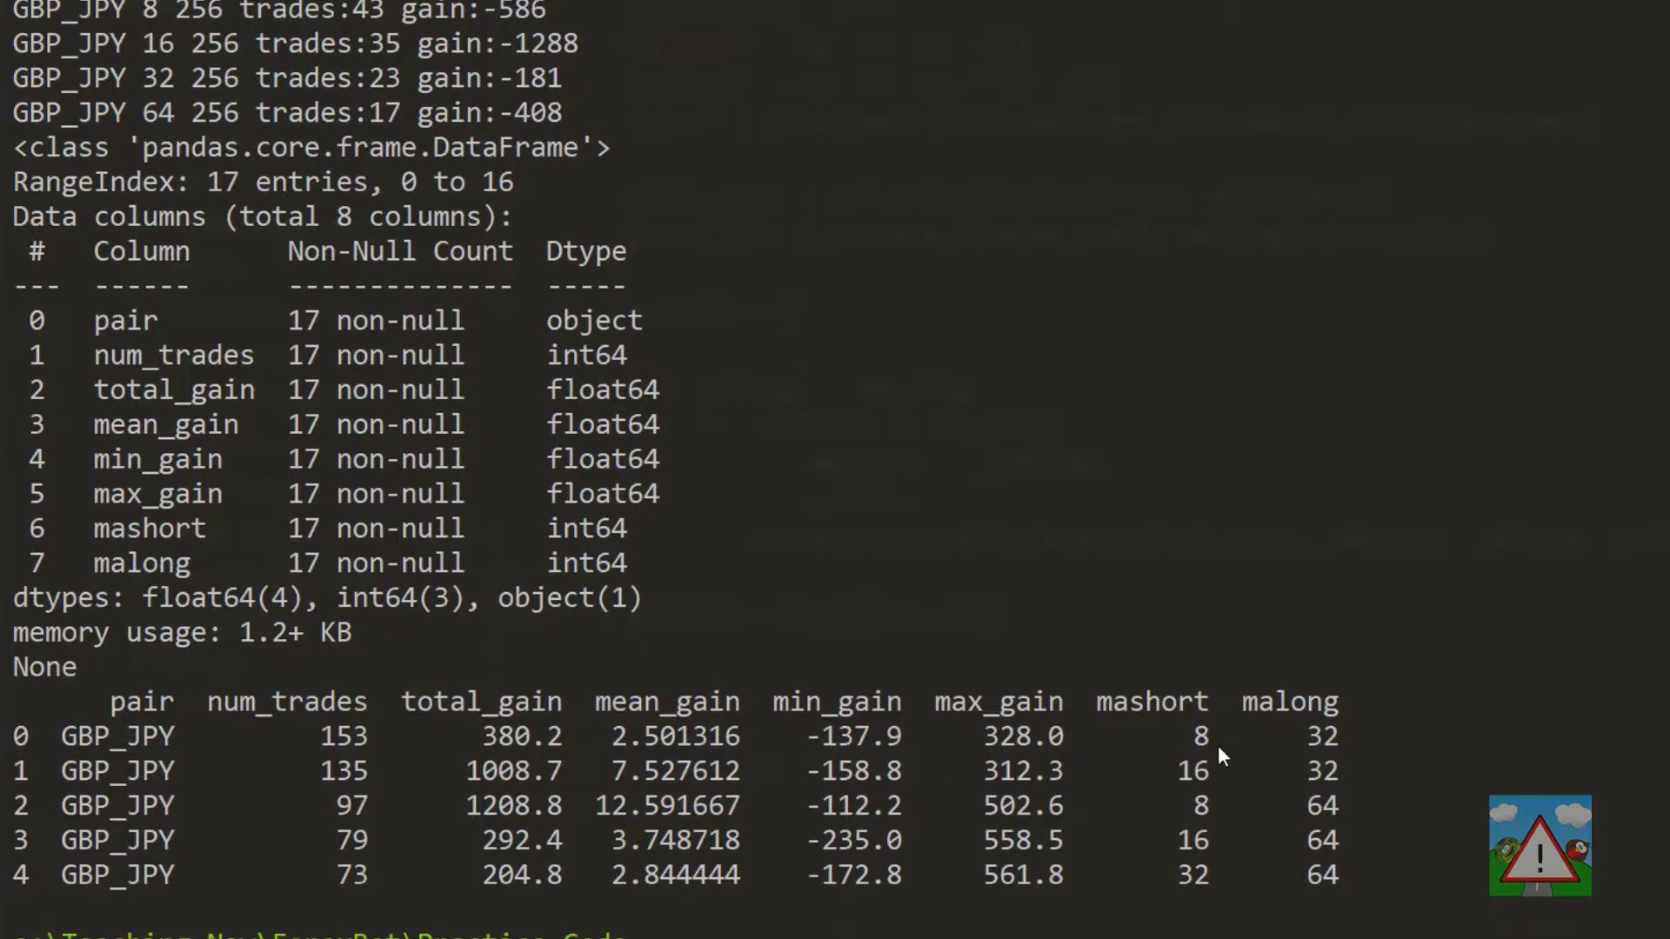
mouse_move(454, 779)
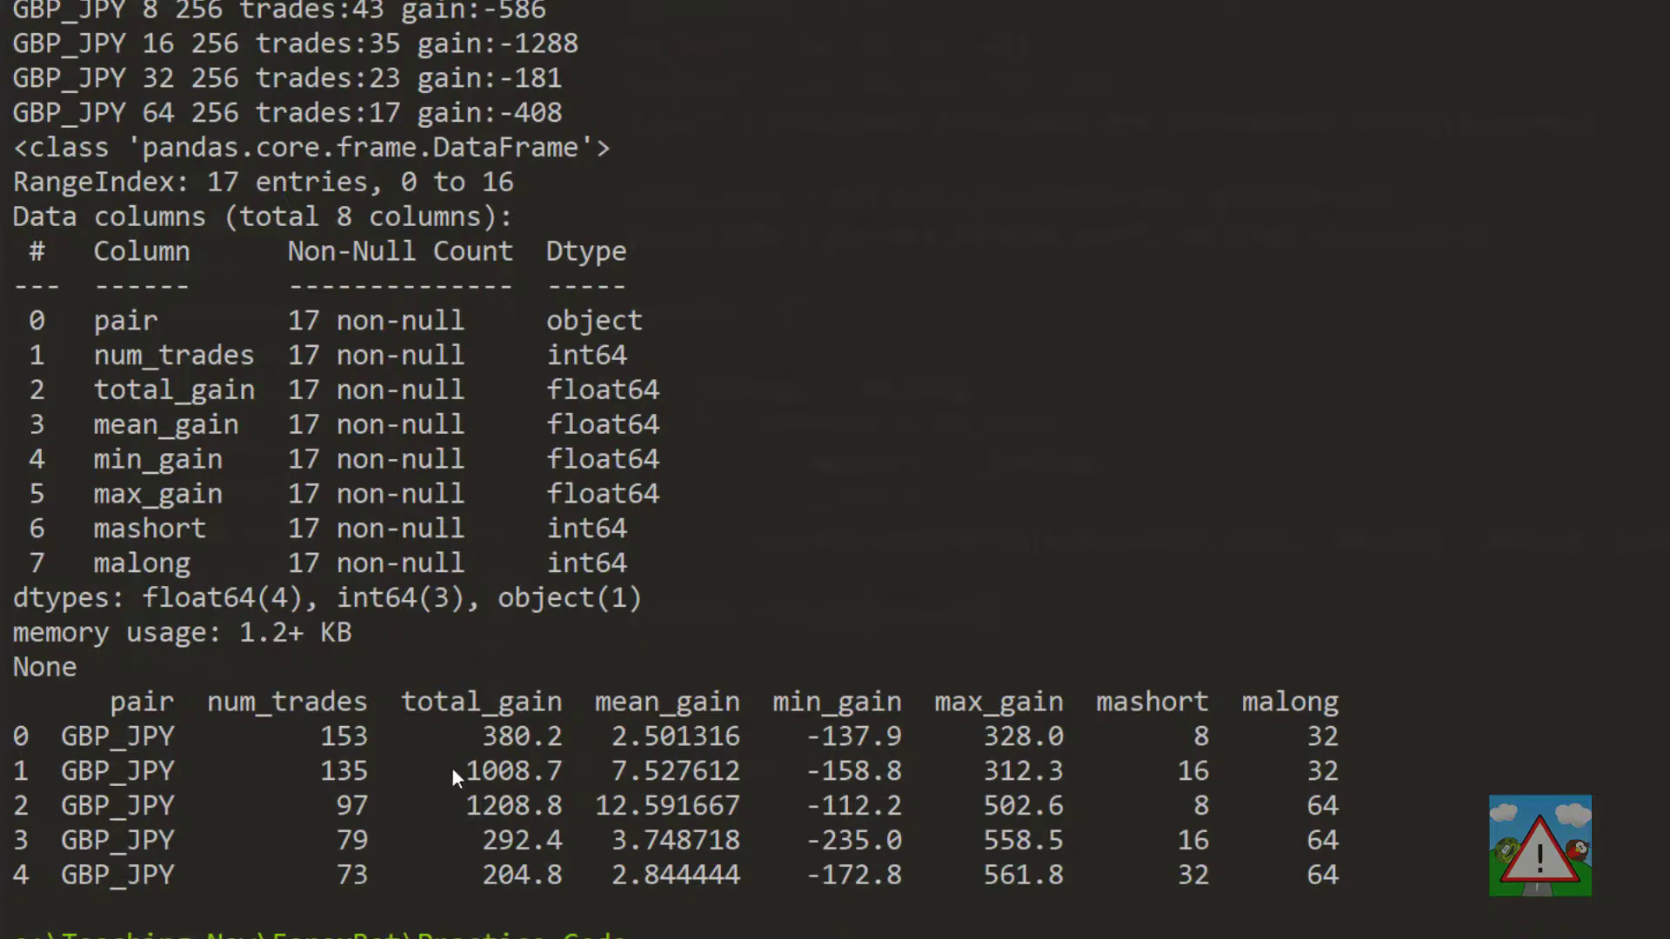